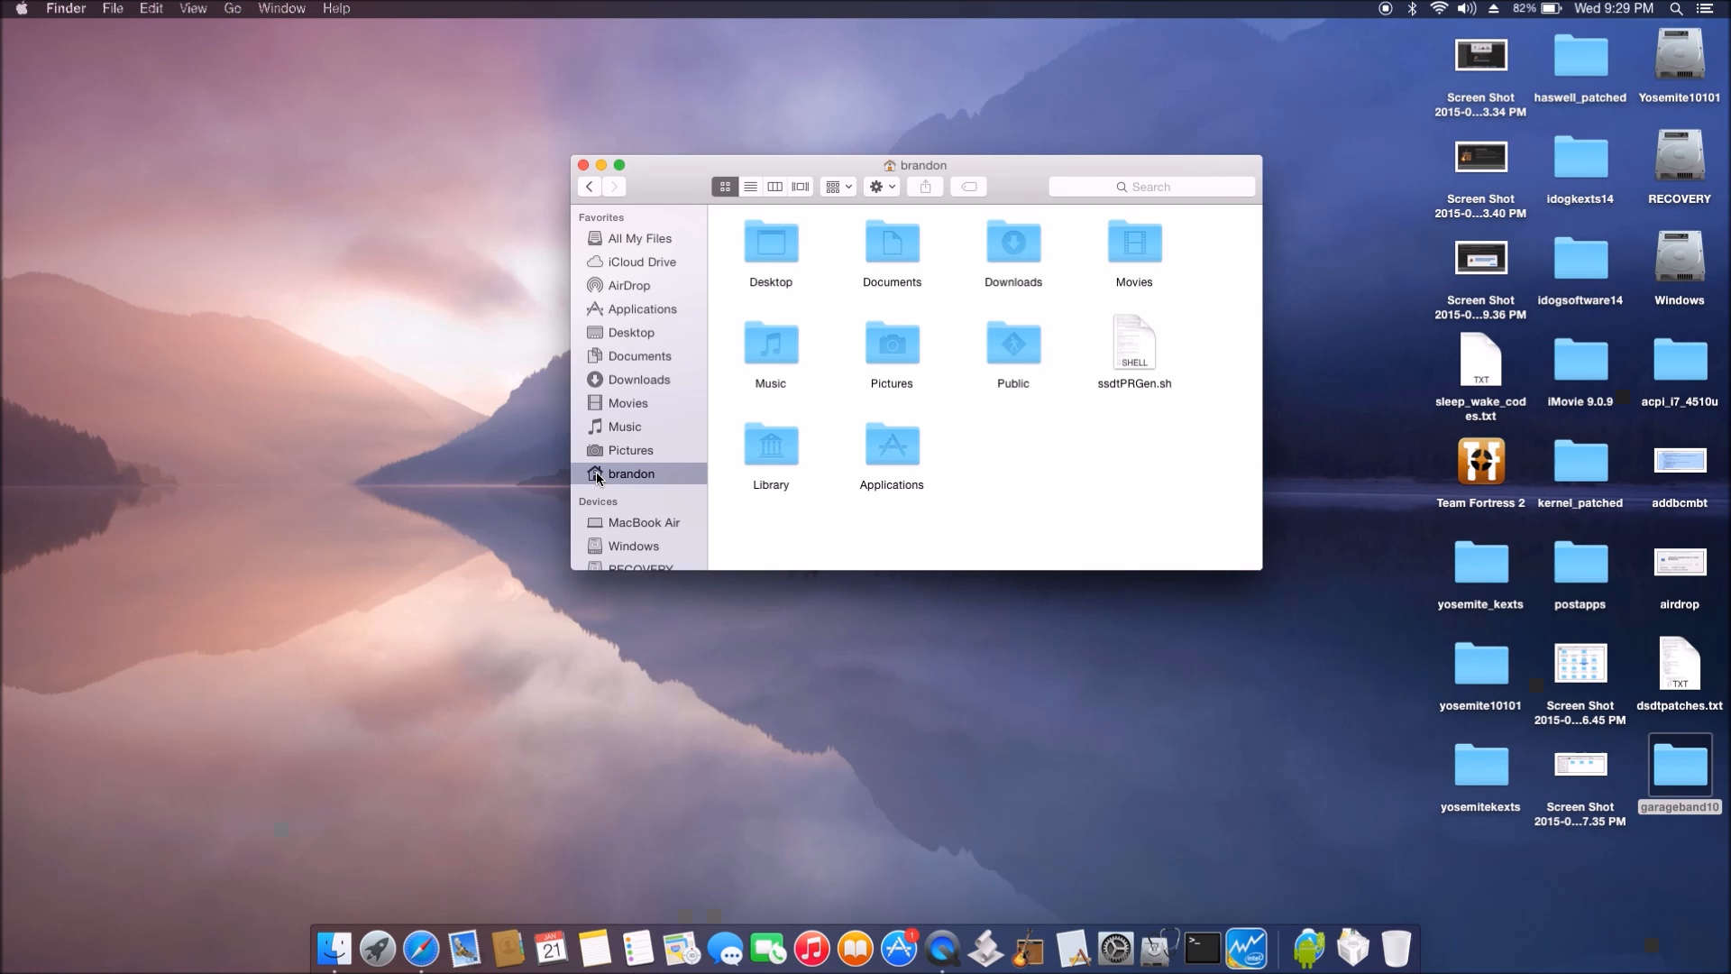
mouse_move(478, 368)
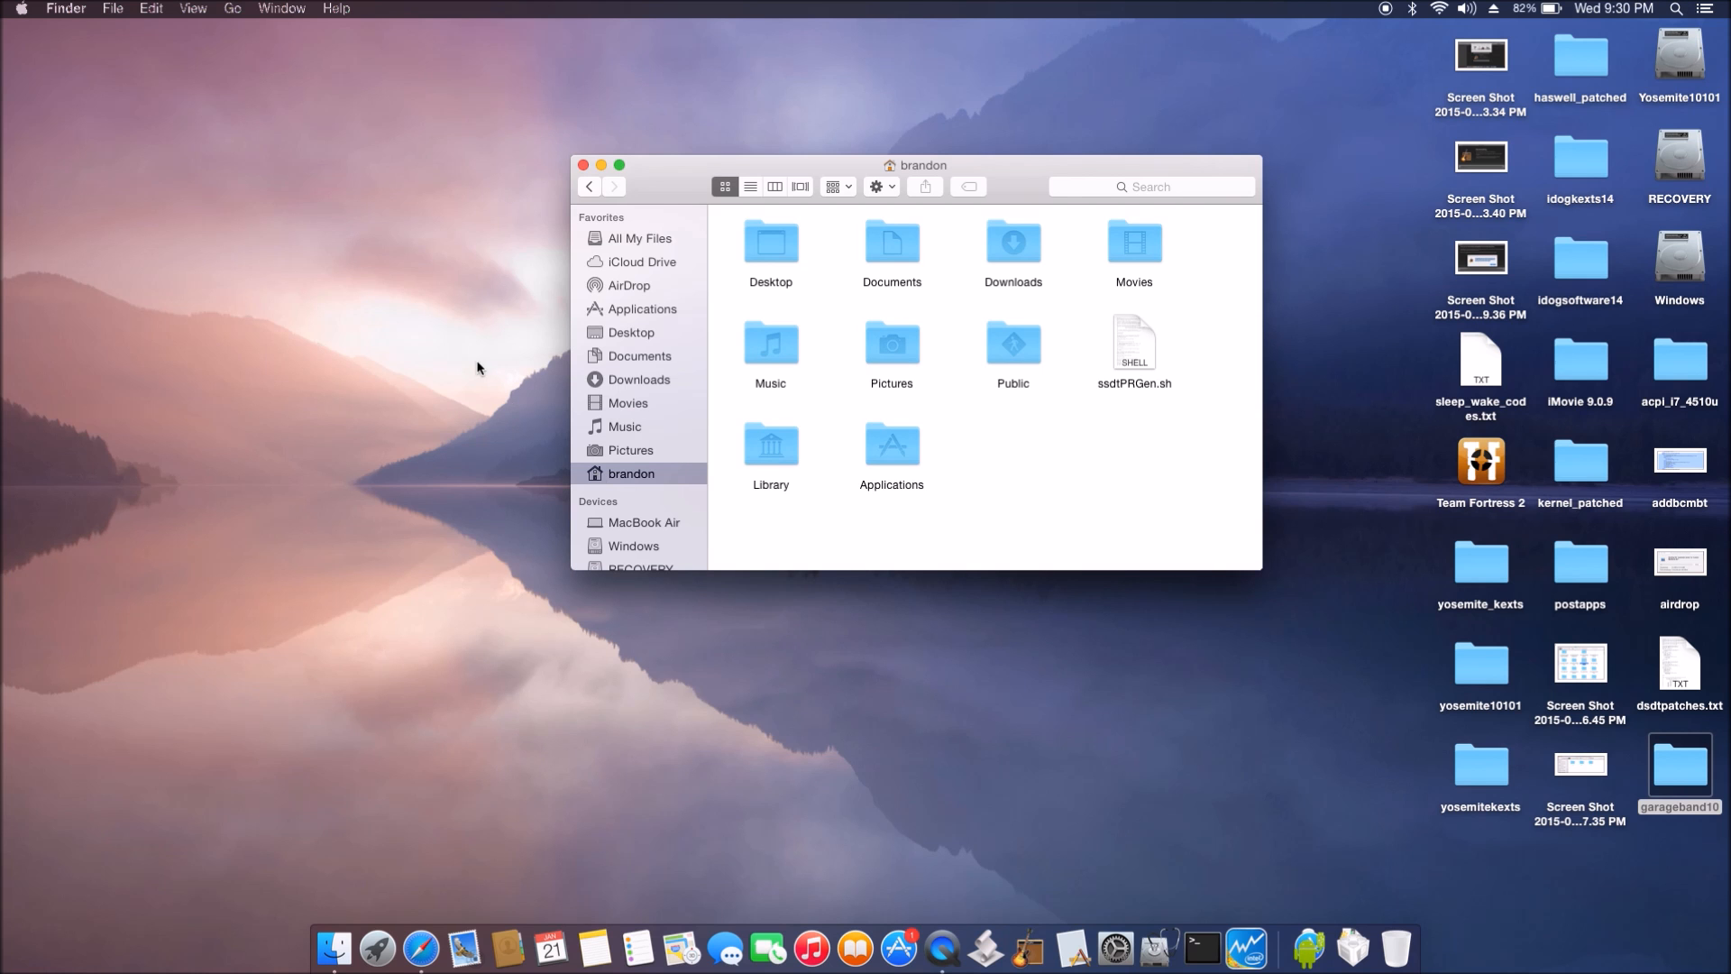
mouse_move(193, 8)
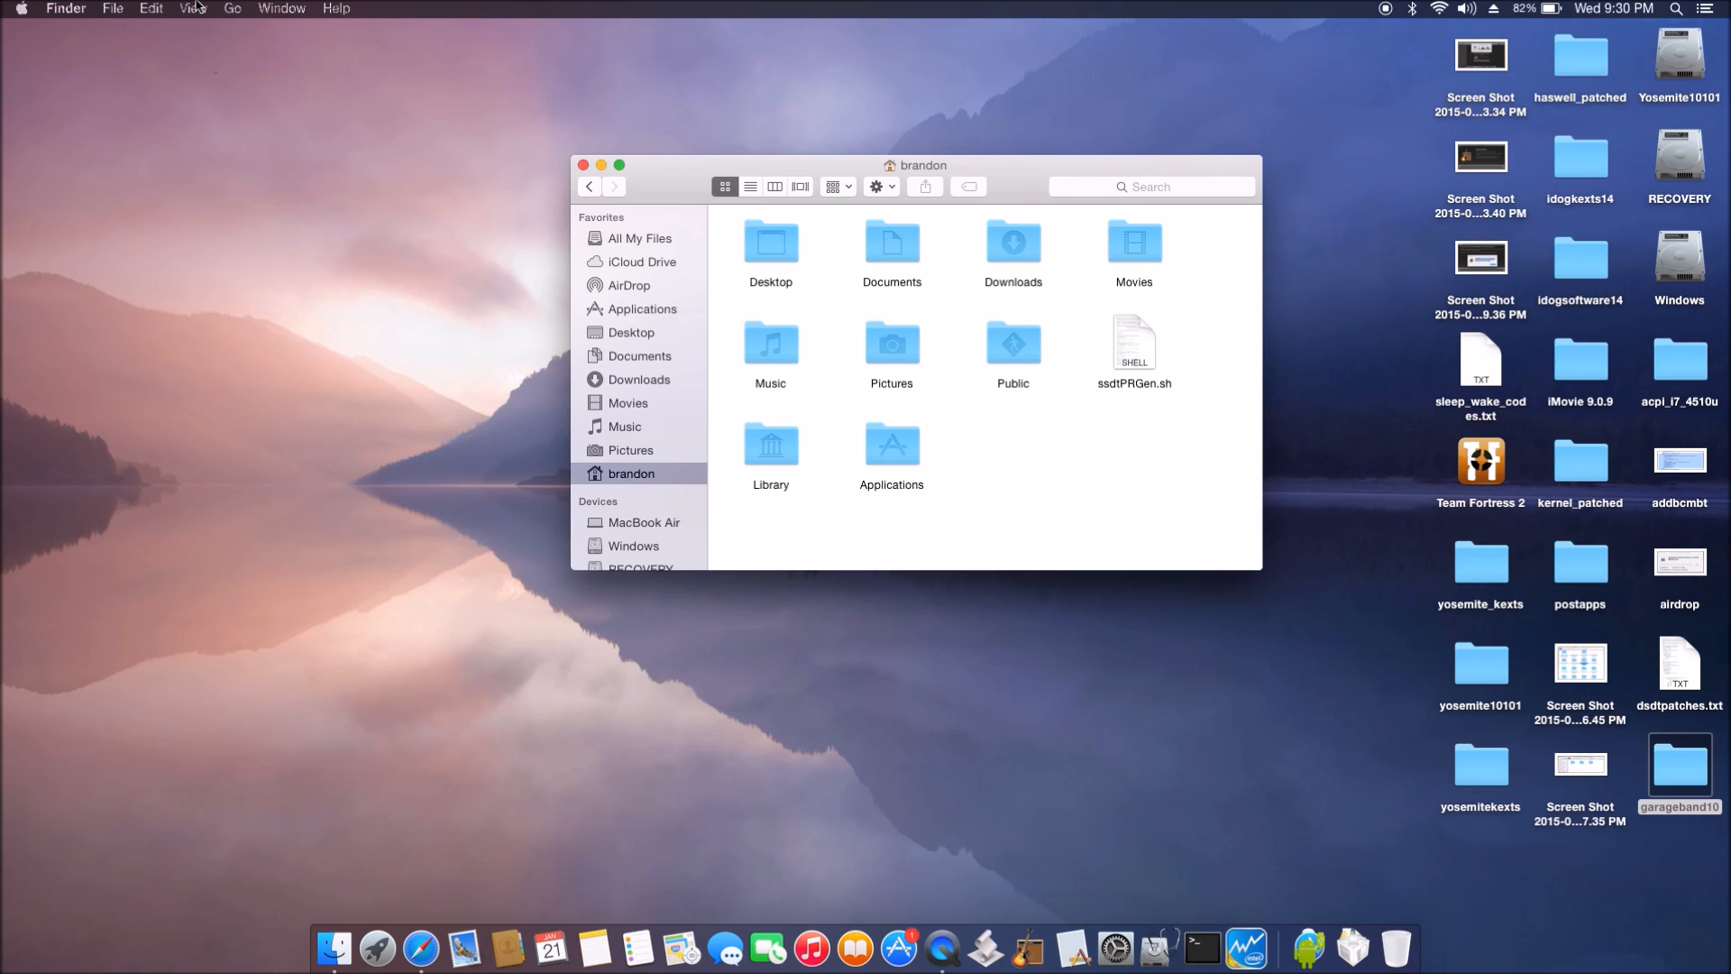
Step: Open Finder's View menu for the home folder window
click(193, 9)
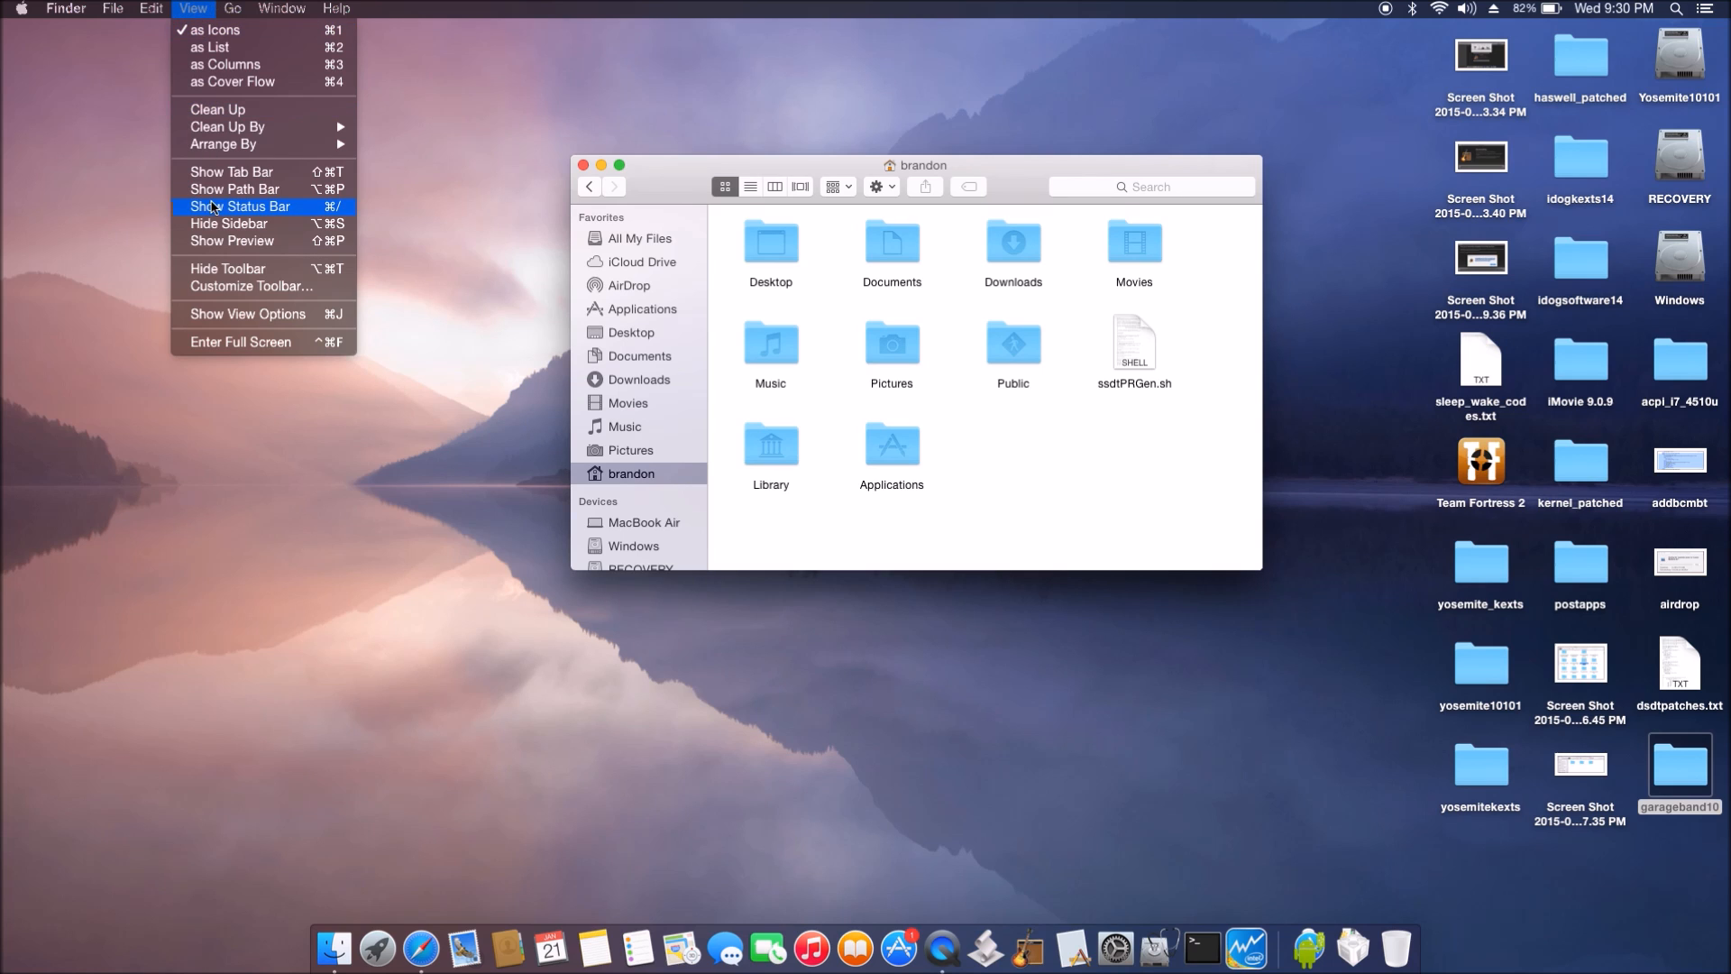
mouse_move(232, 241)
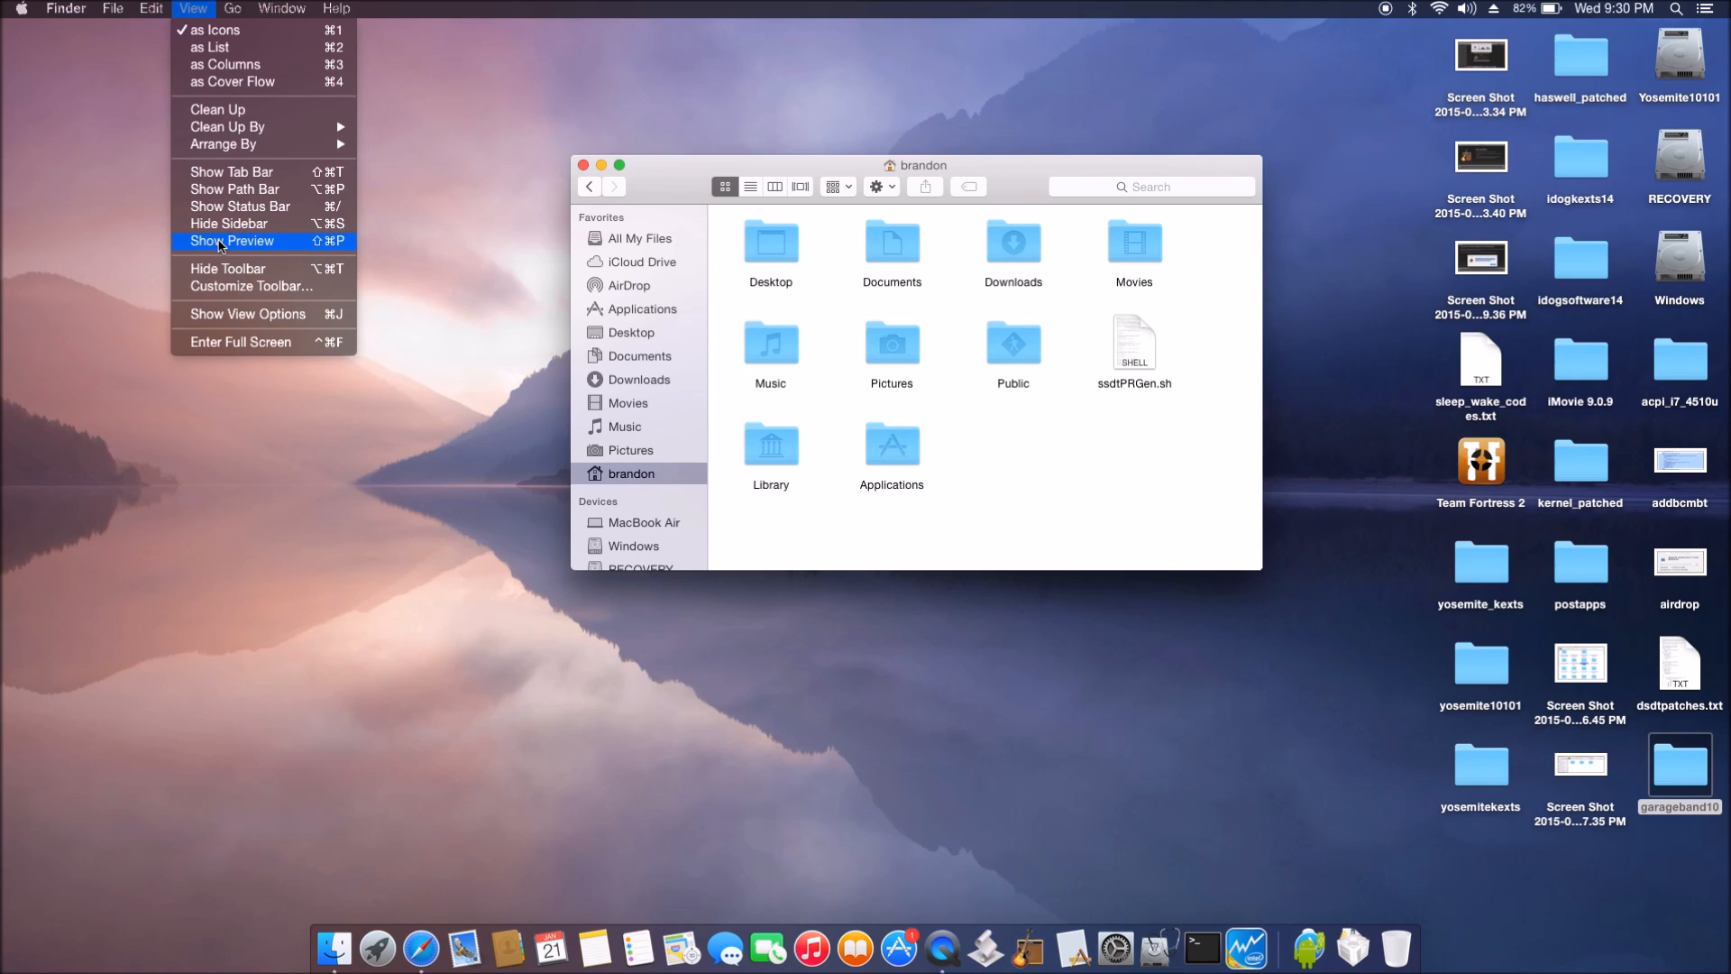
mouse_move(228, 223)
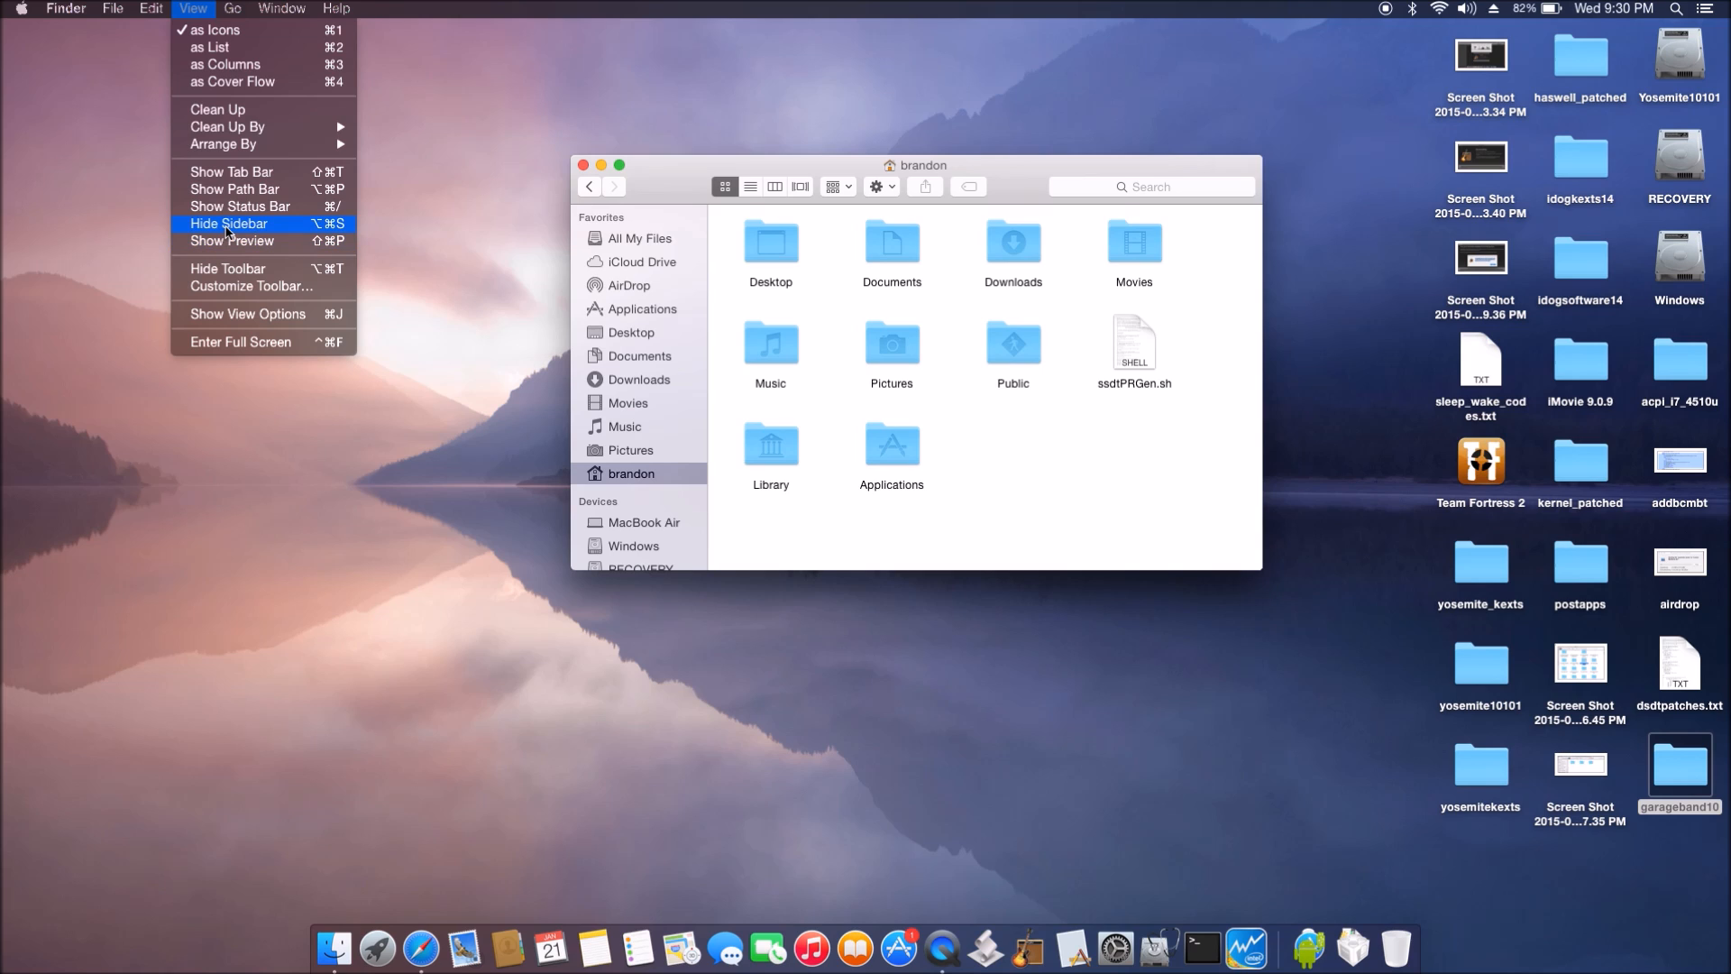
mouse_move(230, 313)
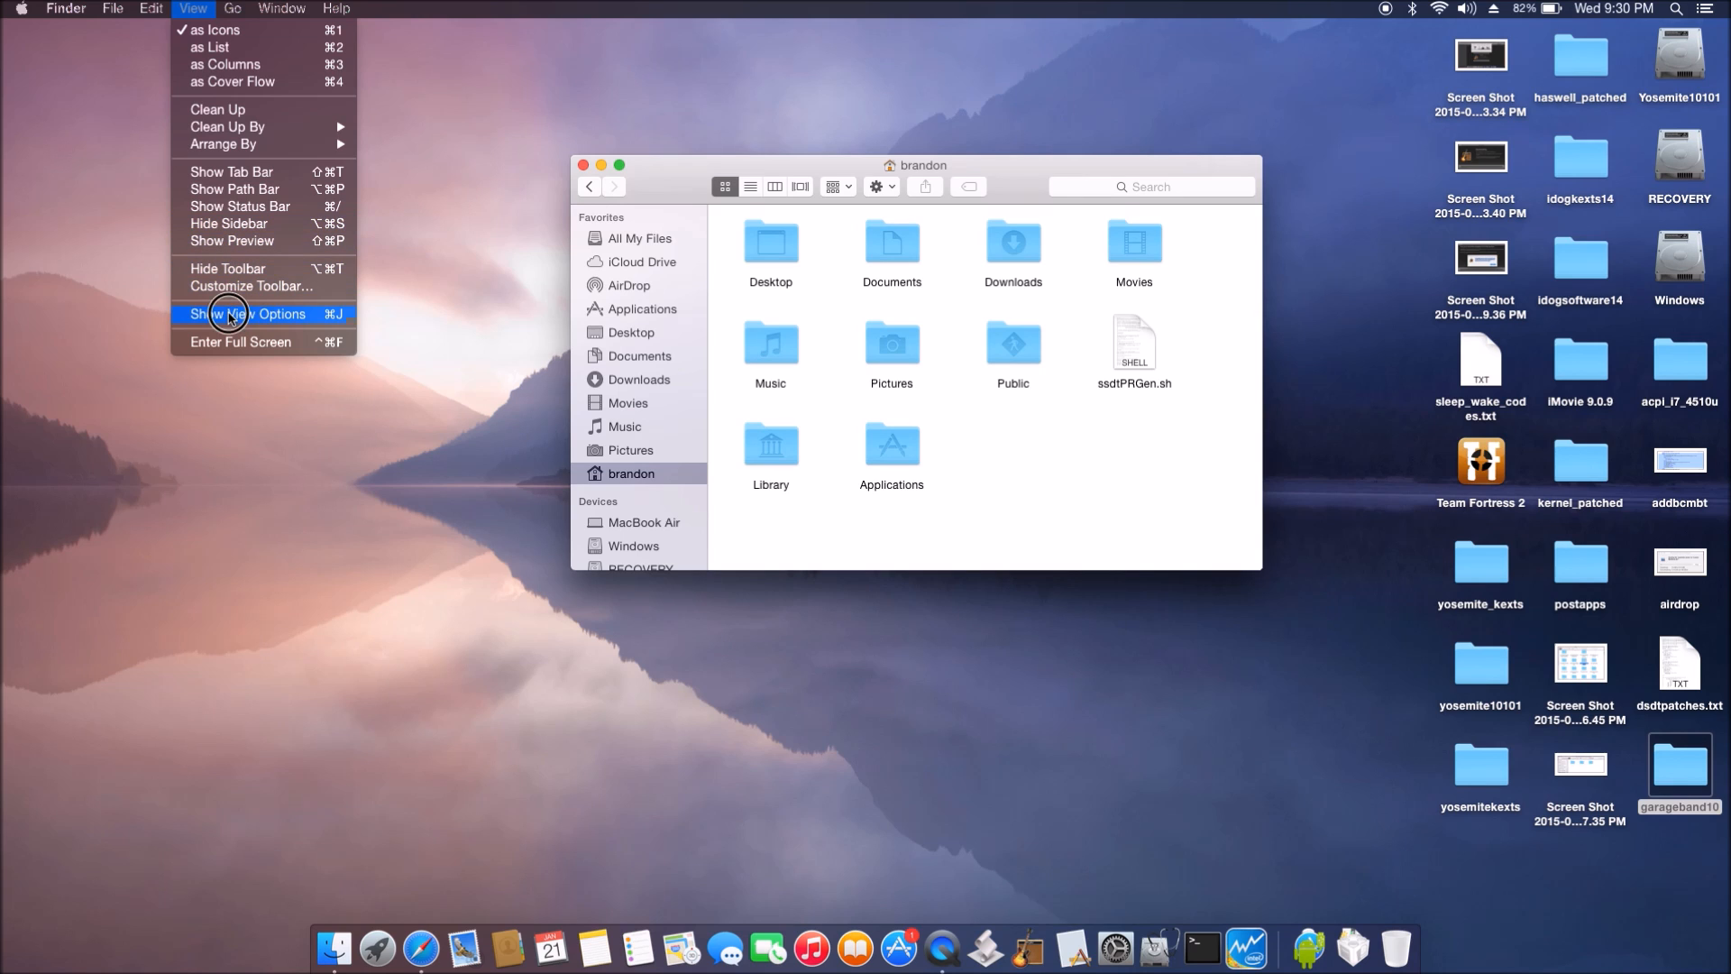
Step: Keep Show Library Folder enabled in the home folder's View Options, then close the panel
click(260, 314)
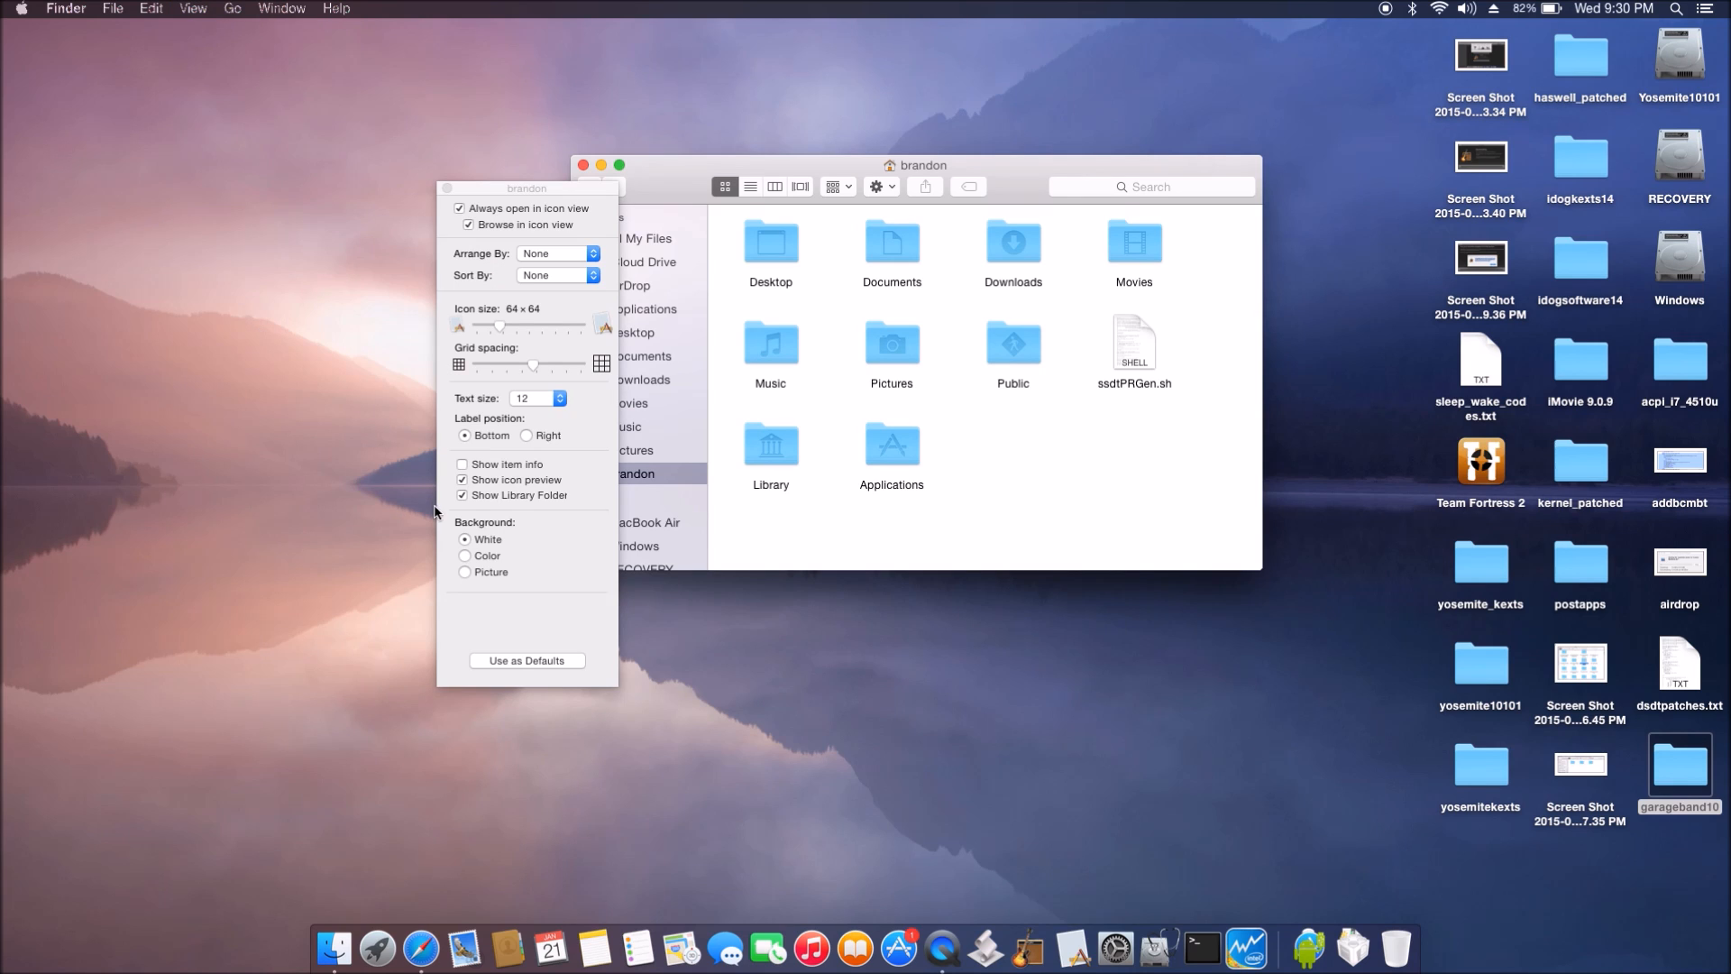
click(463, 495)
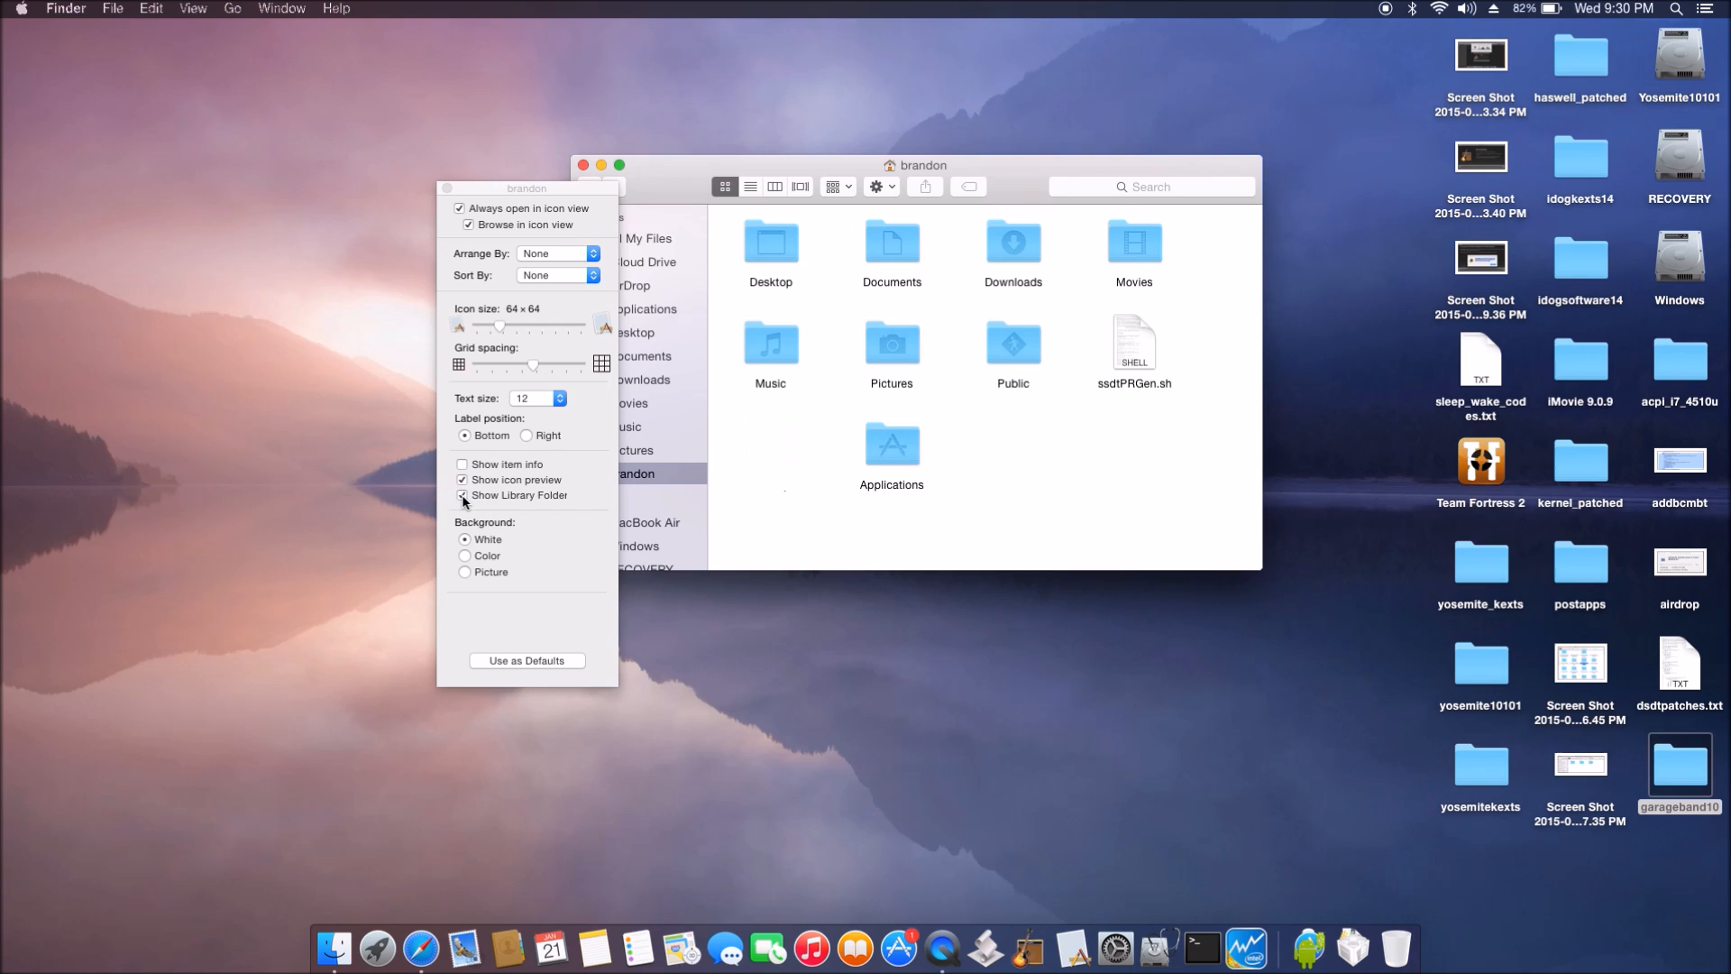
click(463, 495)
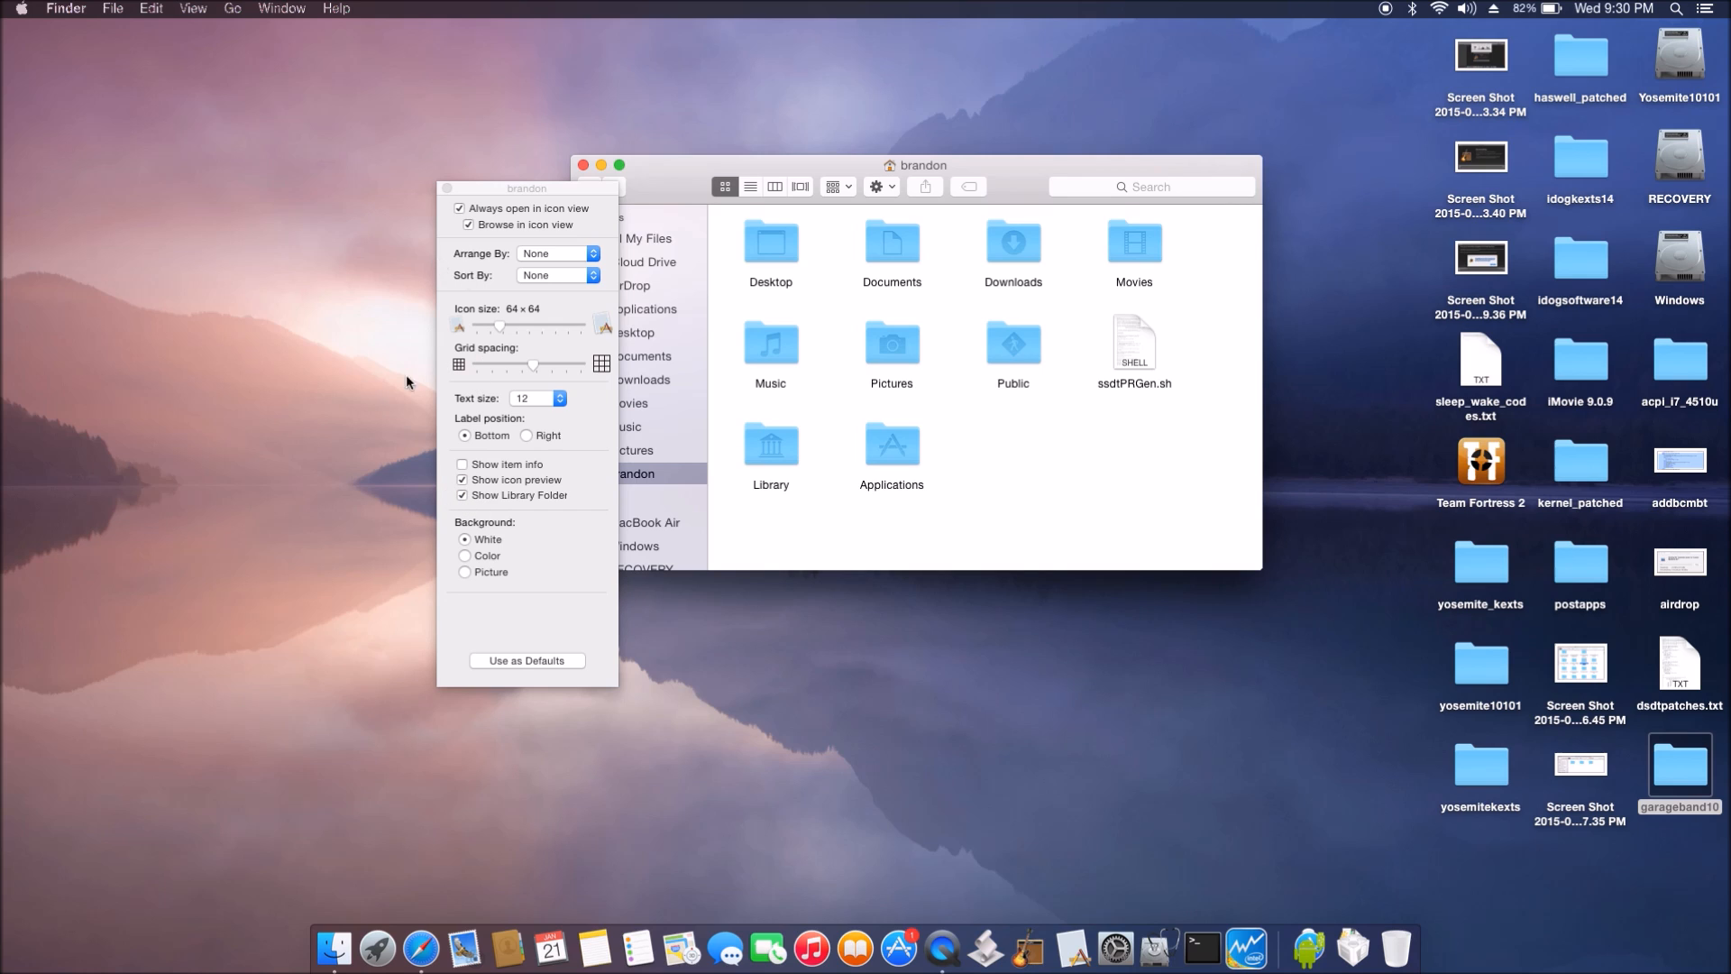
mouse_move(446, 190)
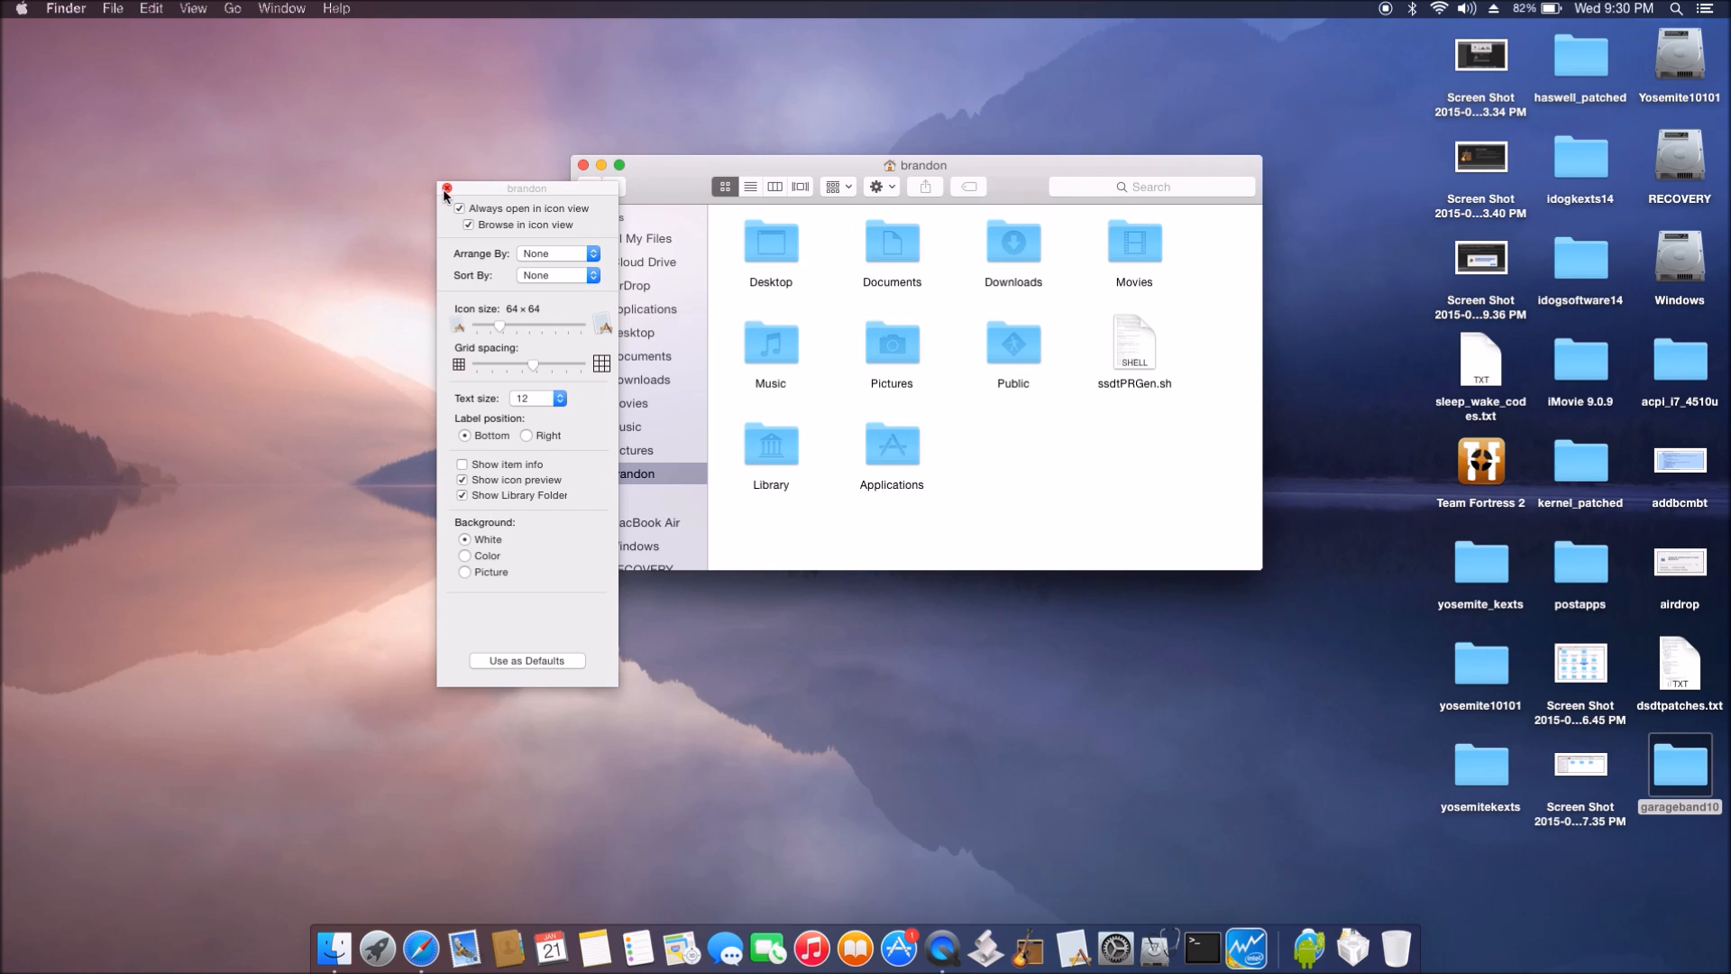
click(447, 188)
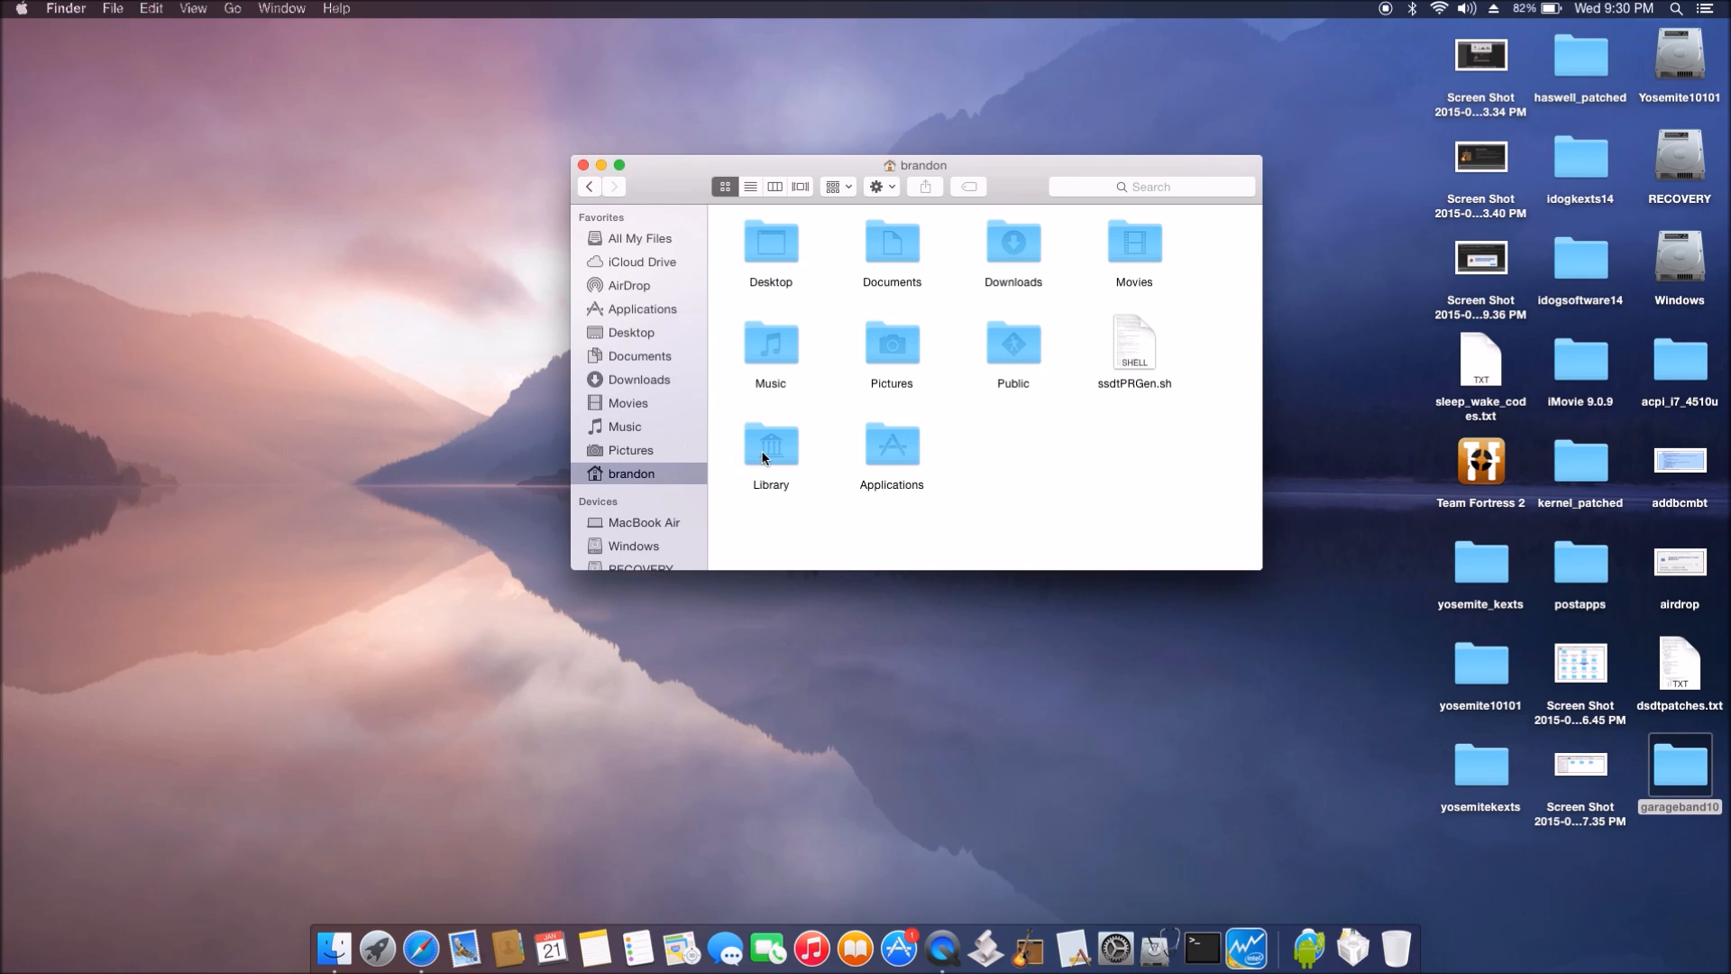
Step: Open the Library folder from the home folder window
double_click(771, 446)
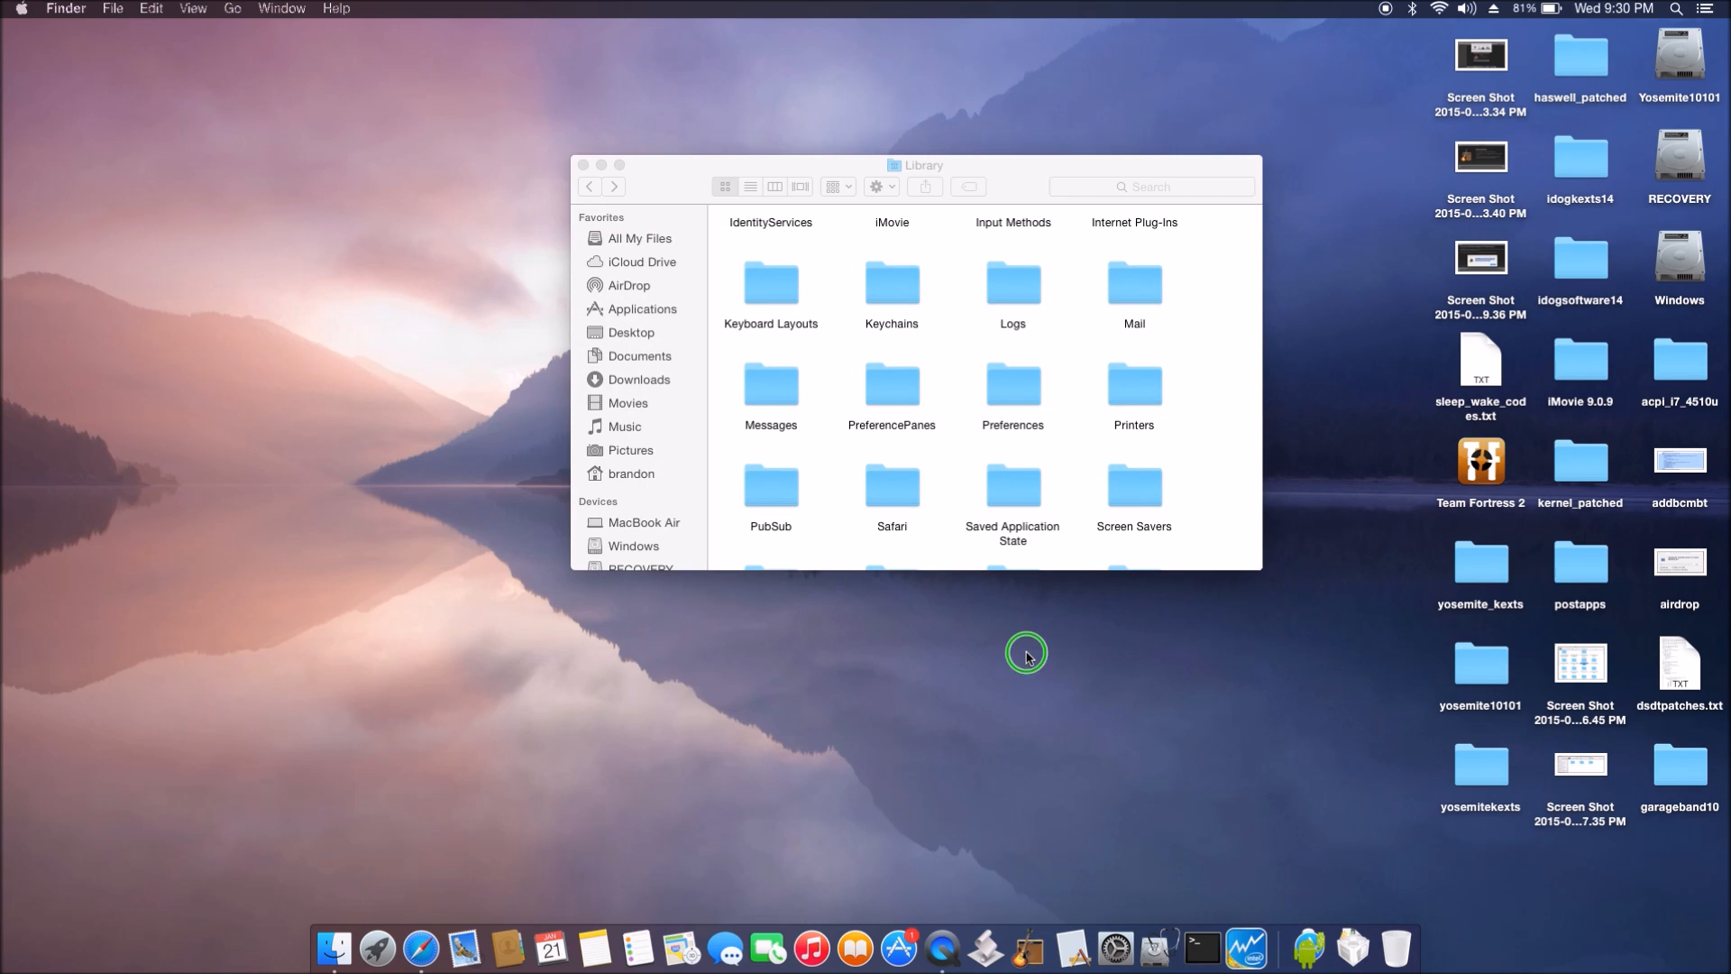
Step: Create a desktop folder named 'remove' and open it in its own window
right_click(1026, 653)
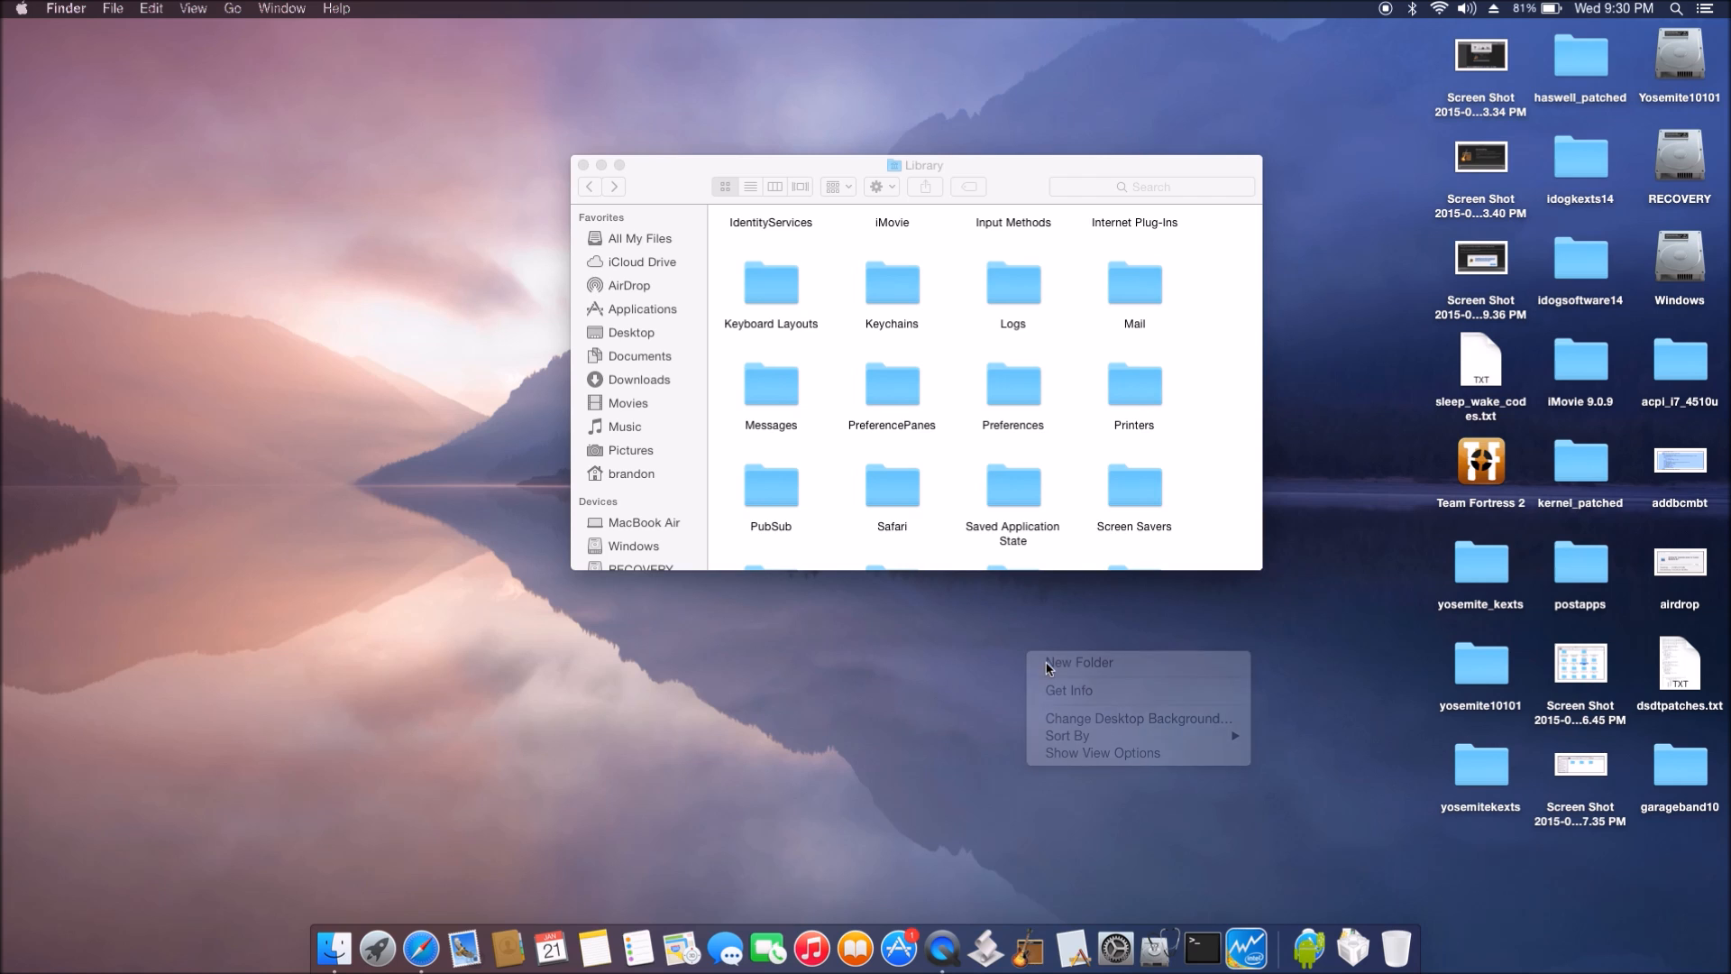
click(1079, 662)
text(remove)
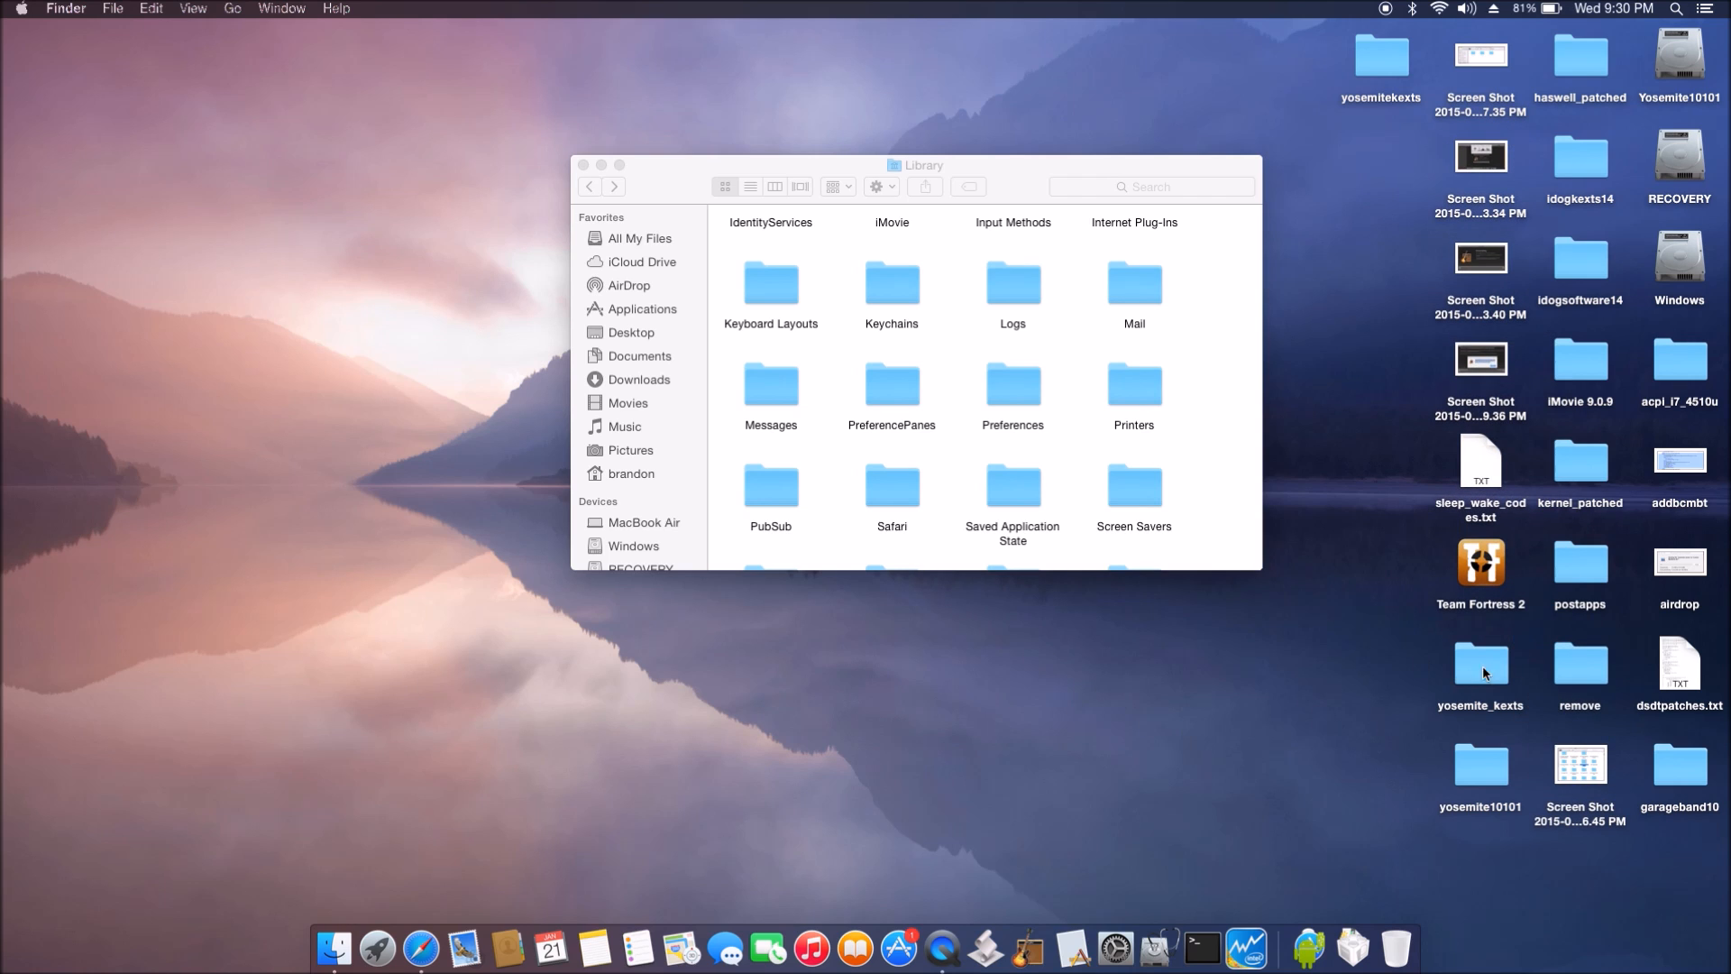
double_click(1578, 667)
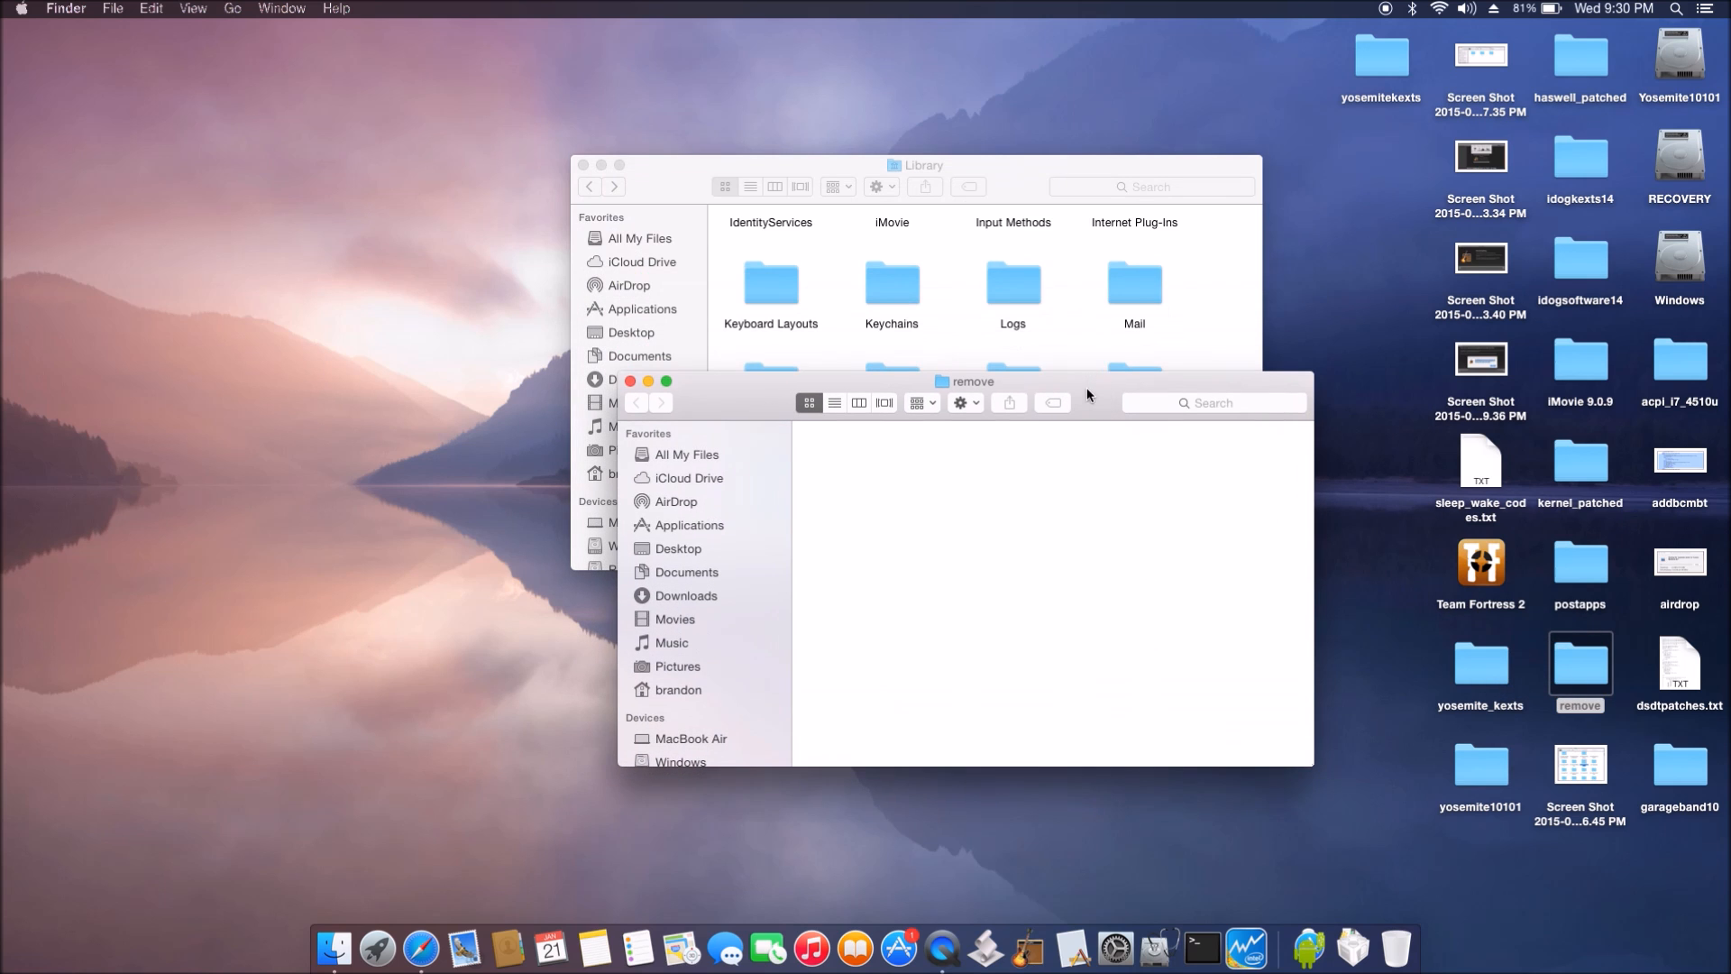
Step: Move the Library window aside and open its Preferences folder
drag(921, 164, 627, 123)
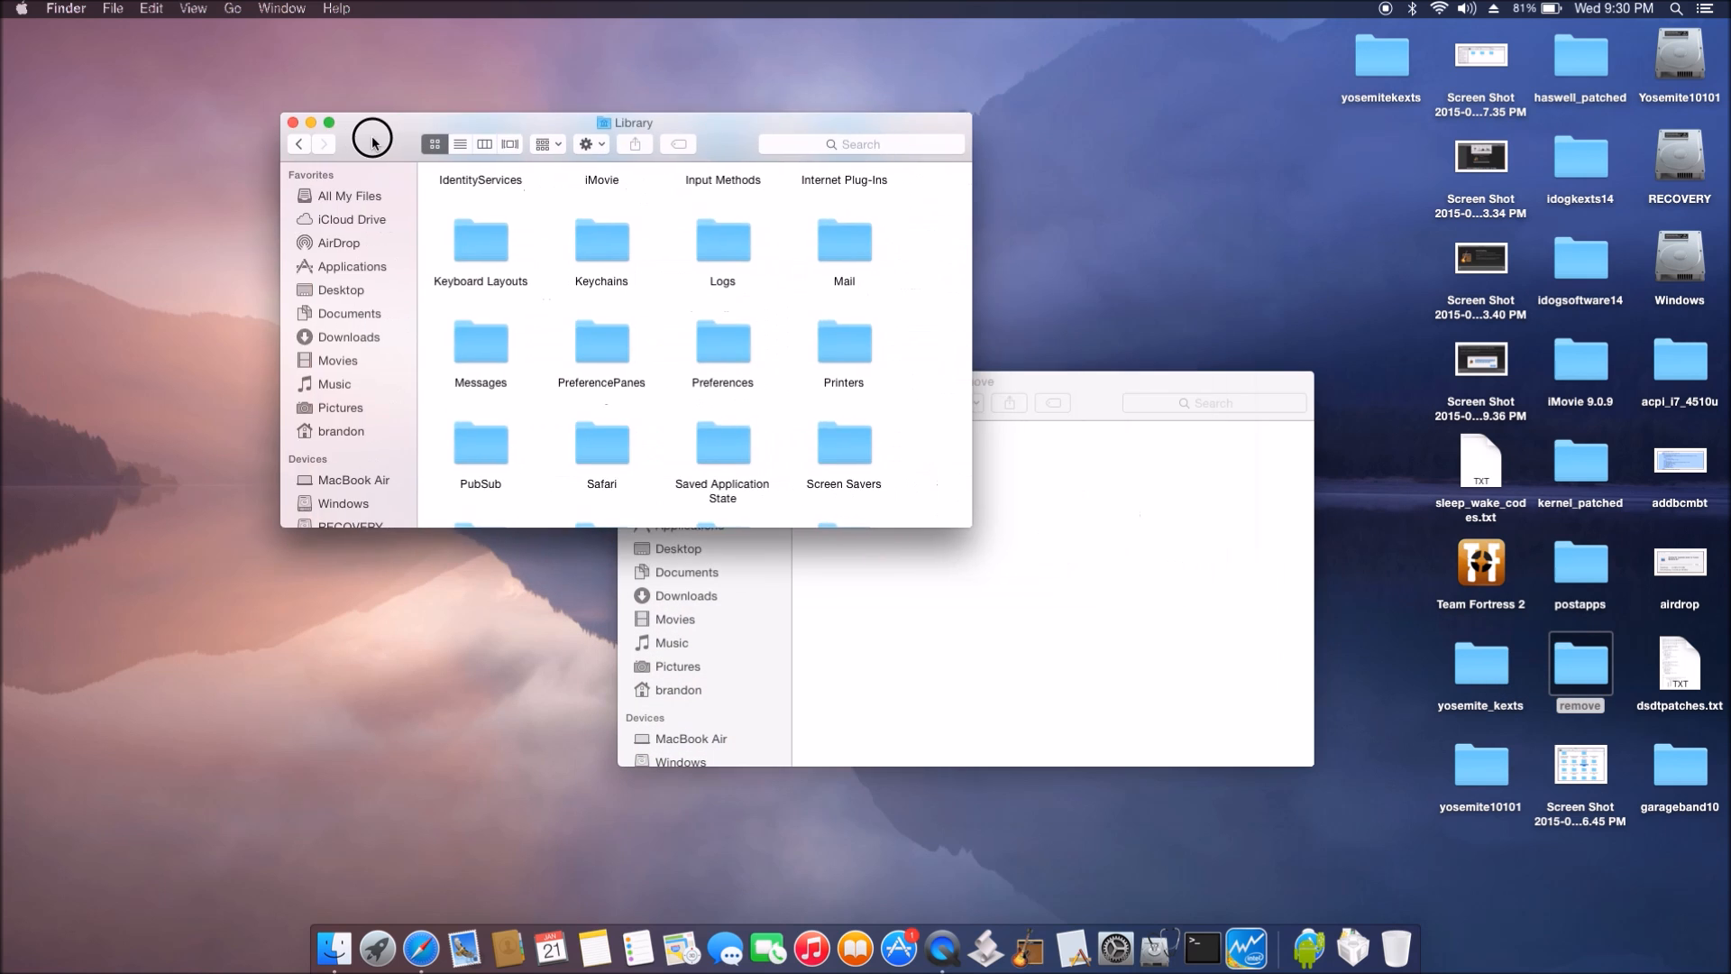
click(722, 342)
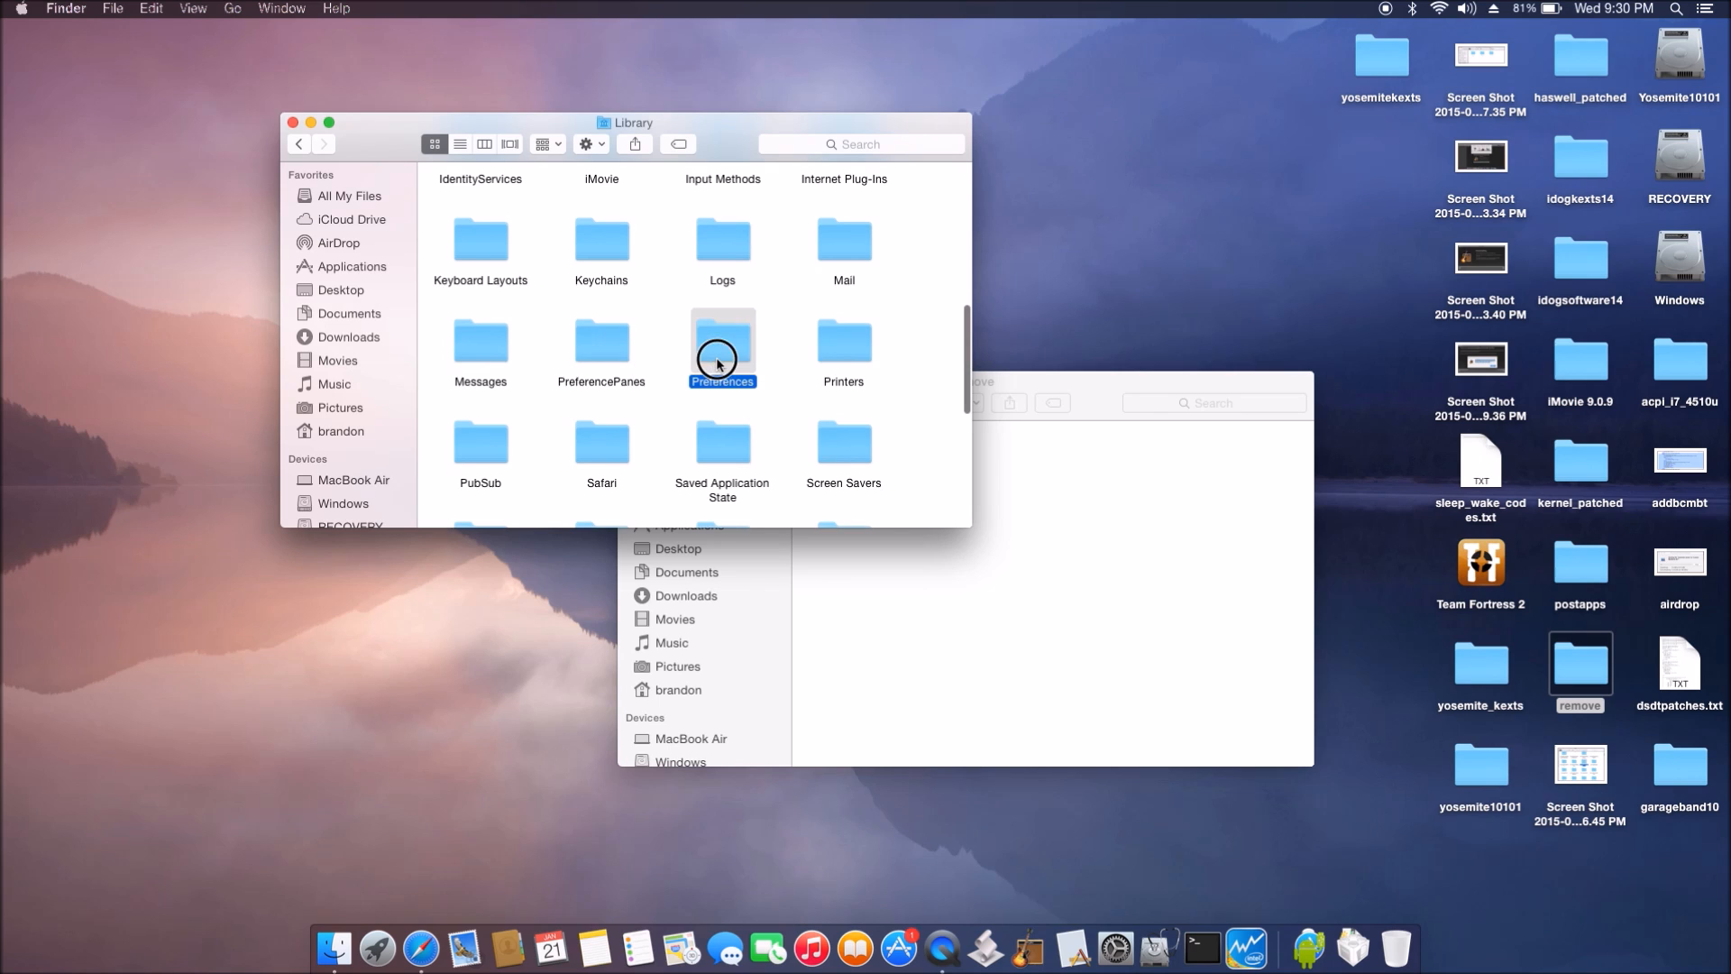
double_click(722, 348)
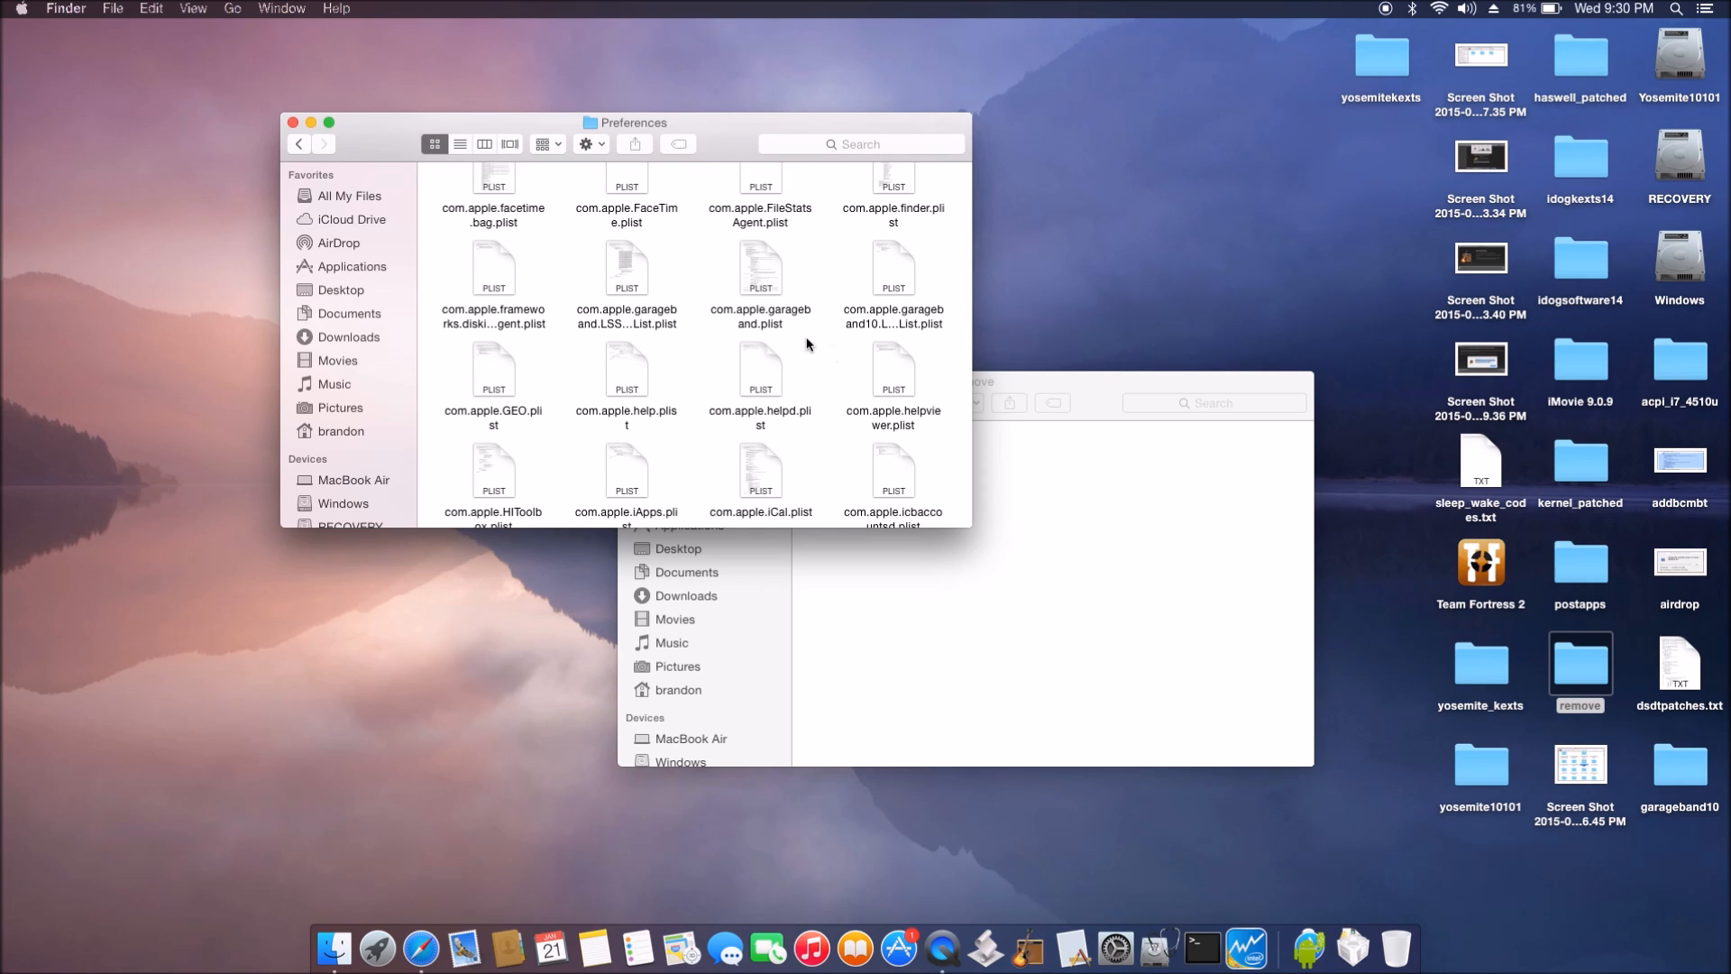
Step: Select the three GarageBand plist files and drag them into the 'remove' window
click(626, 270)
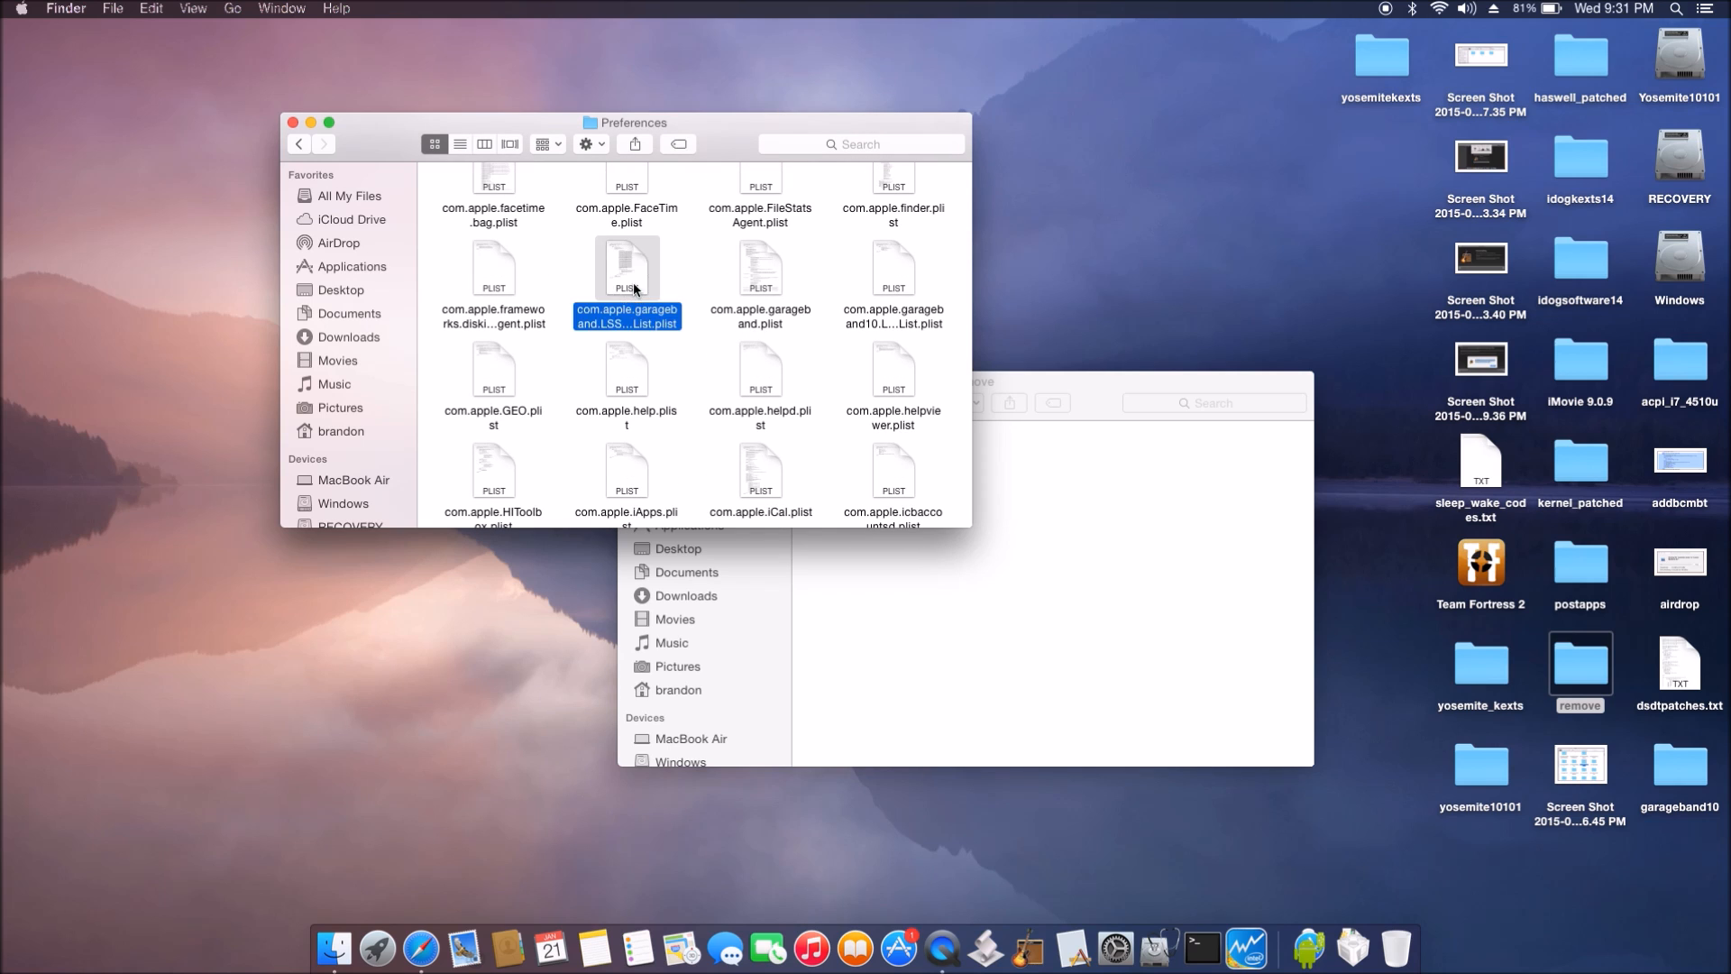
click(759, 270)
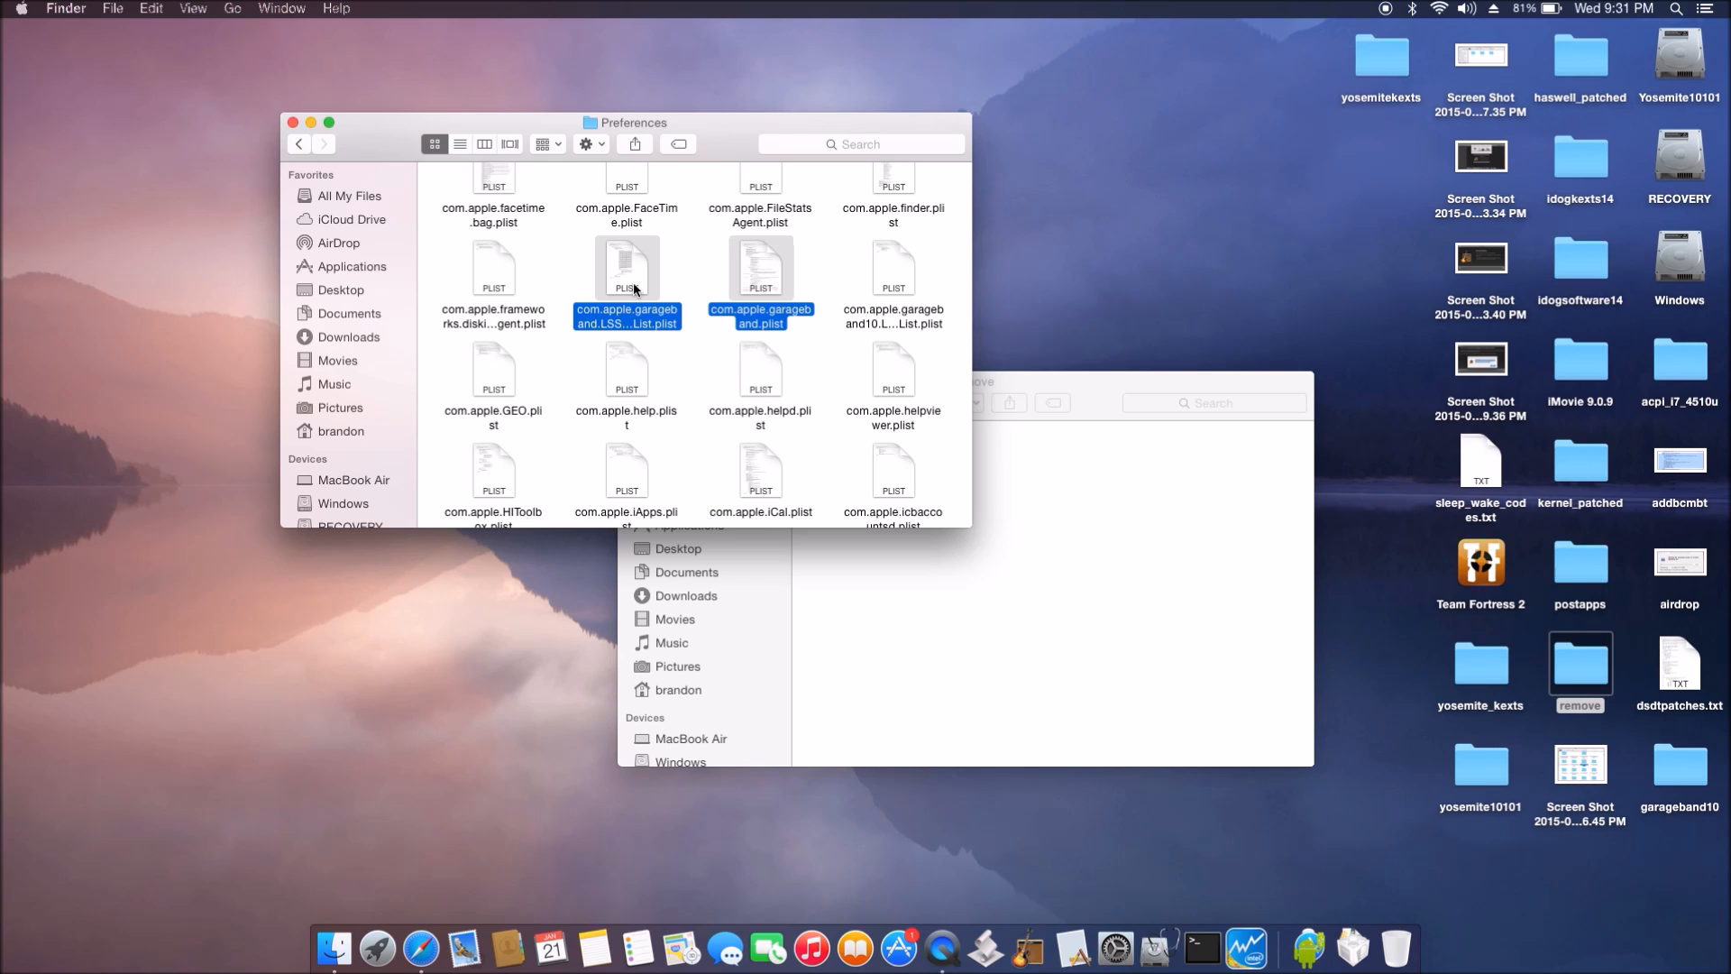
drag(628, 276, 921, 574)
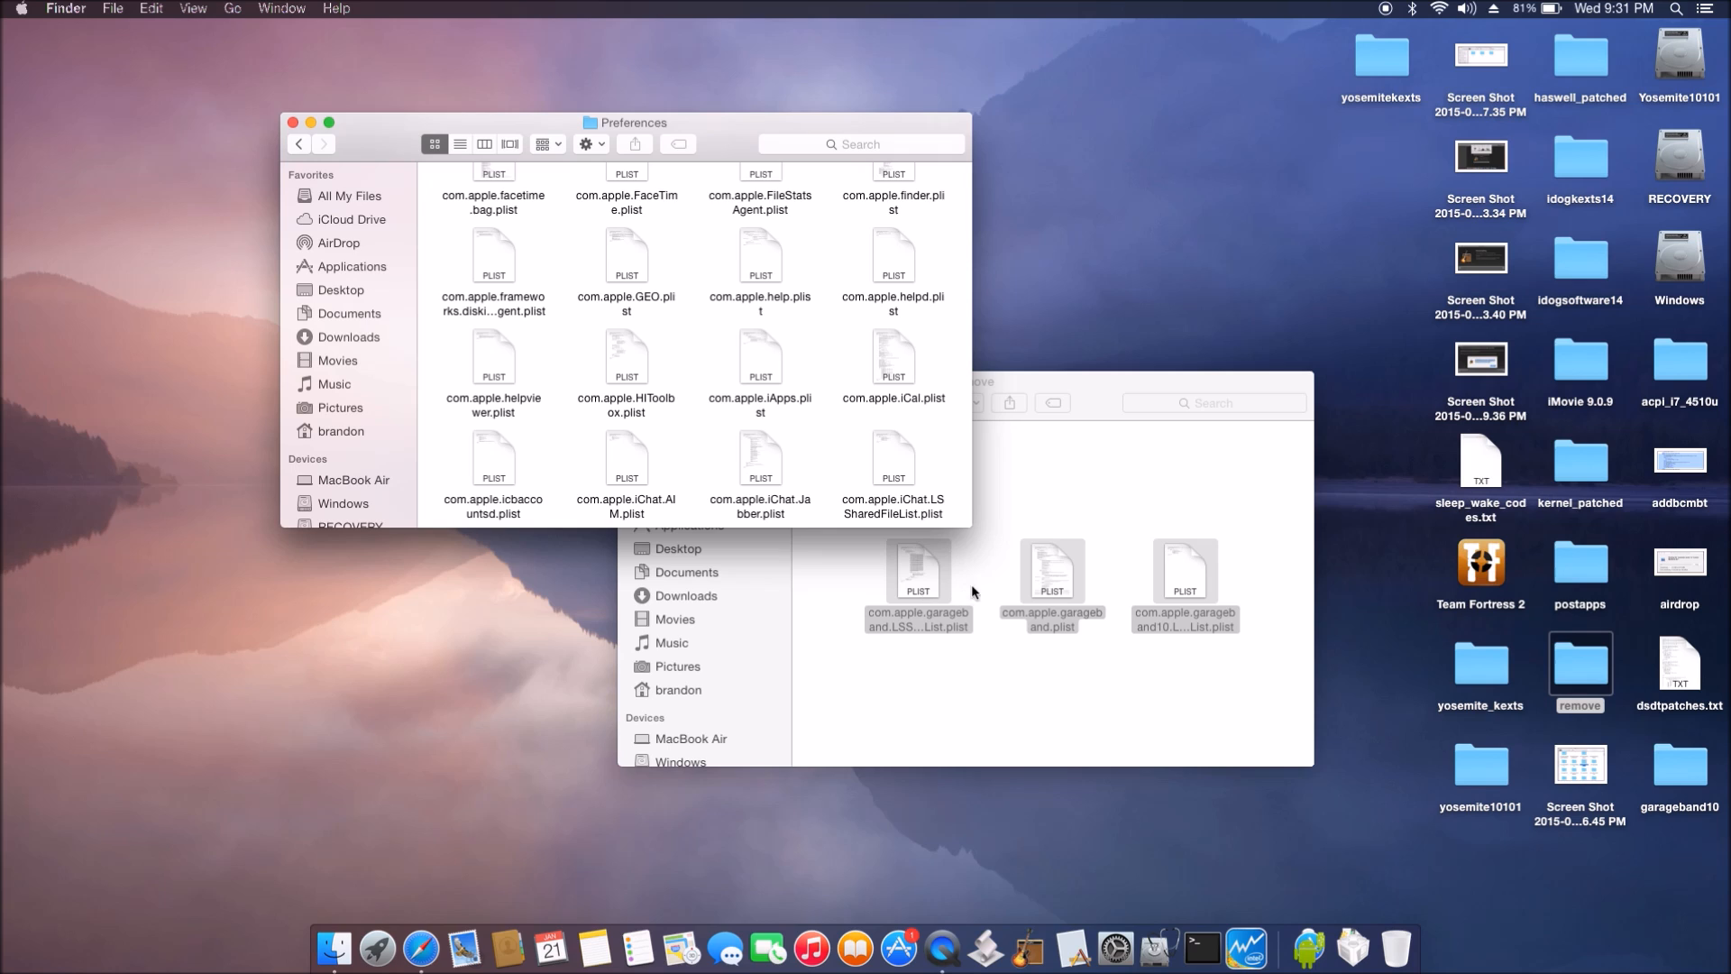
mouse_move(832, 419)
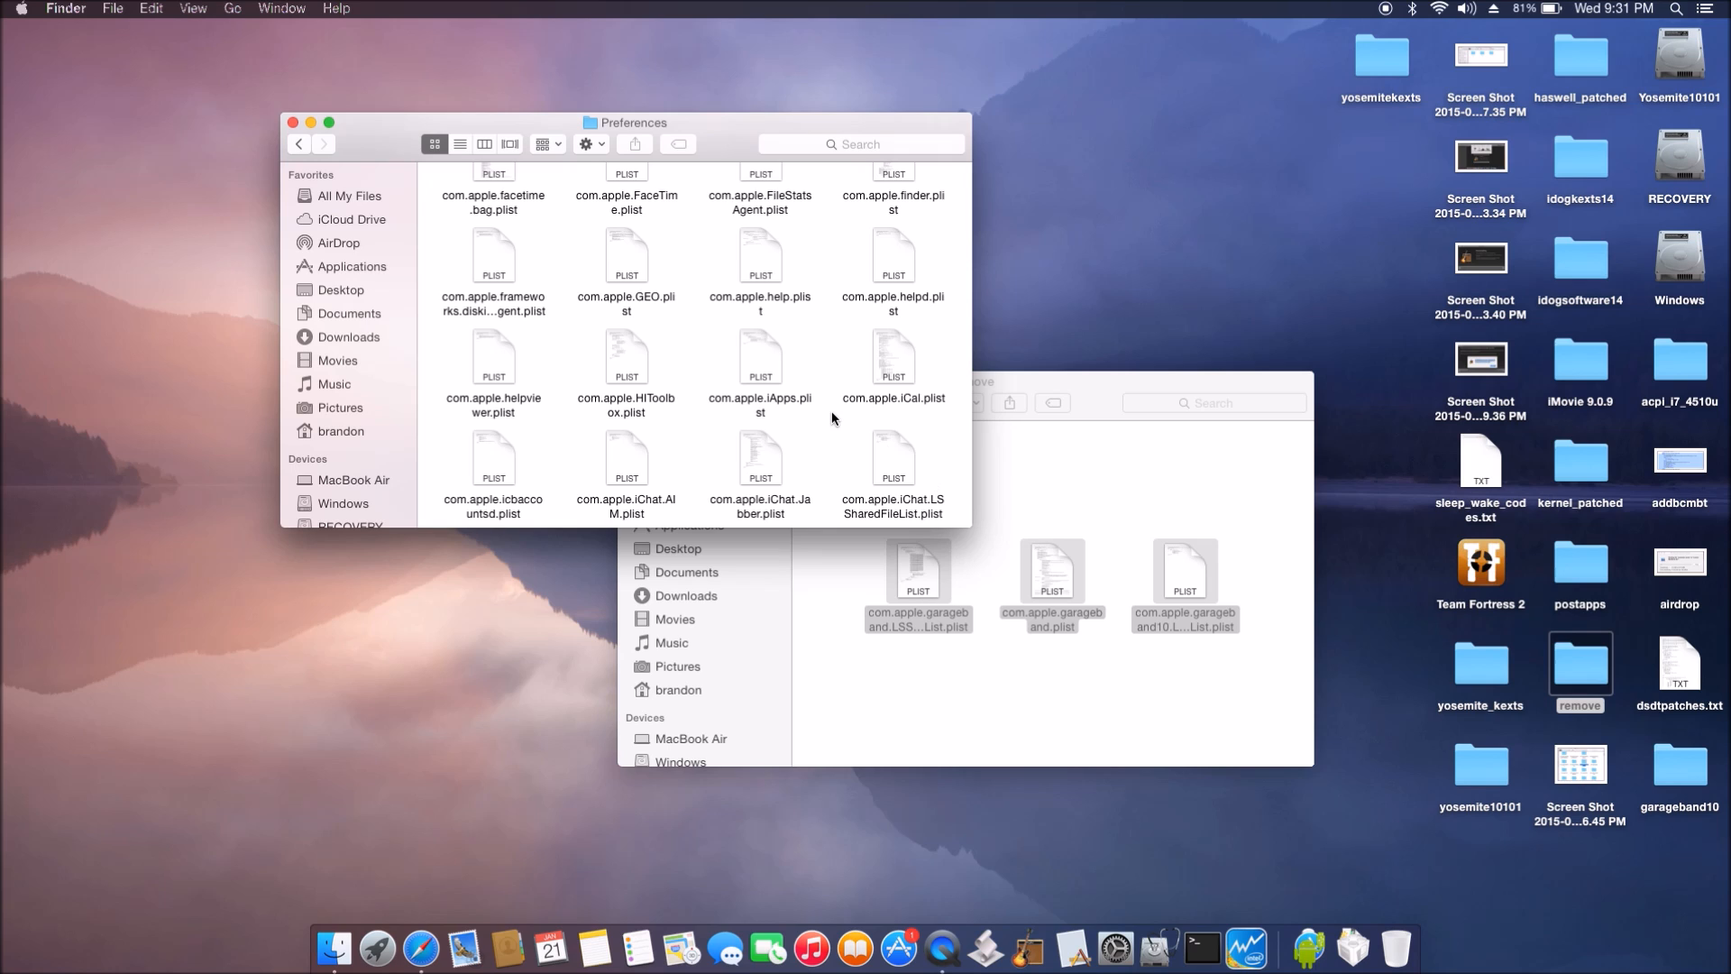
mouse_move(719, 350)
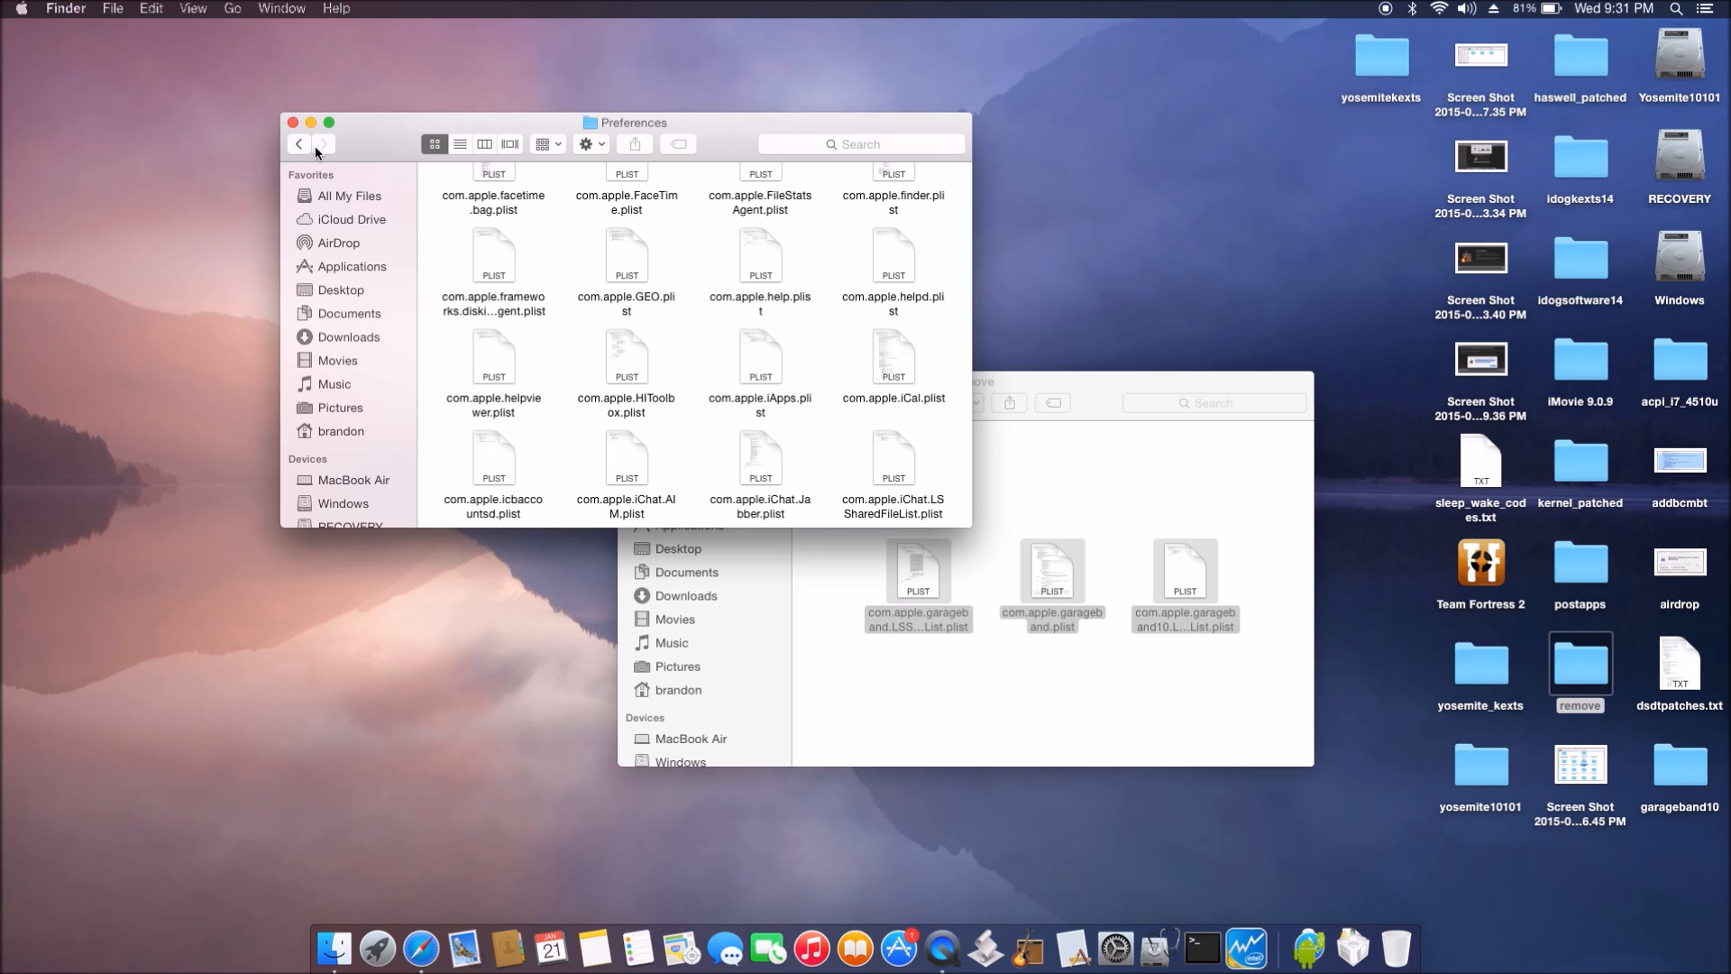
Step: Go back to Library and drag com.apple.garageband from Caches into 'remove'
click(299, 143)
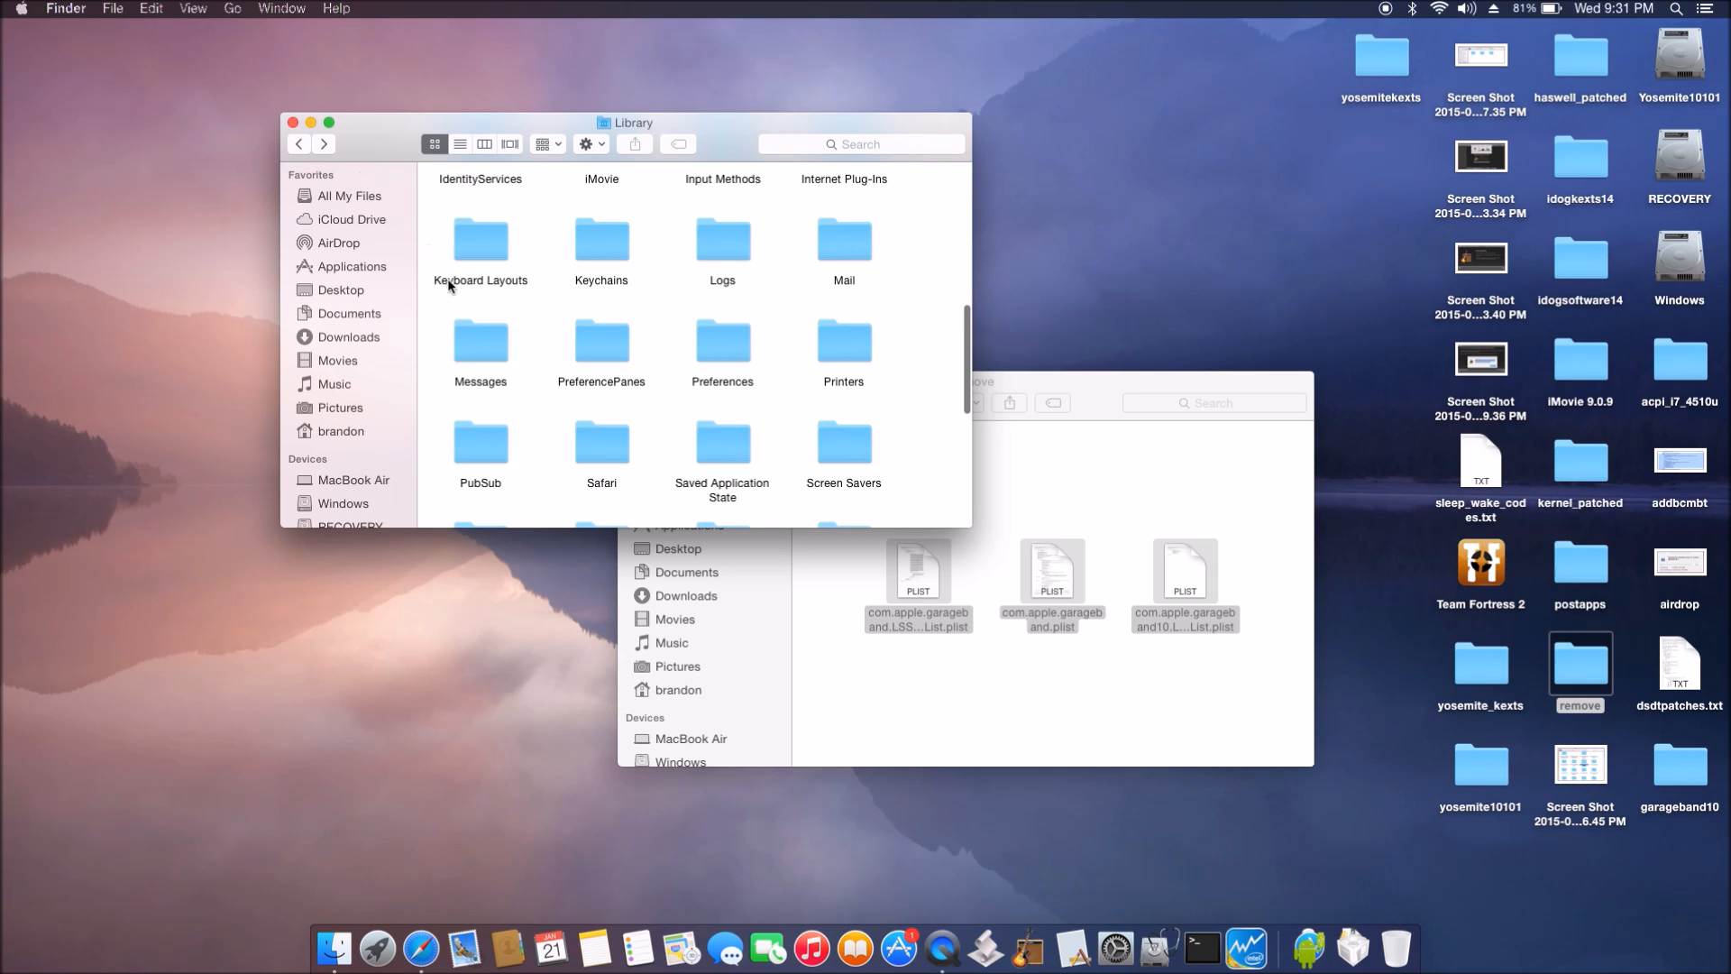
scroll(up, 3)
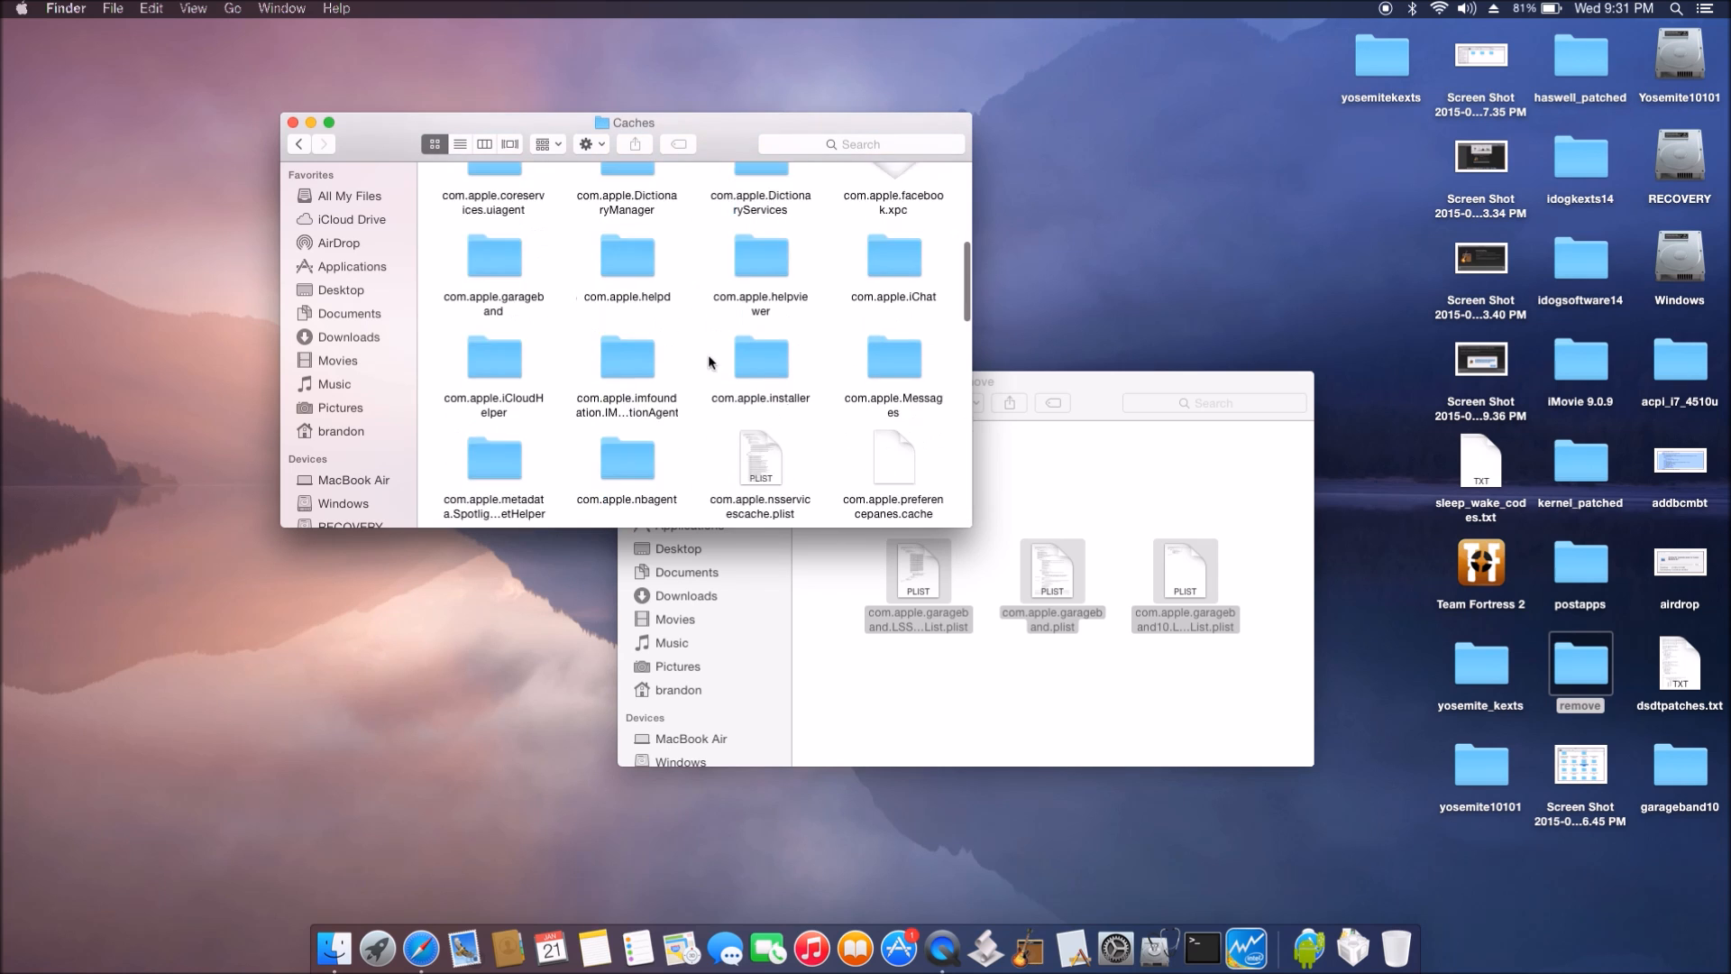
mouse_move(532, 314)
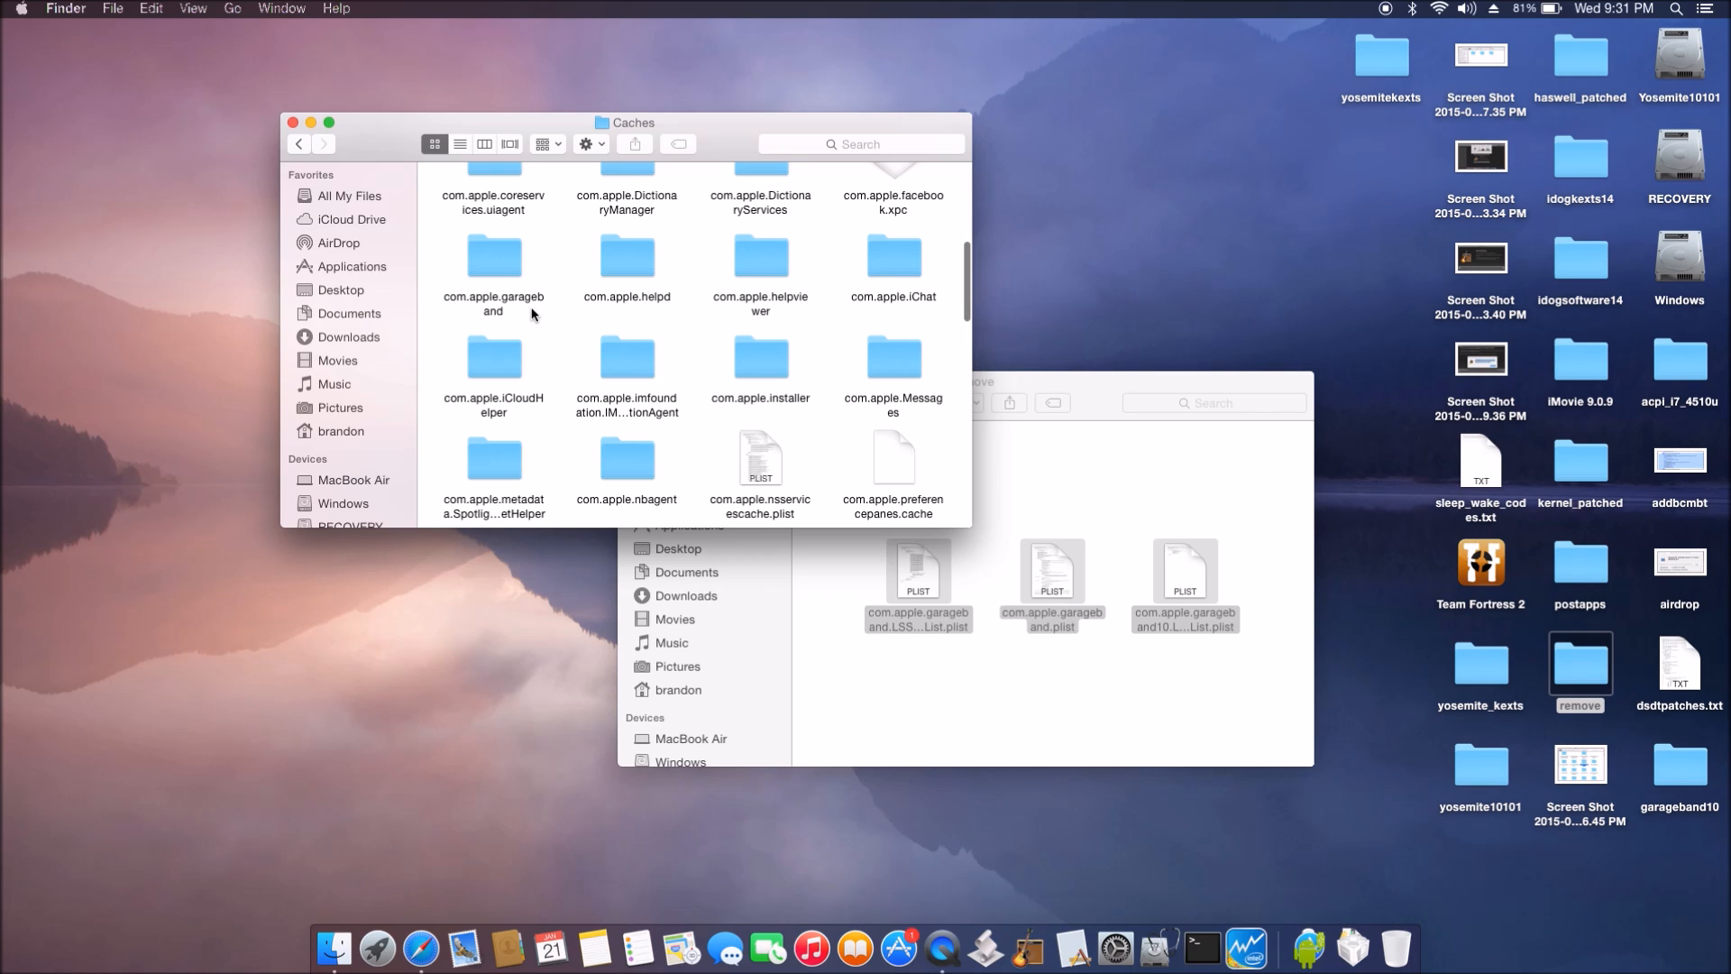
click(493, 256)
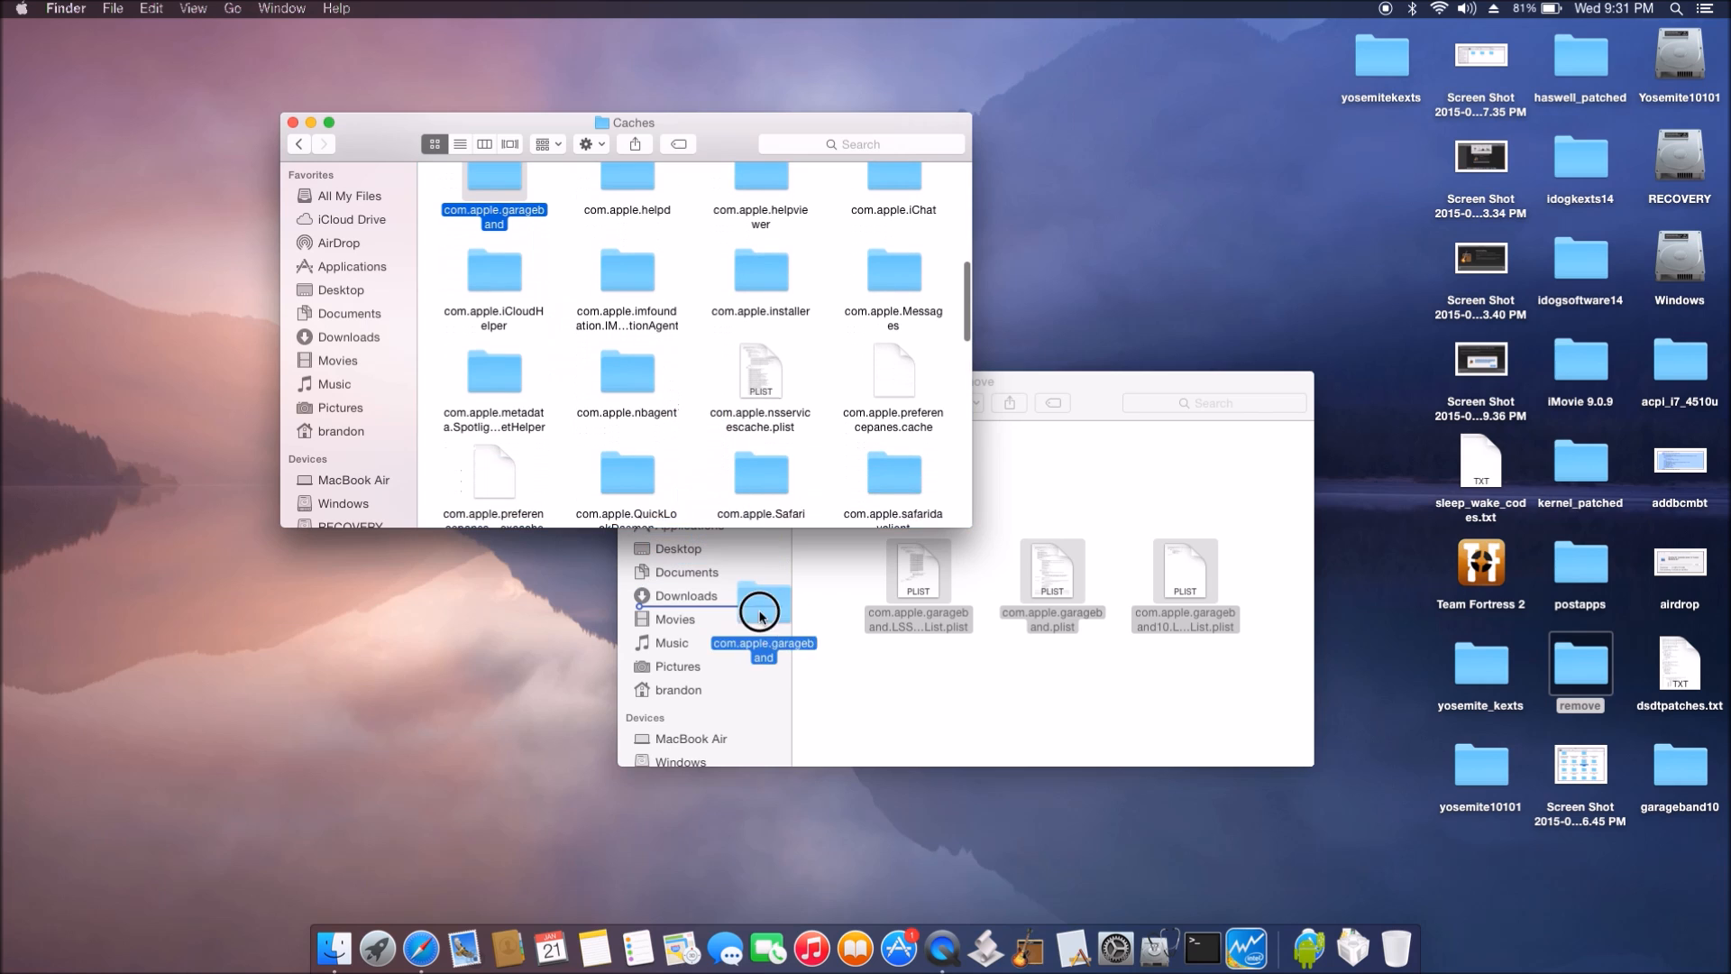
drag(759, 612, 1107, 495)
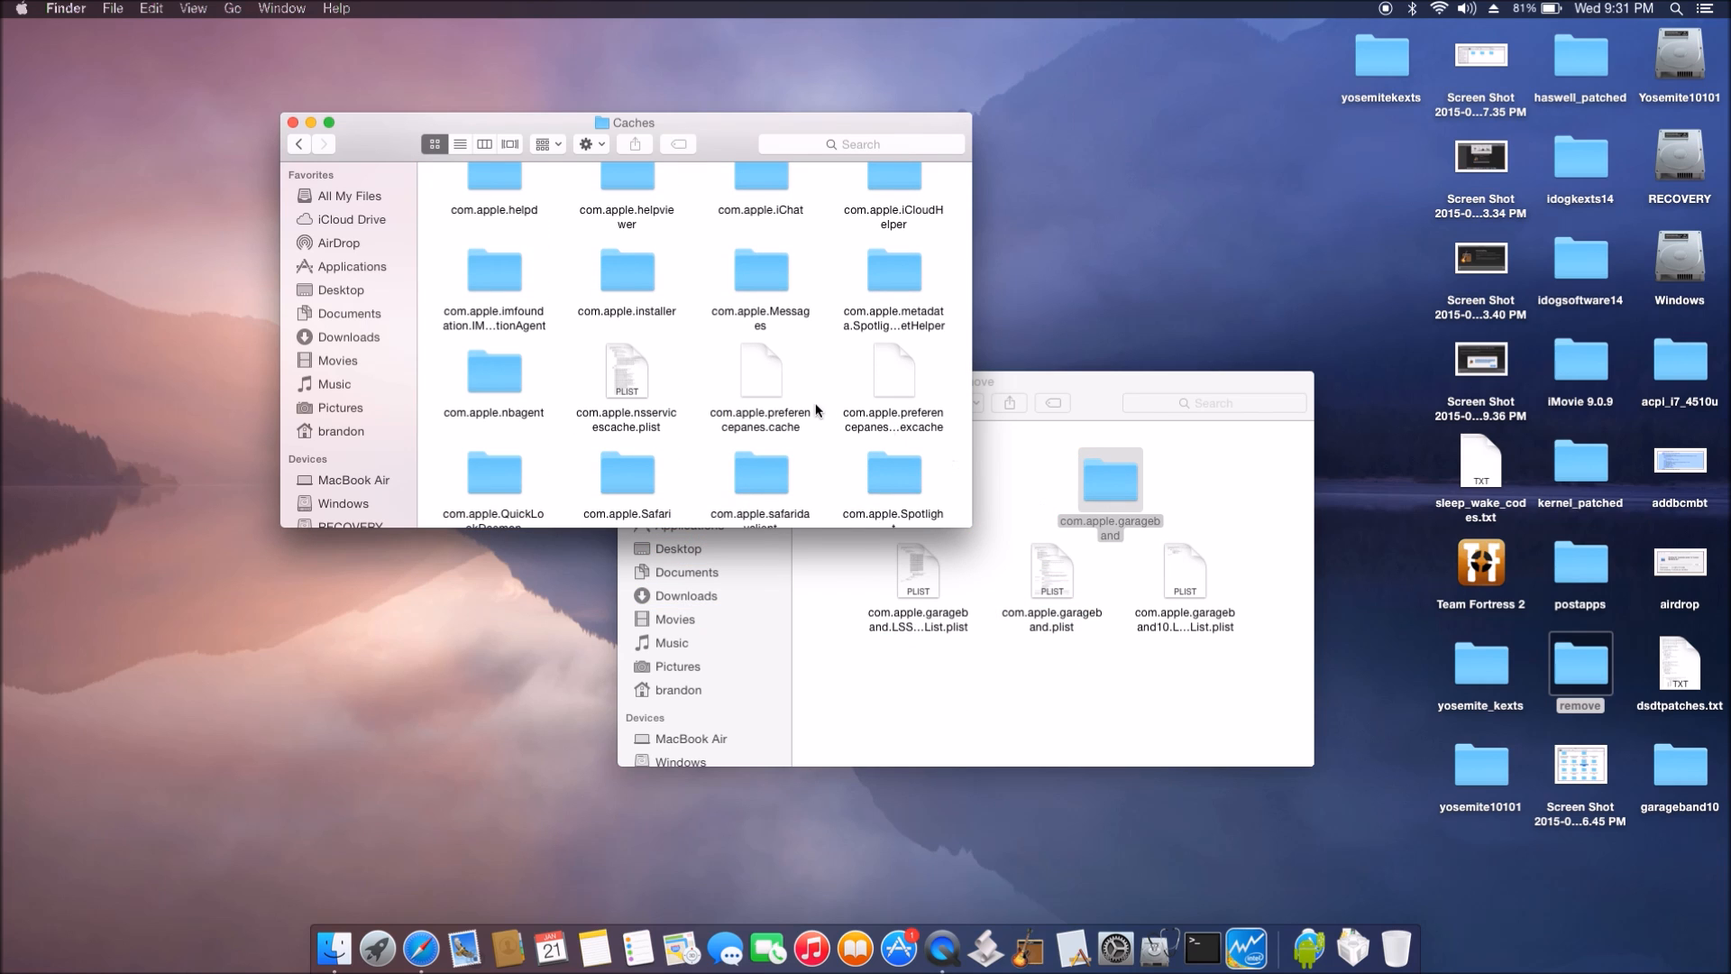
mouse_move(802, 394)
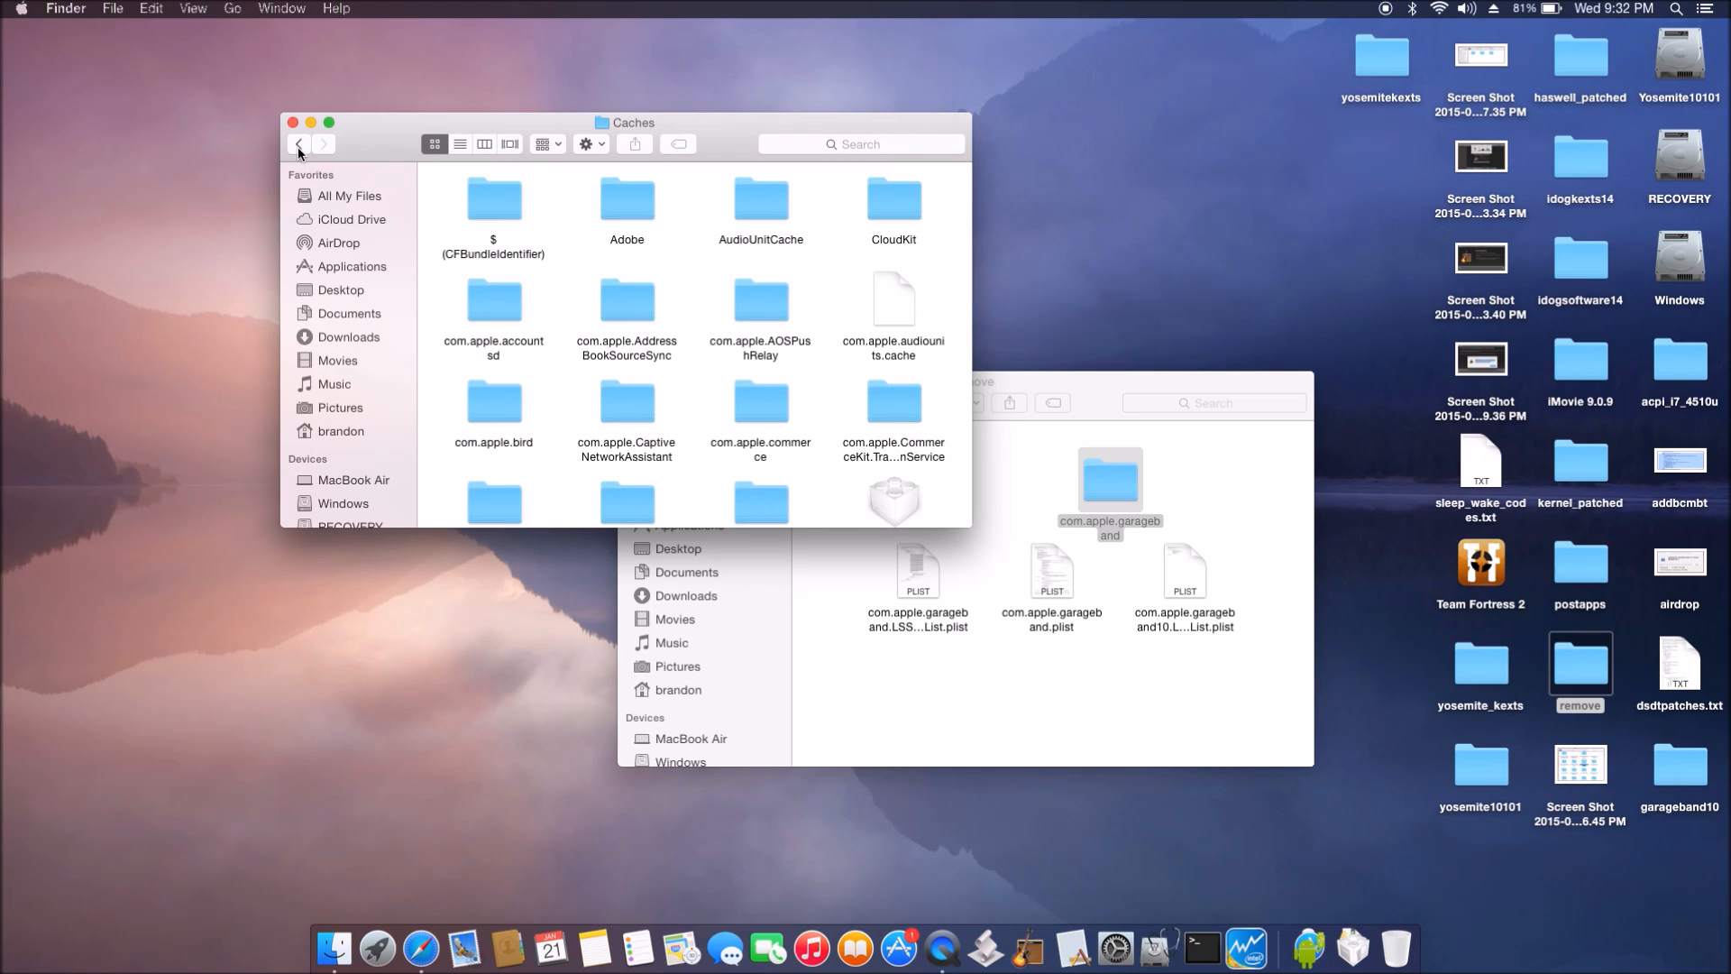
Step: Drag com.apple.garageband10 from Containers into 'remove', then open the Apple menu
click(297, 144)
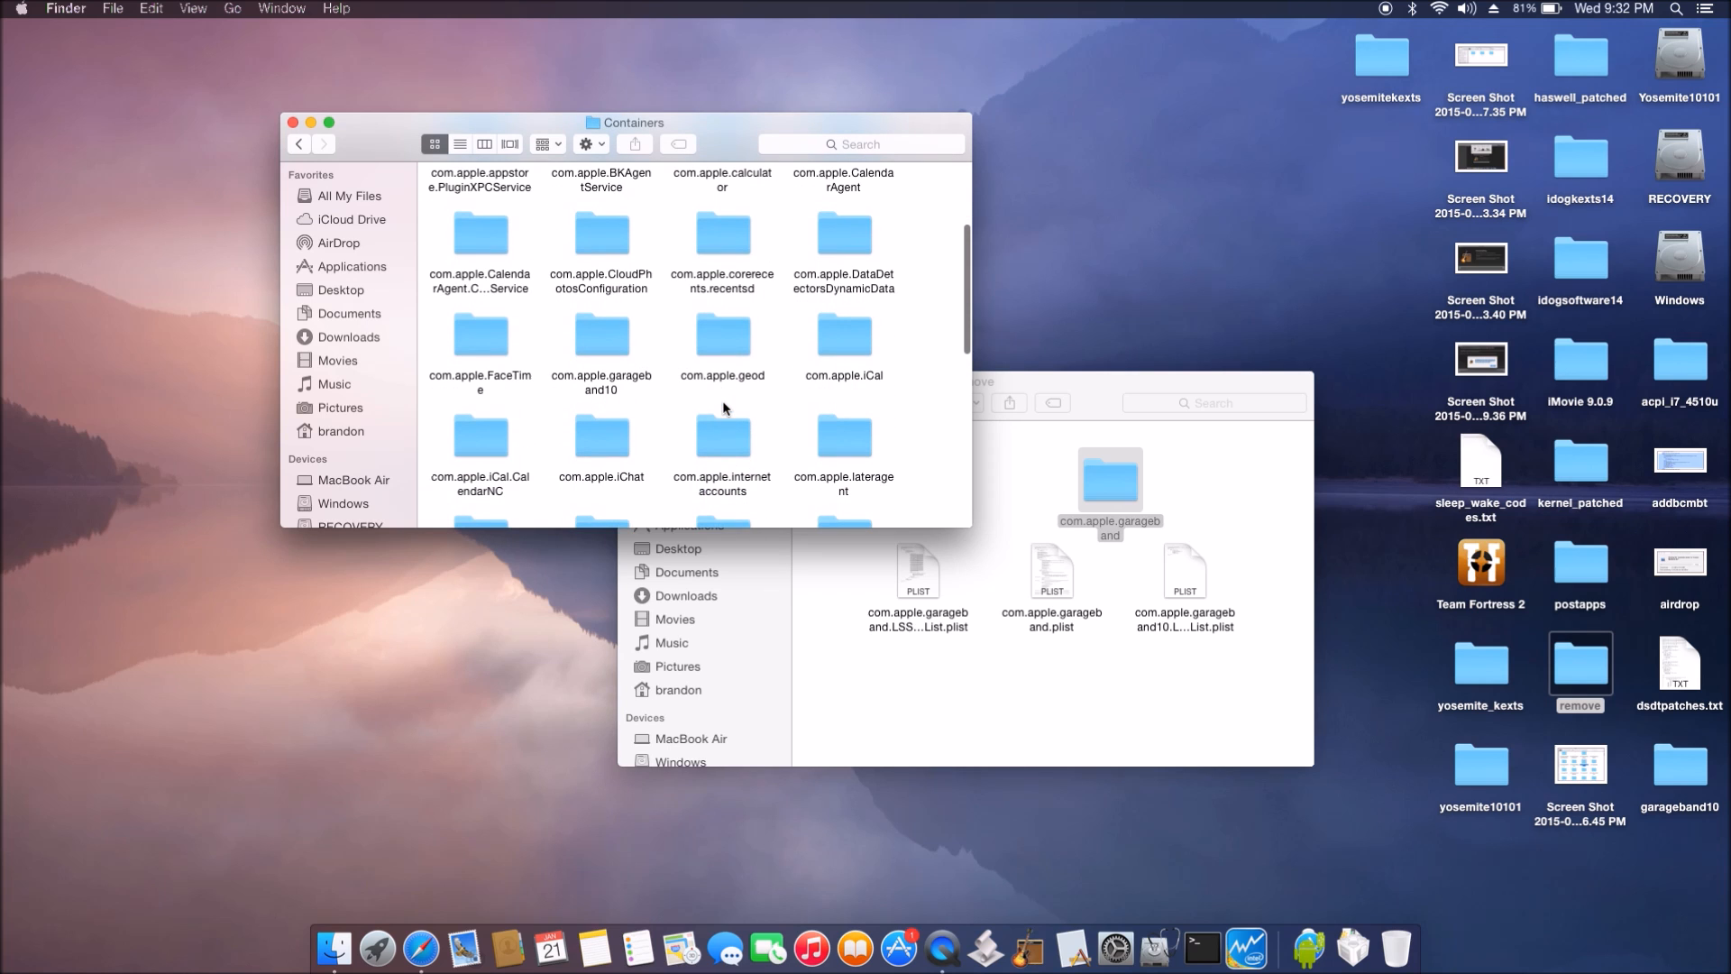
mouse_move(604, 348)
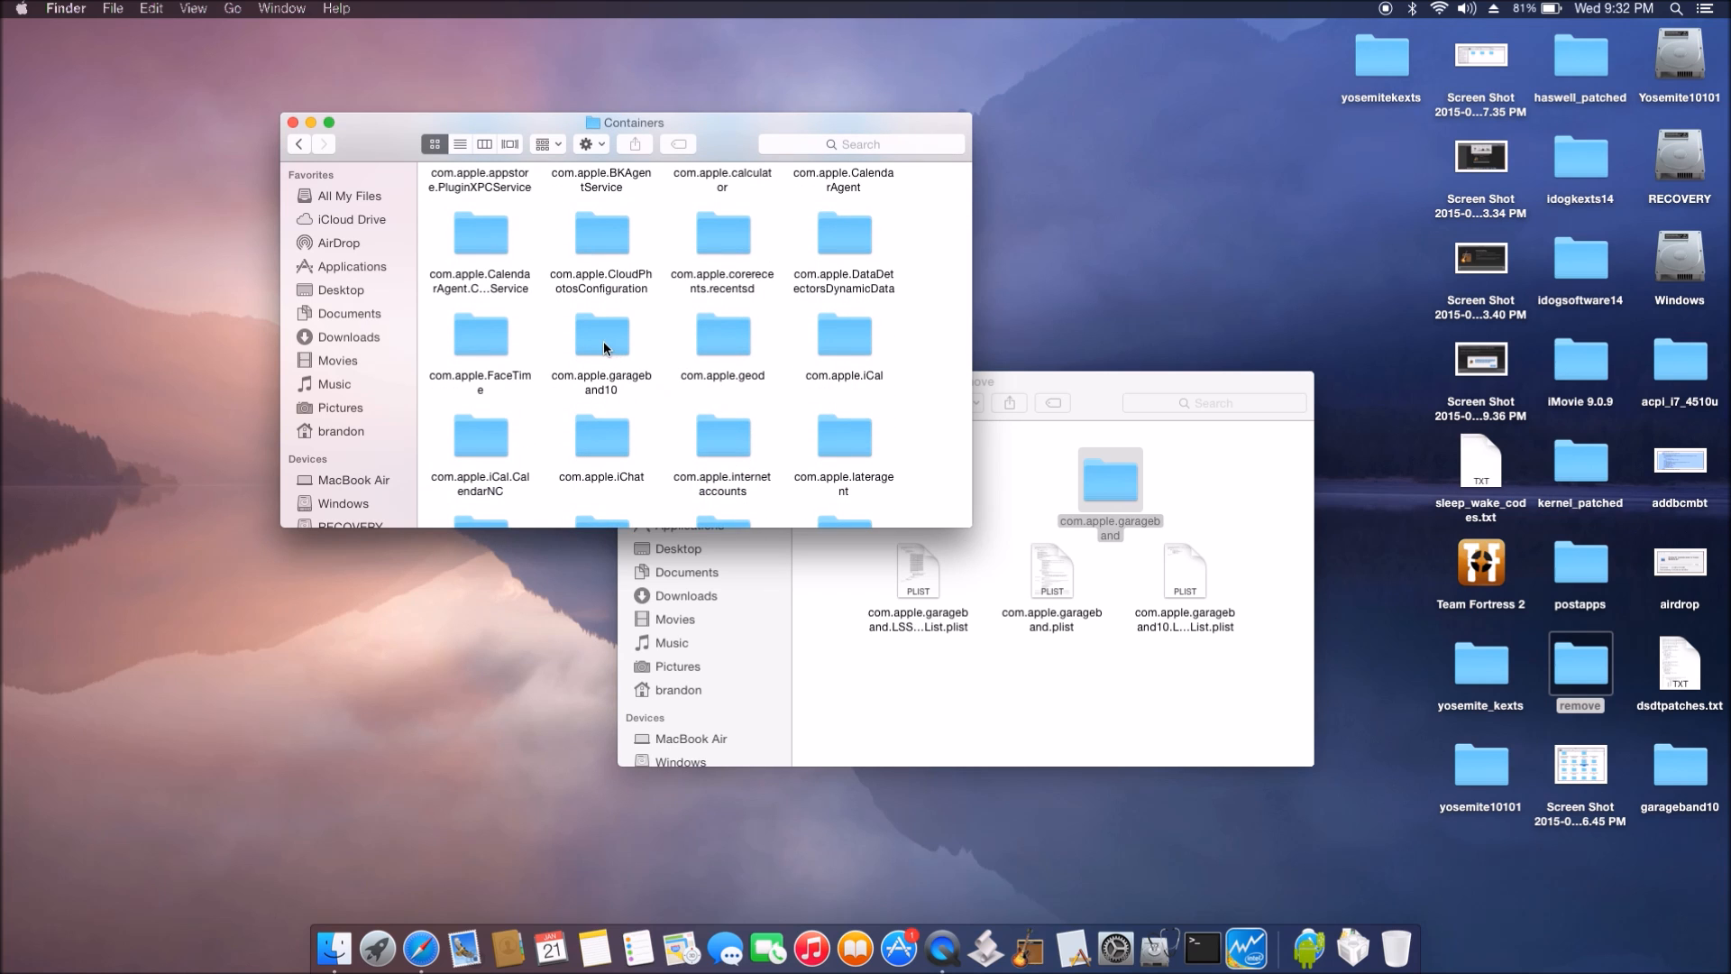
drag(601, 337, 834, 491)
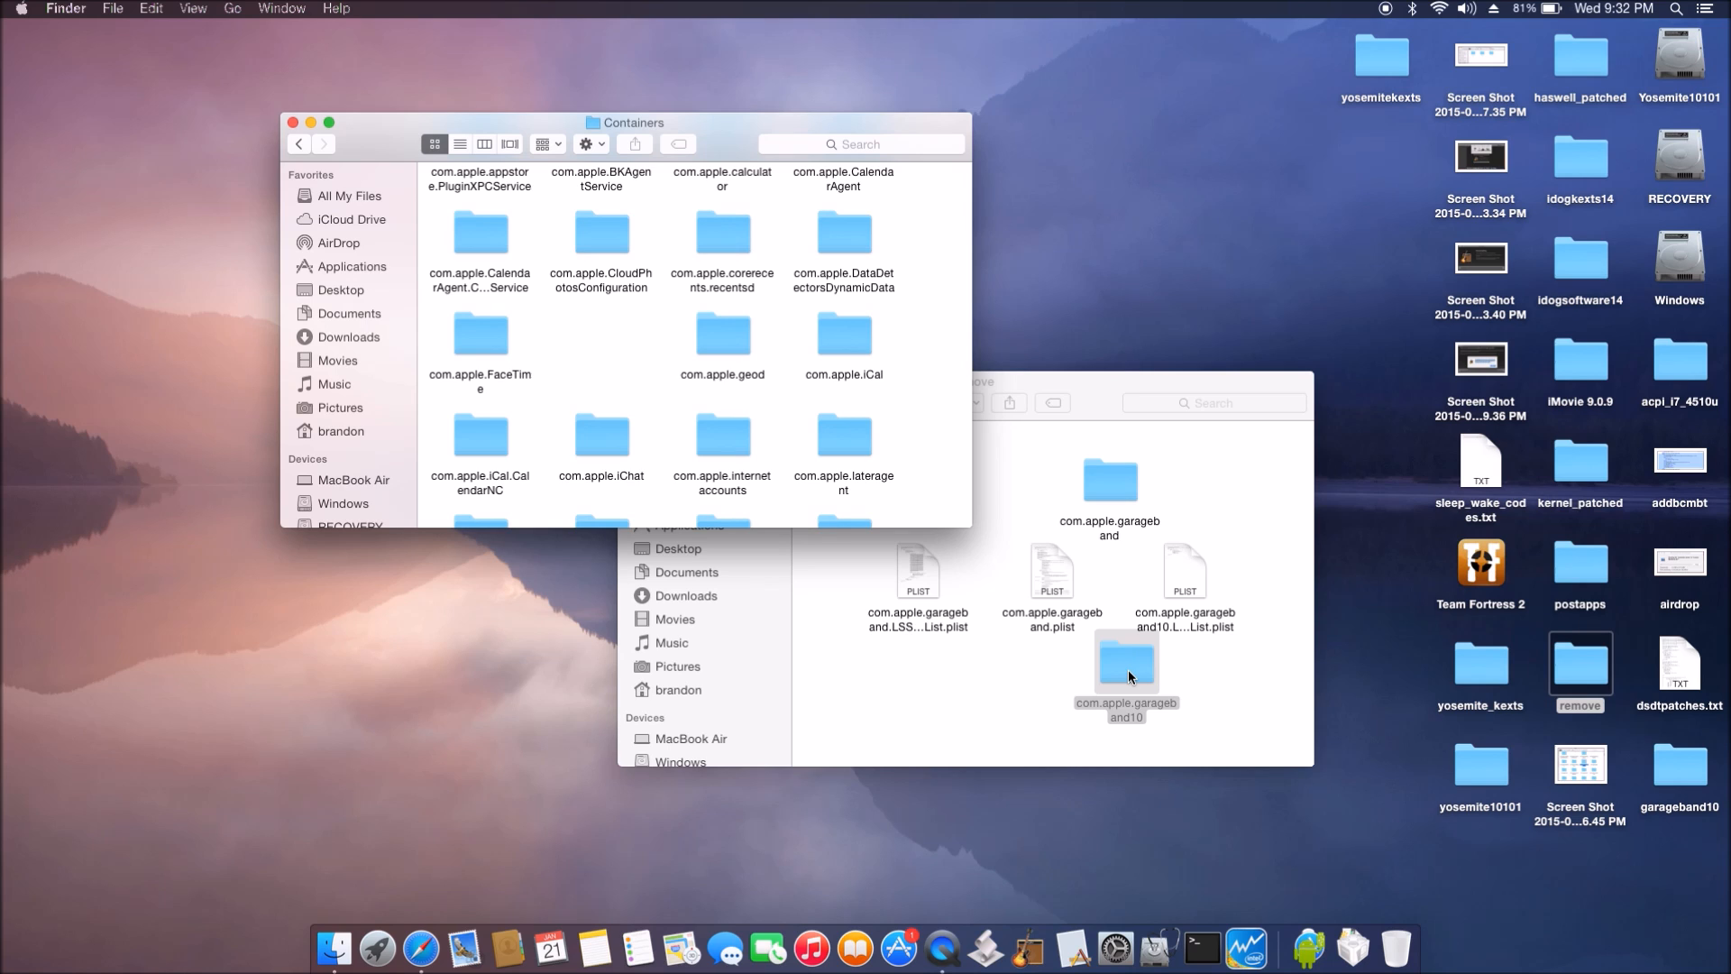
click(20, 9)
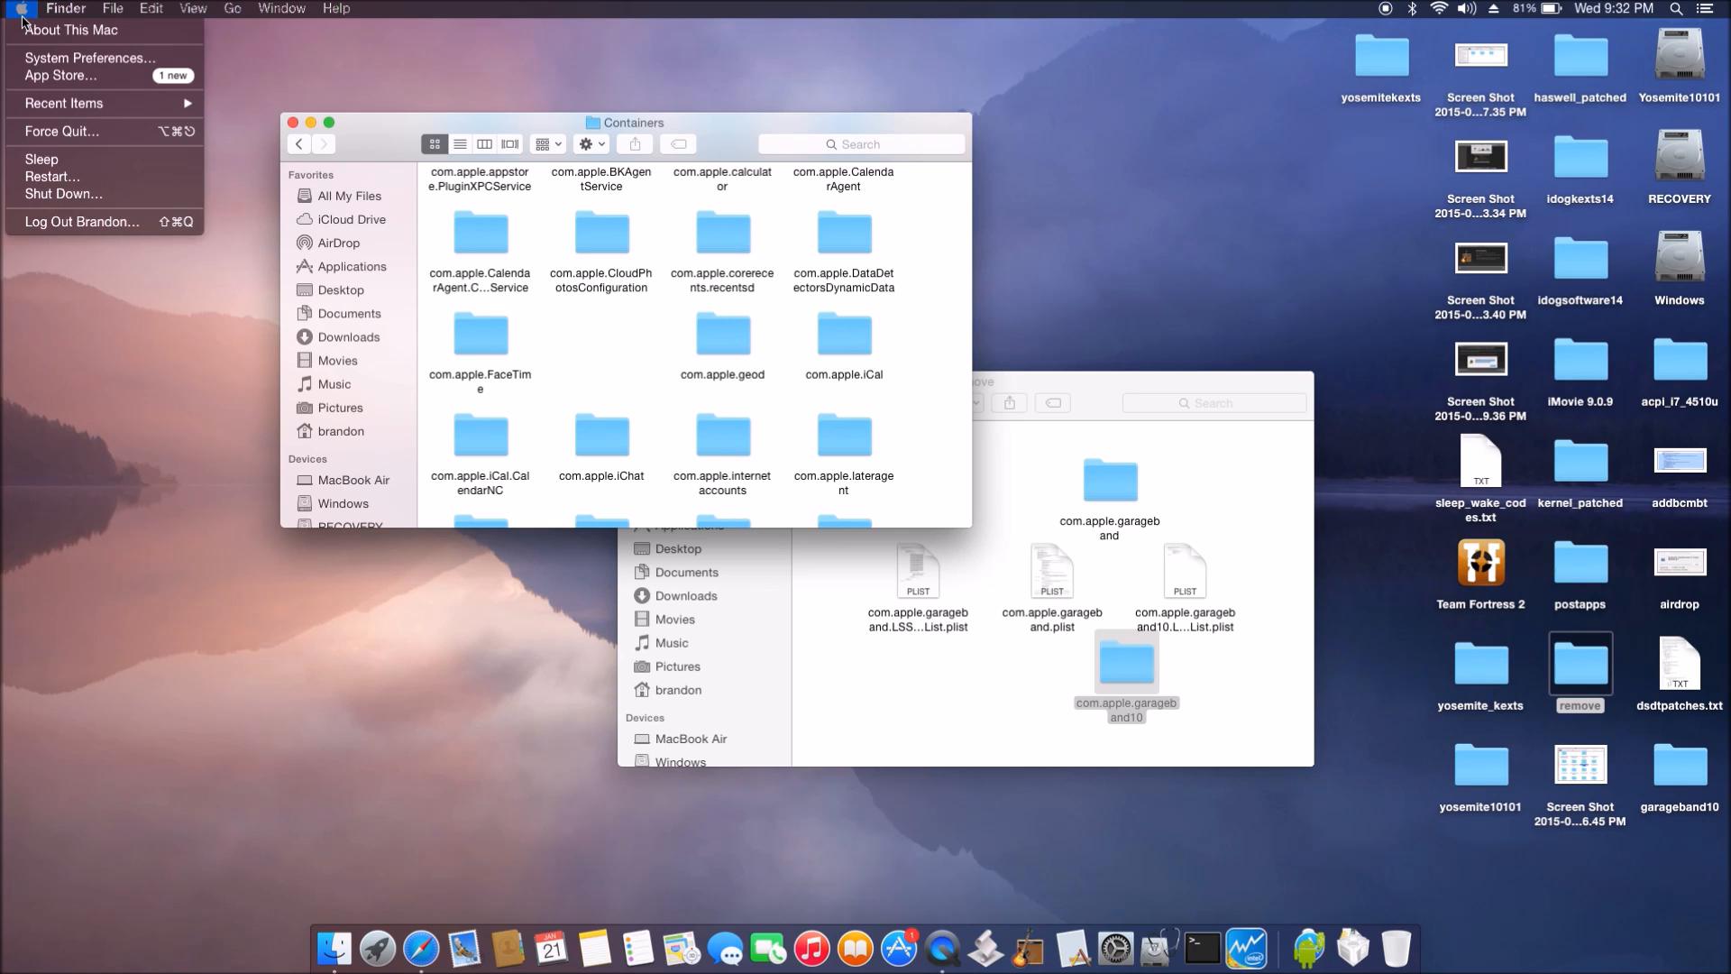
mouse_move(52, 176)
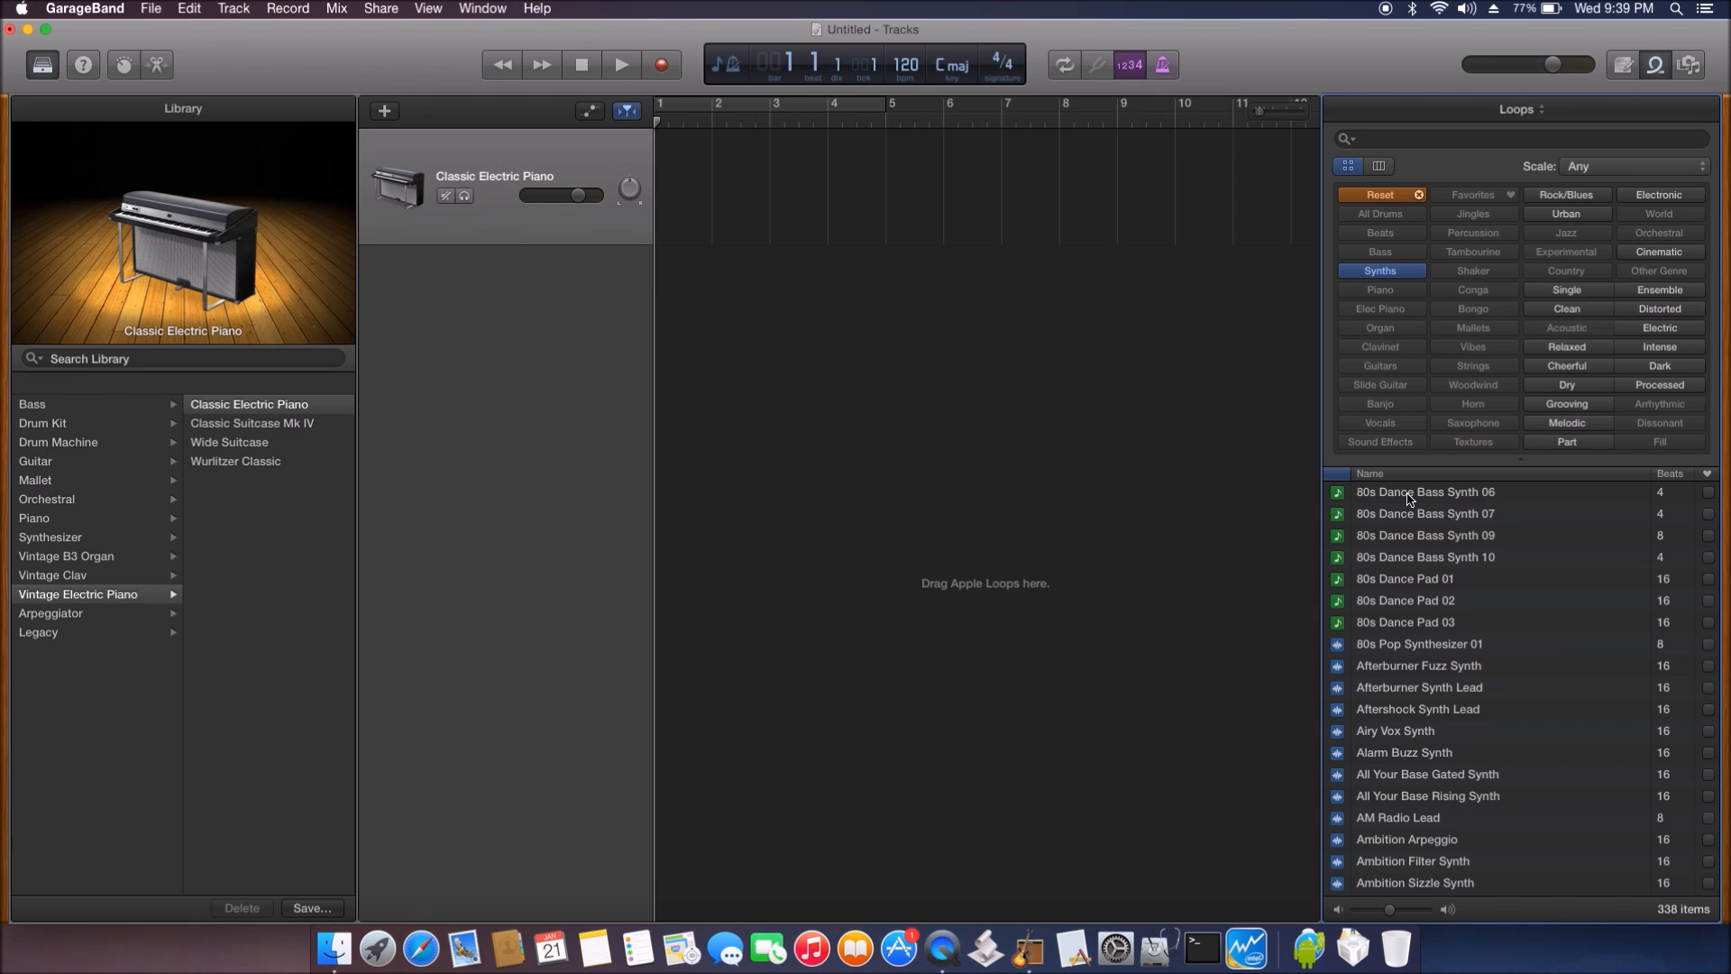
Step: Preview the 80s Dance Bass, Afterburner Fuzz, All Your Base Rising and Alarm Buzz synth loops
click(1425, 492)
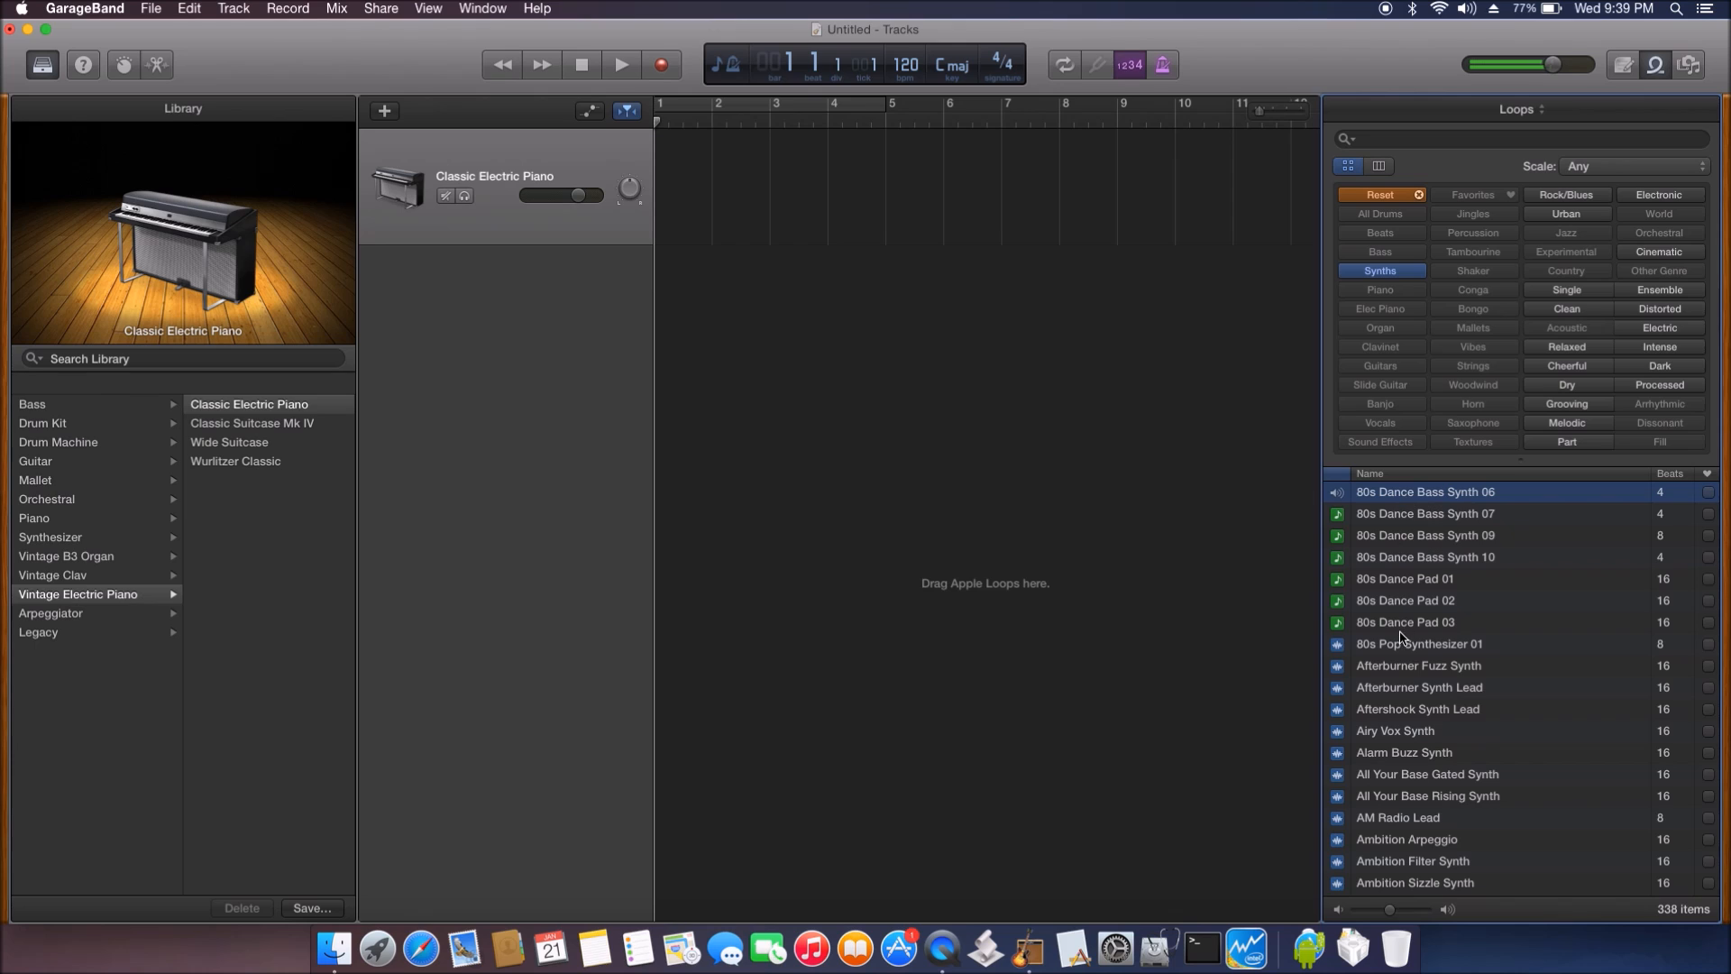
click(1418, 665)
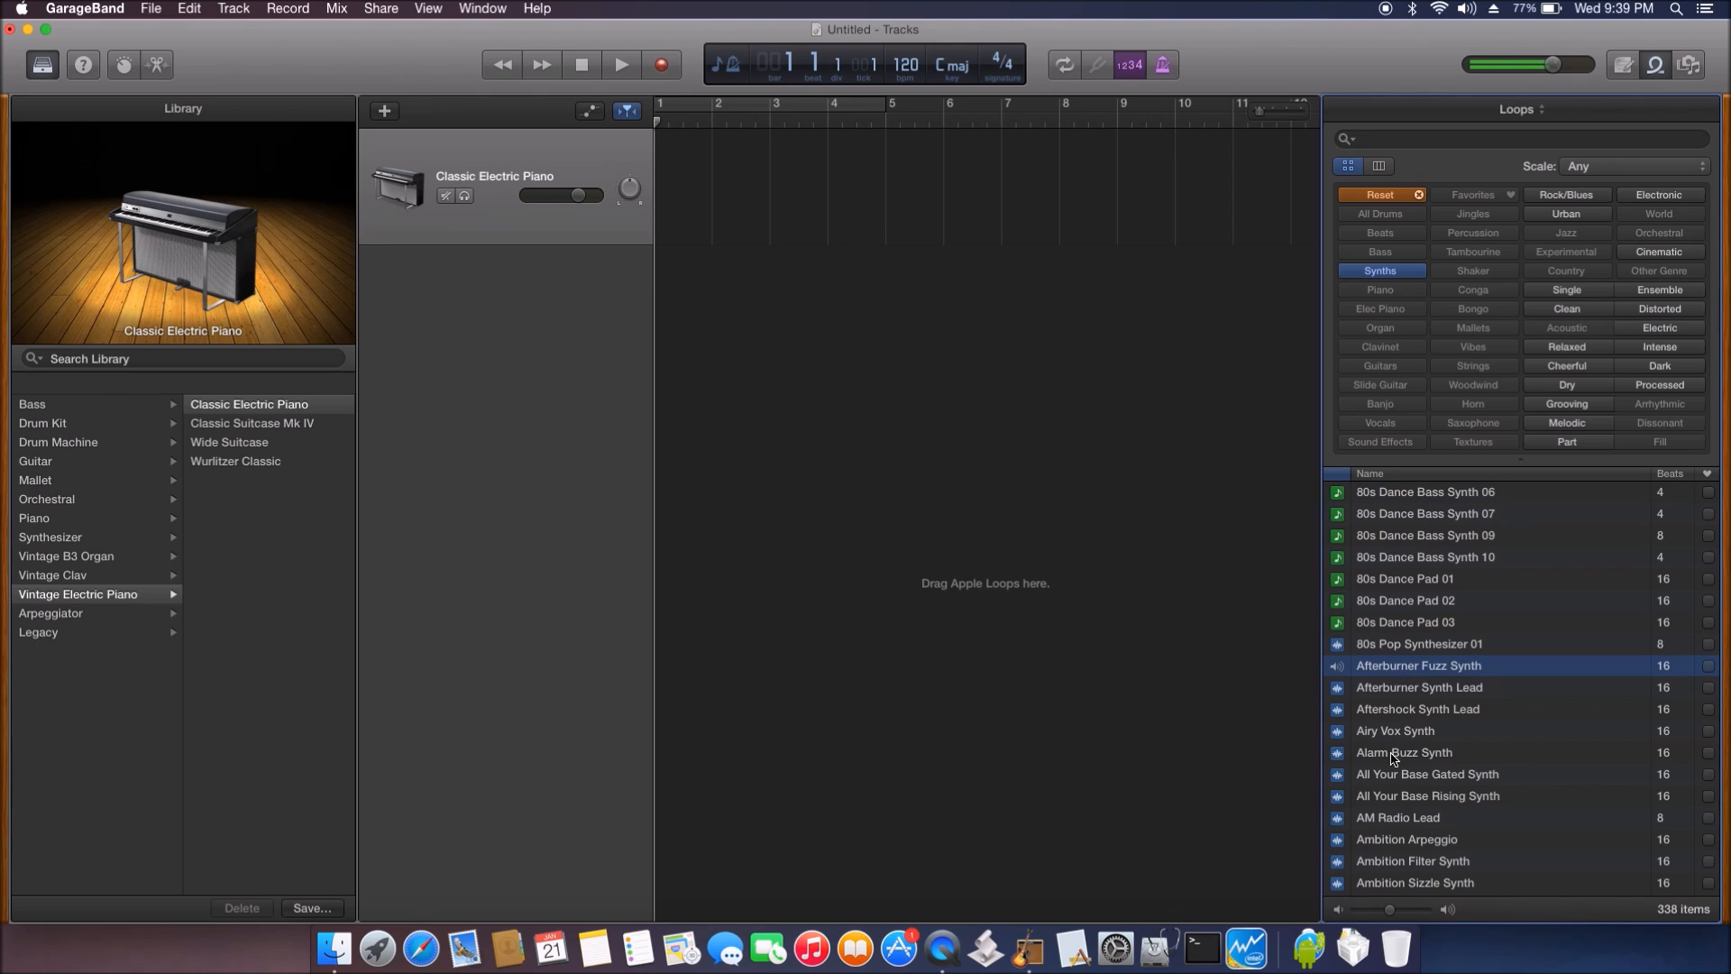
click(1427, 793)
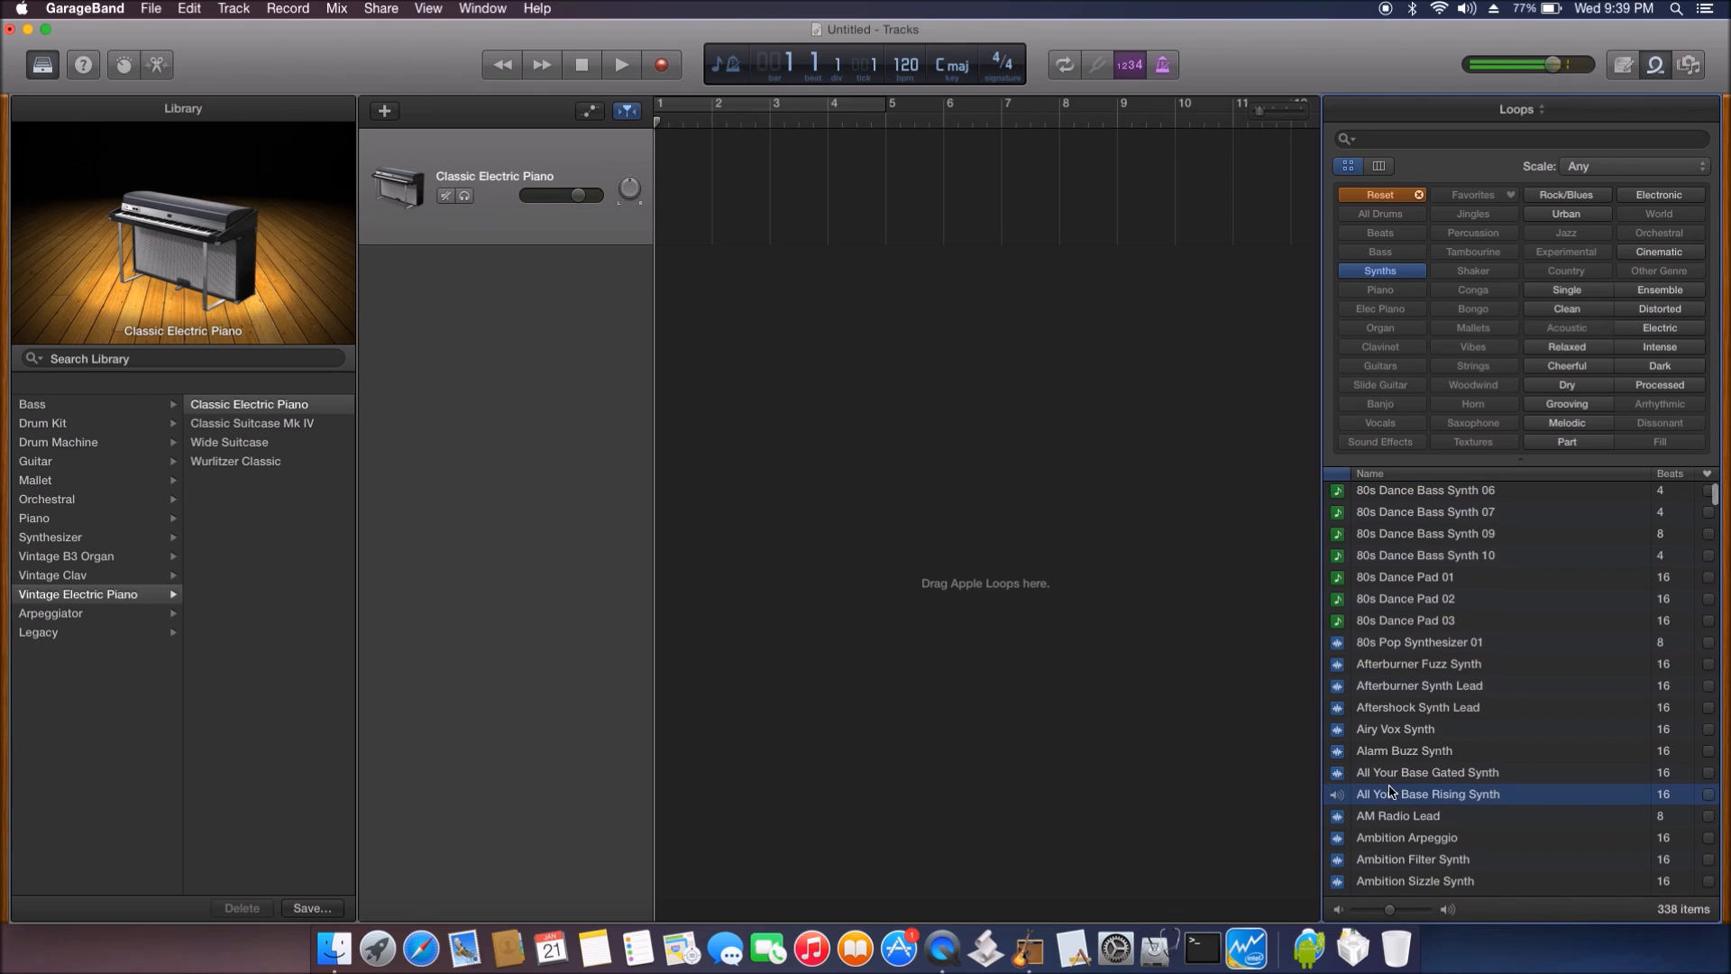
click(1436, 749)
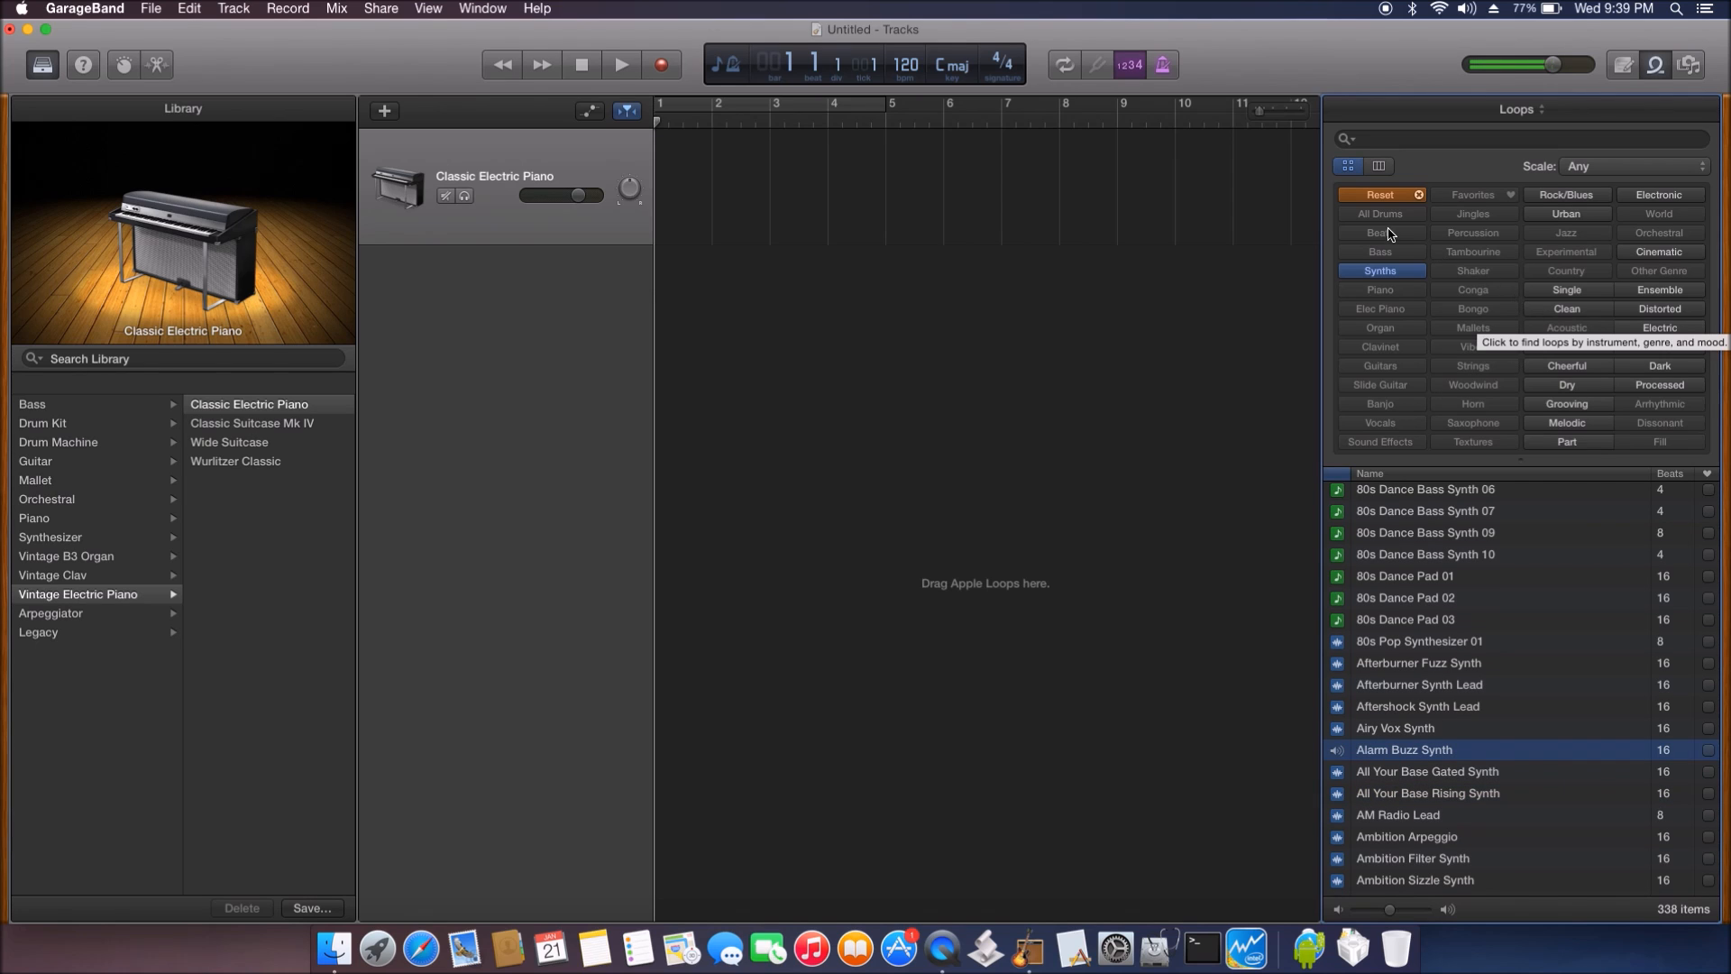
Step: Reset the loop filters to list all 2,506 loops and close the GarageBand window
click(1378, 195)
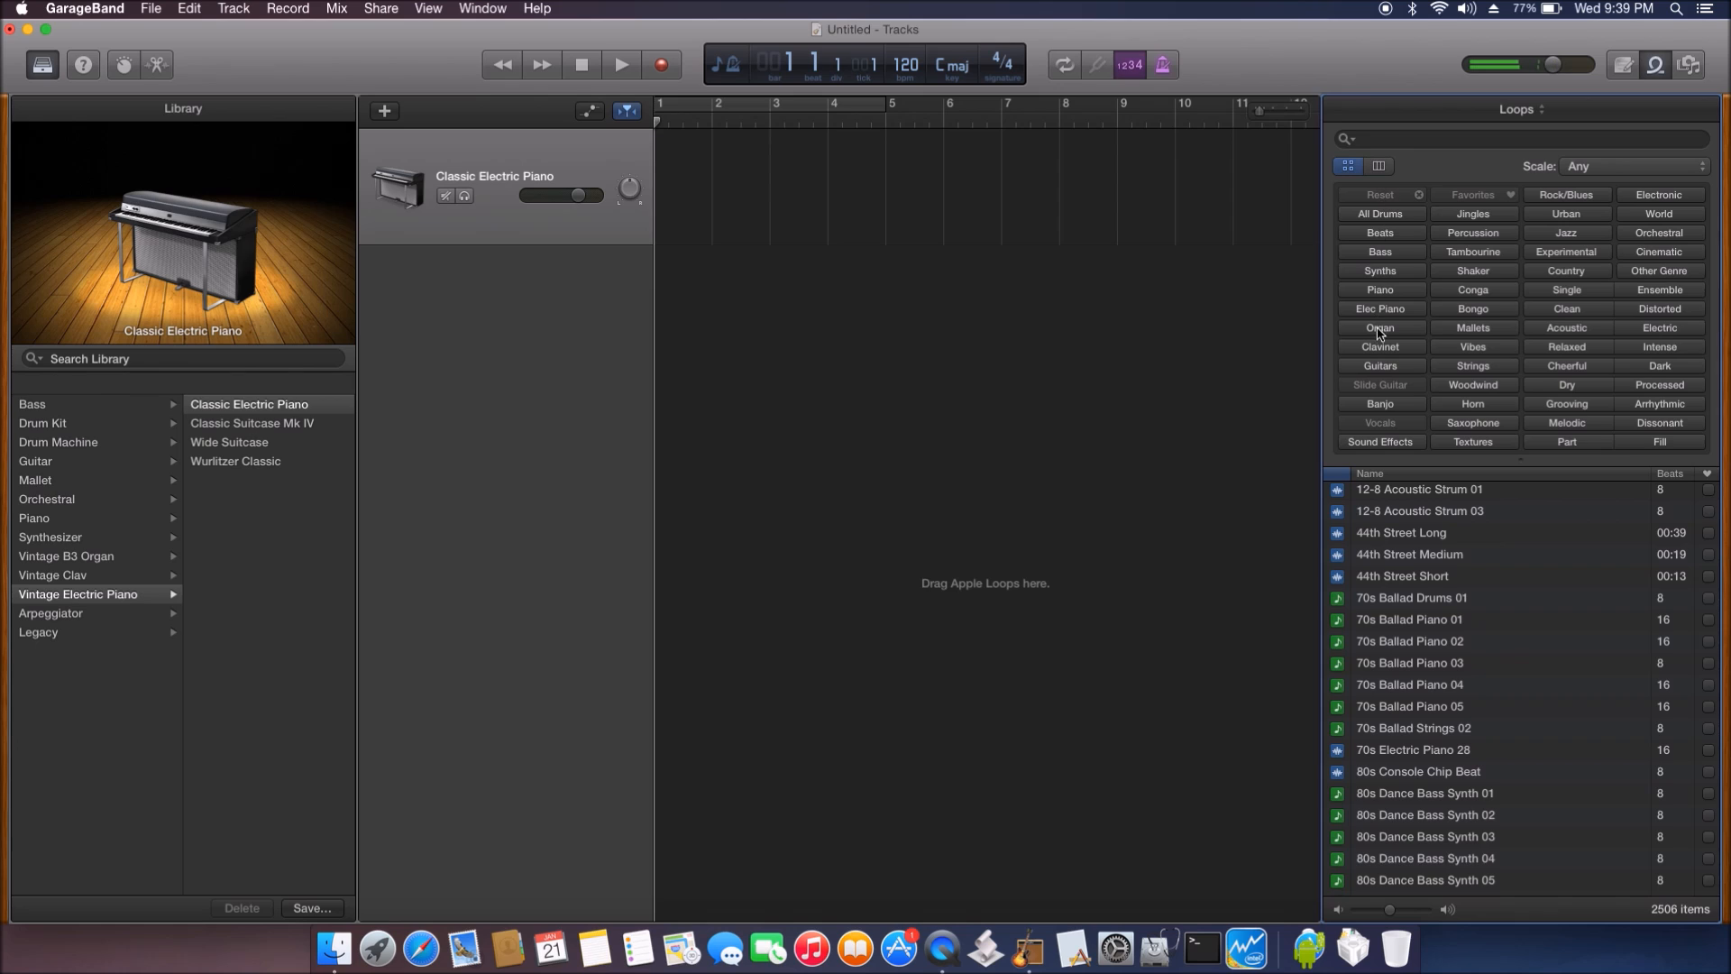
click(1379, 309)
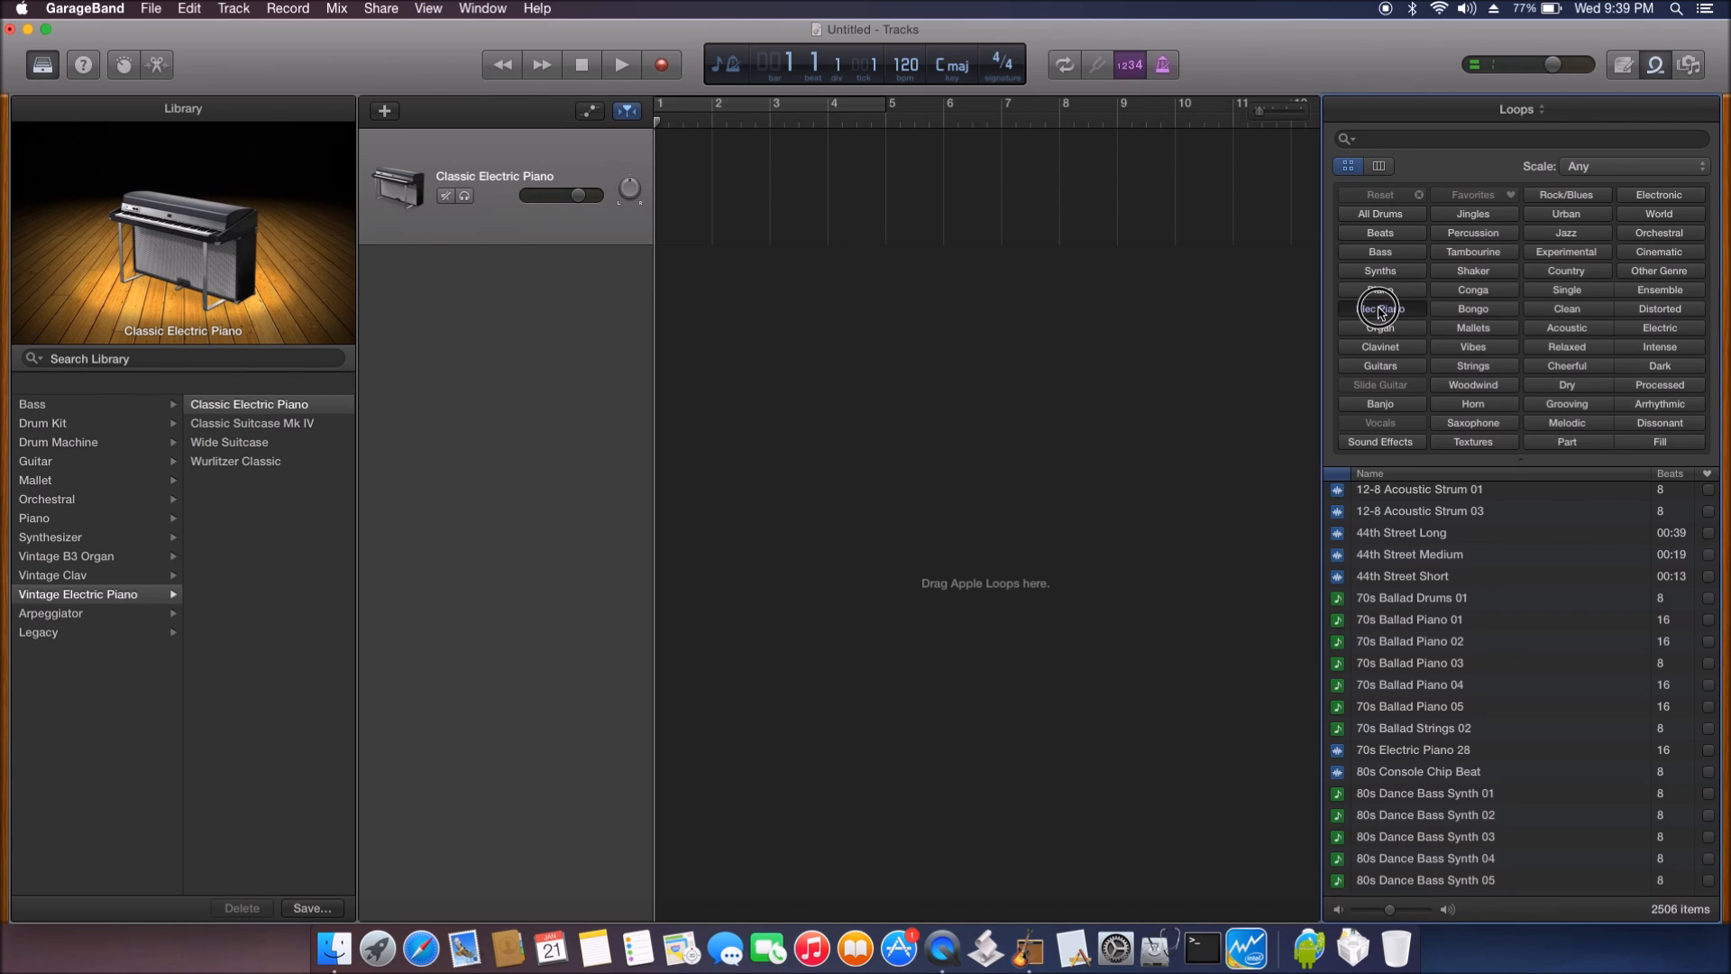
click(1379, 308)
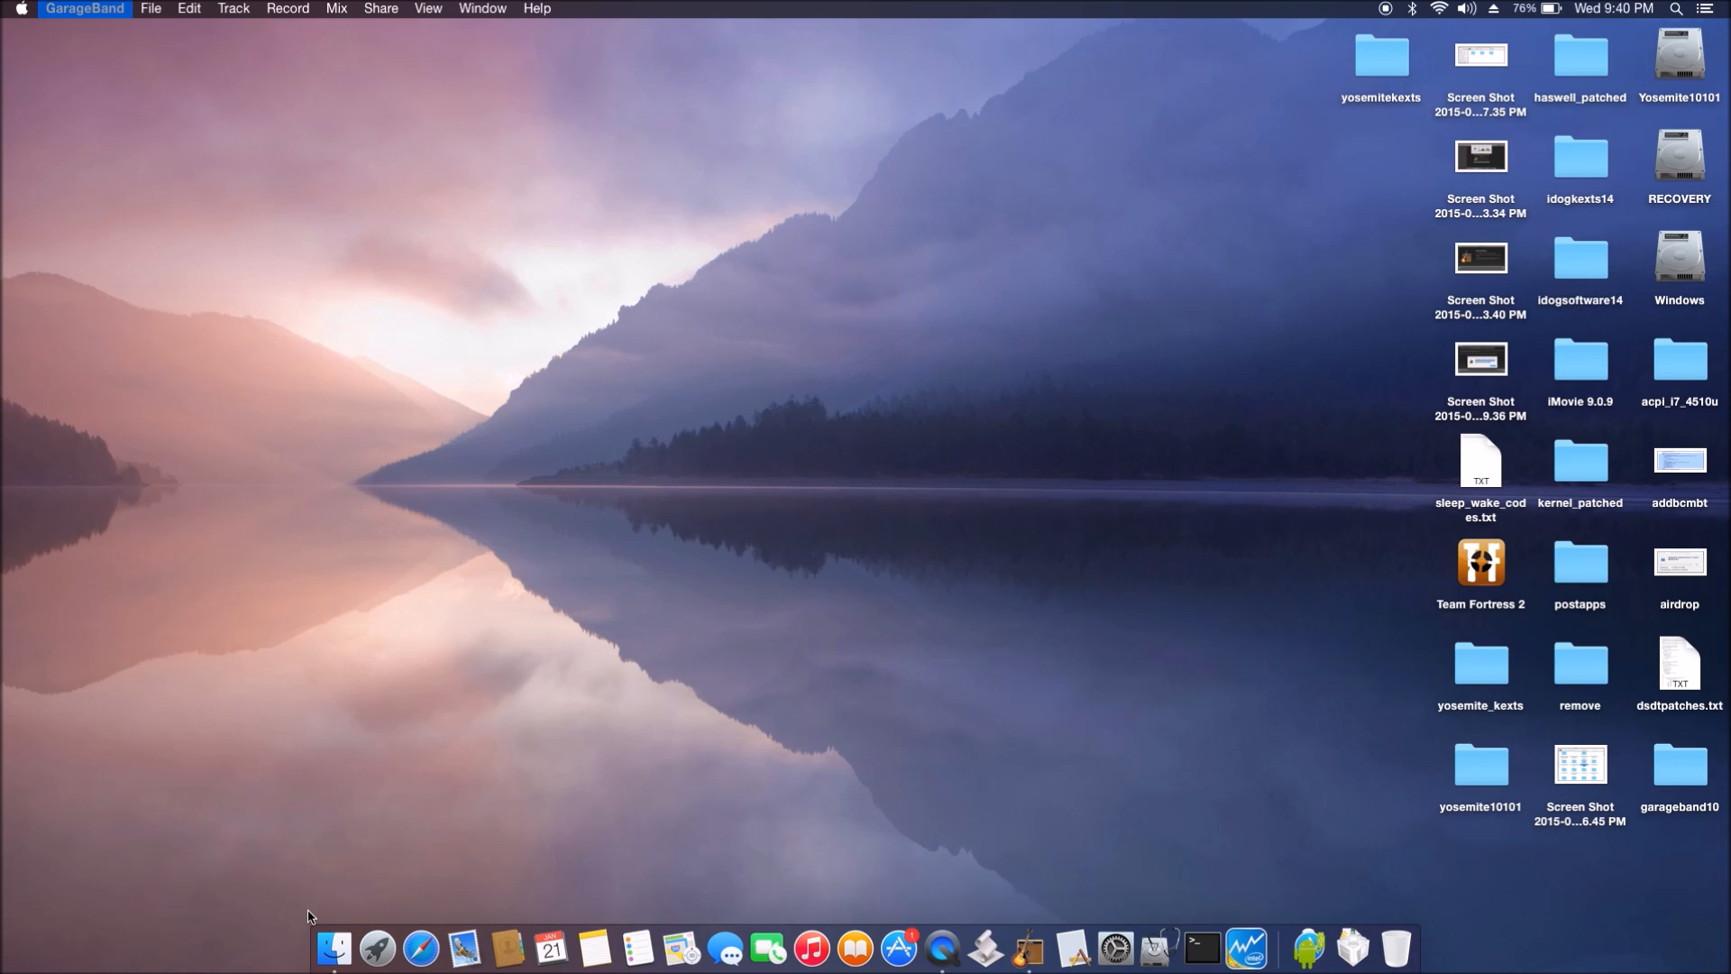
Step: Open a new Finder window on ~/Library and enter the Preferences folder
click(334, 948)
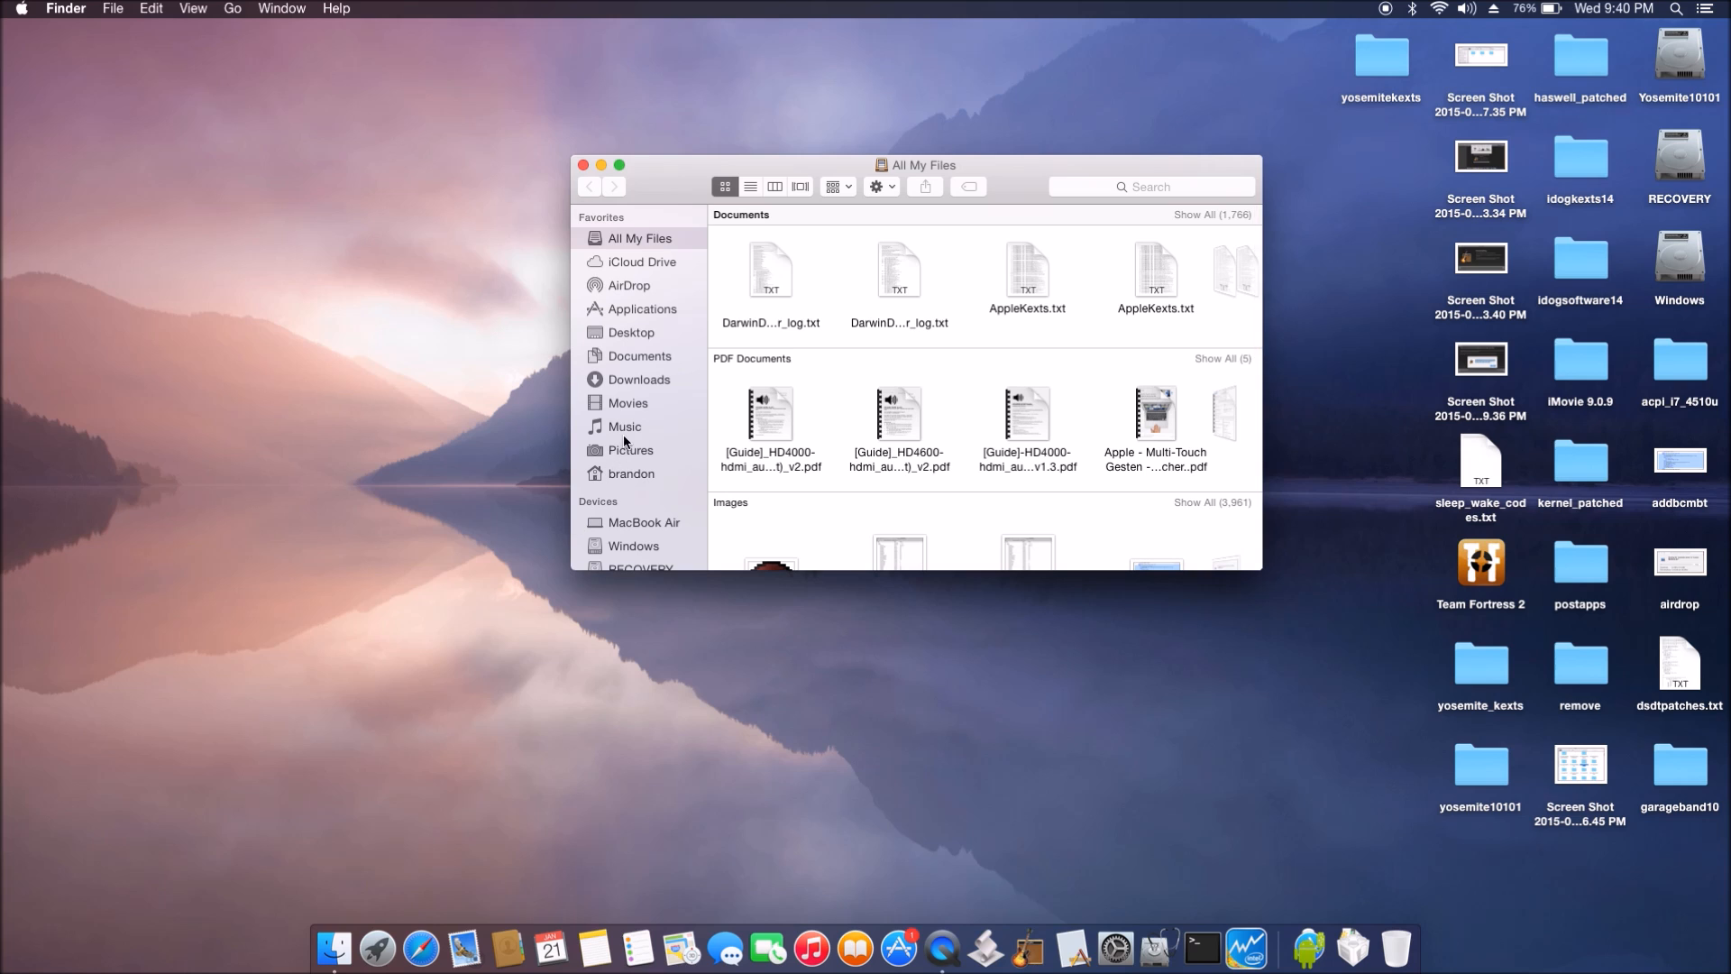
click(631, 473)
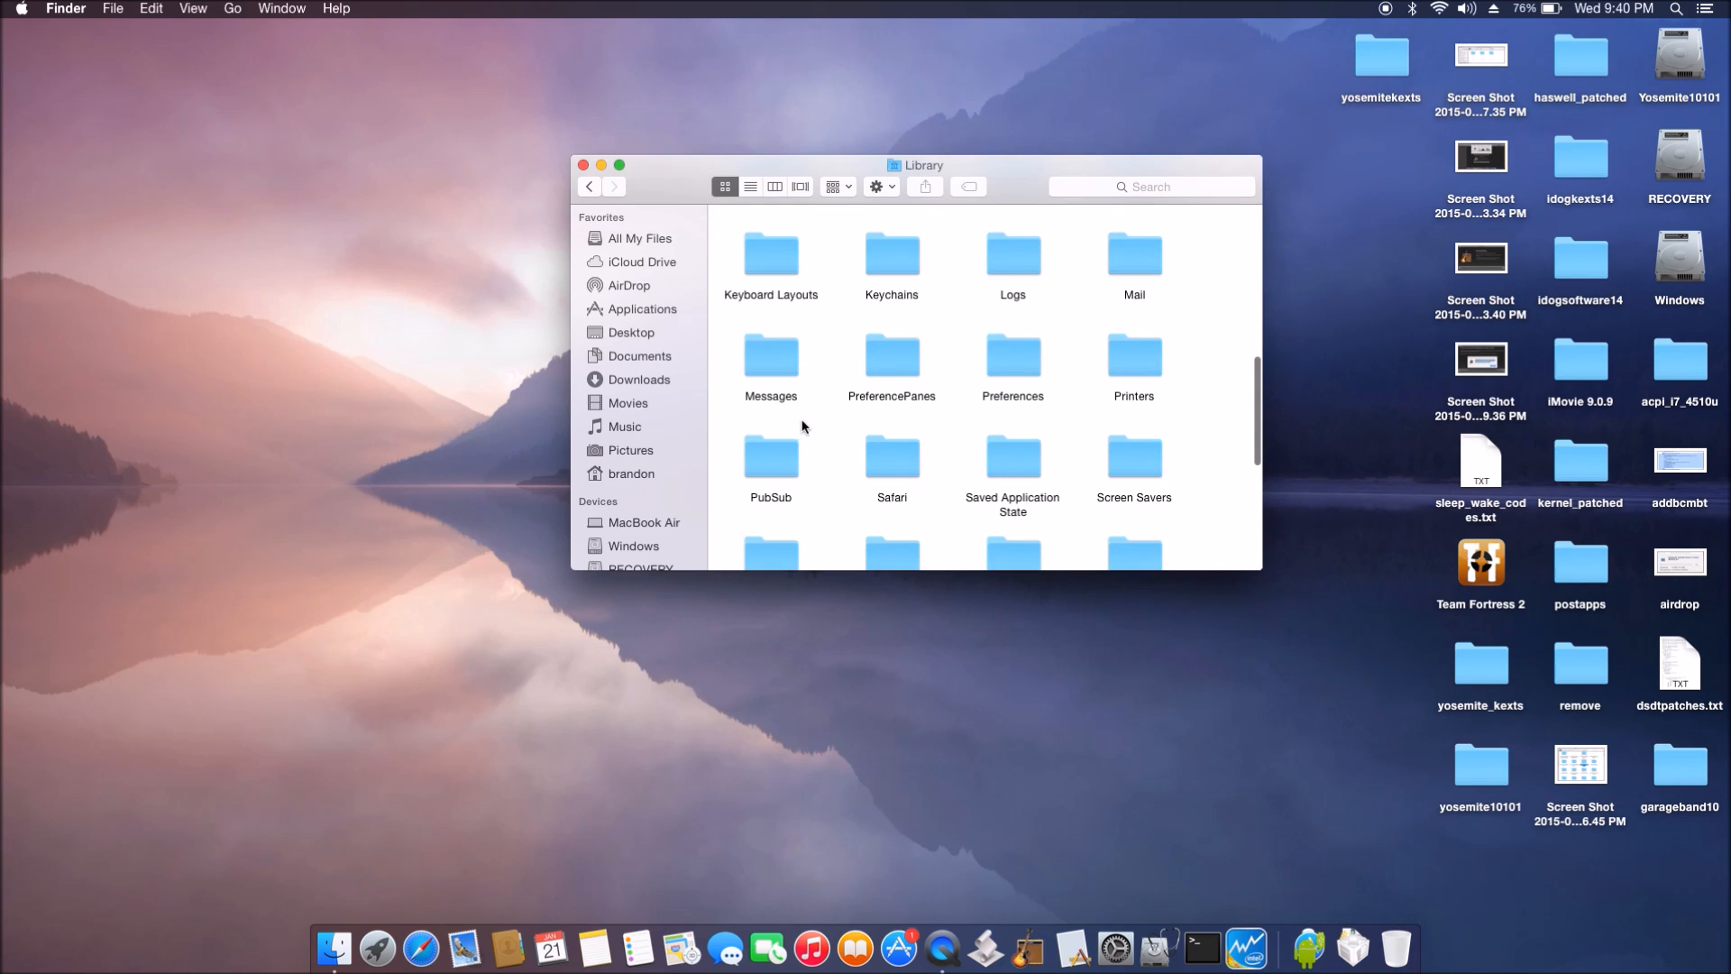
mouse_move(982, 368)
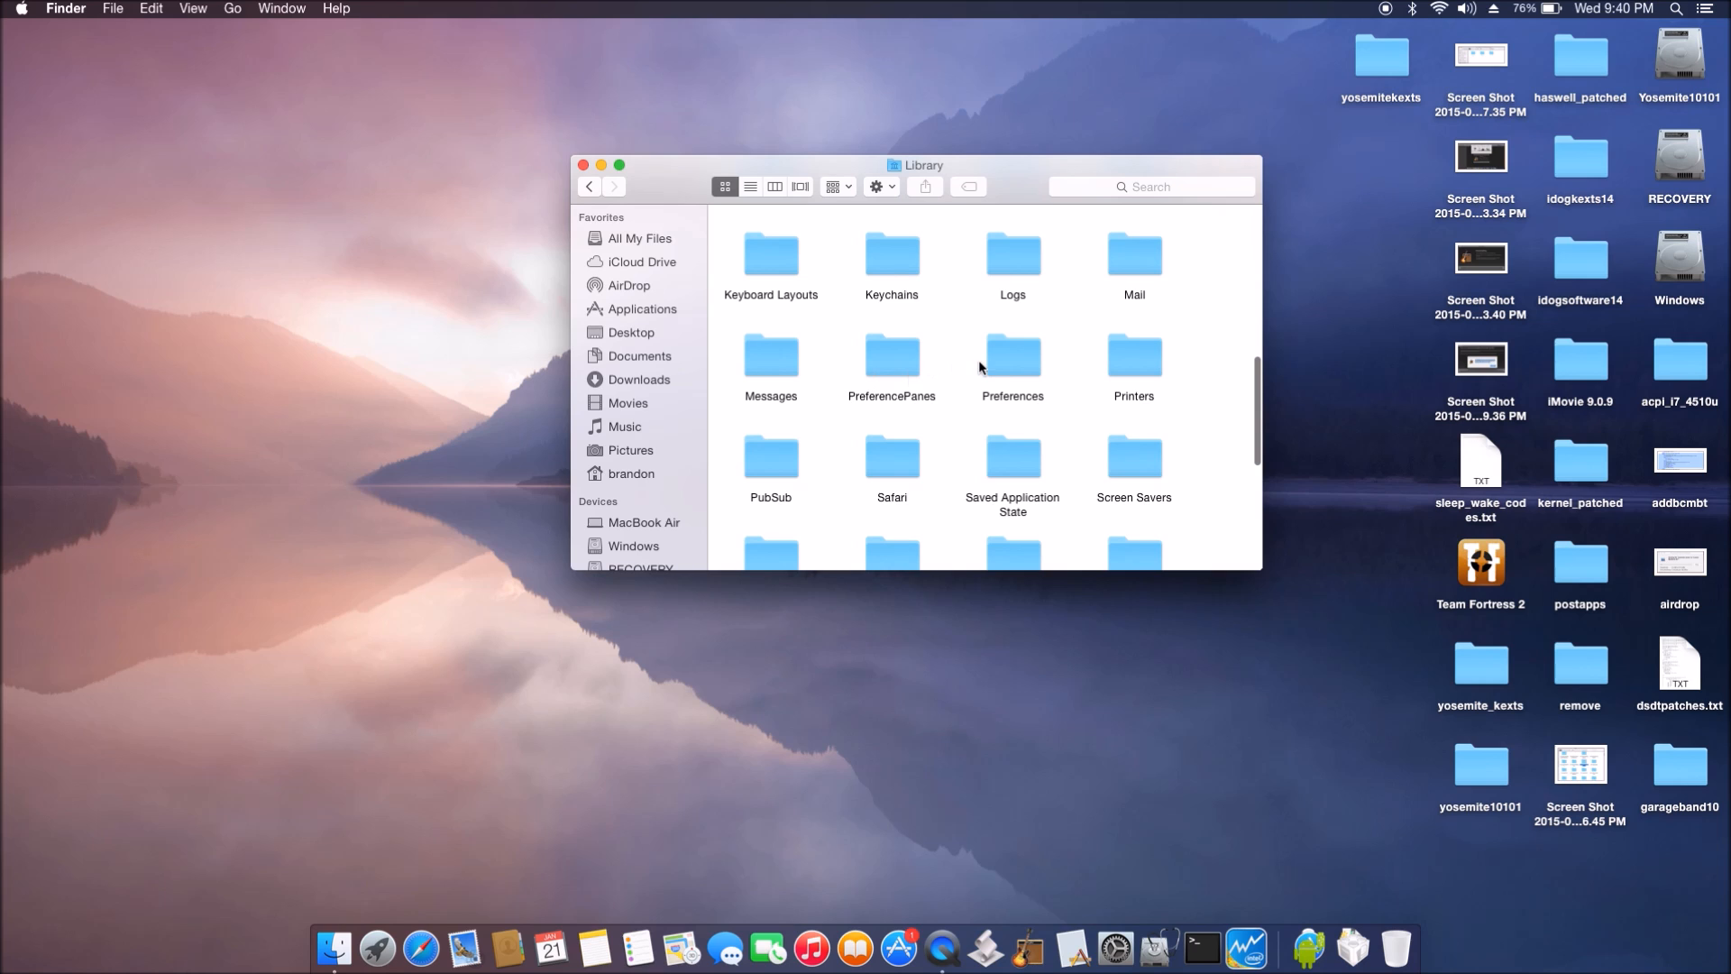
double_click(1012, 358)
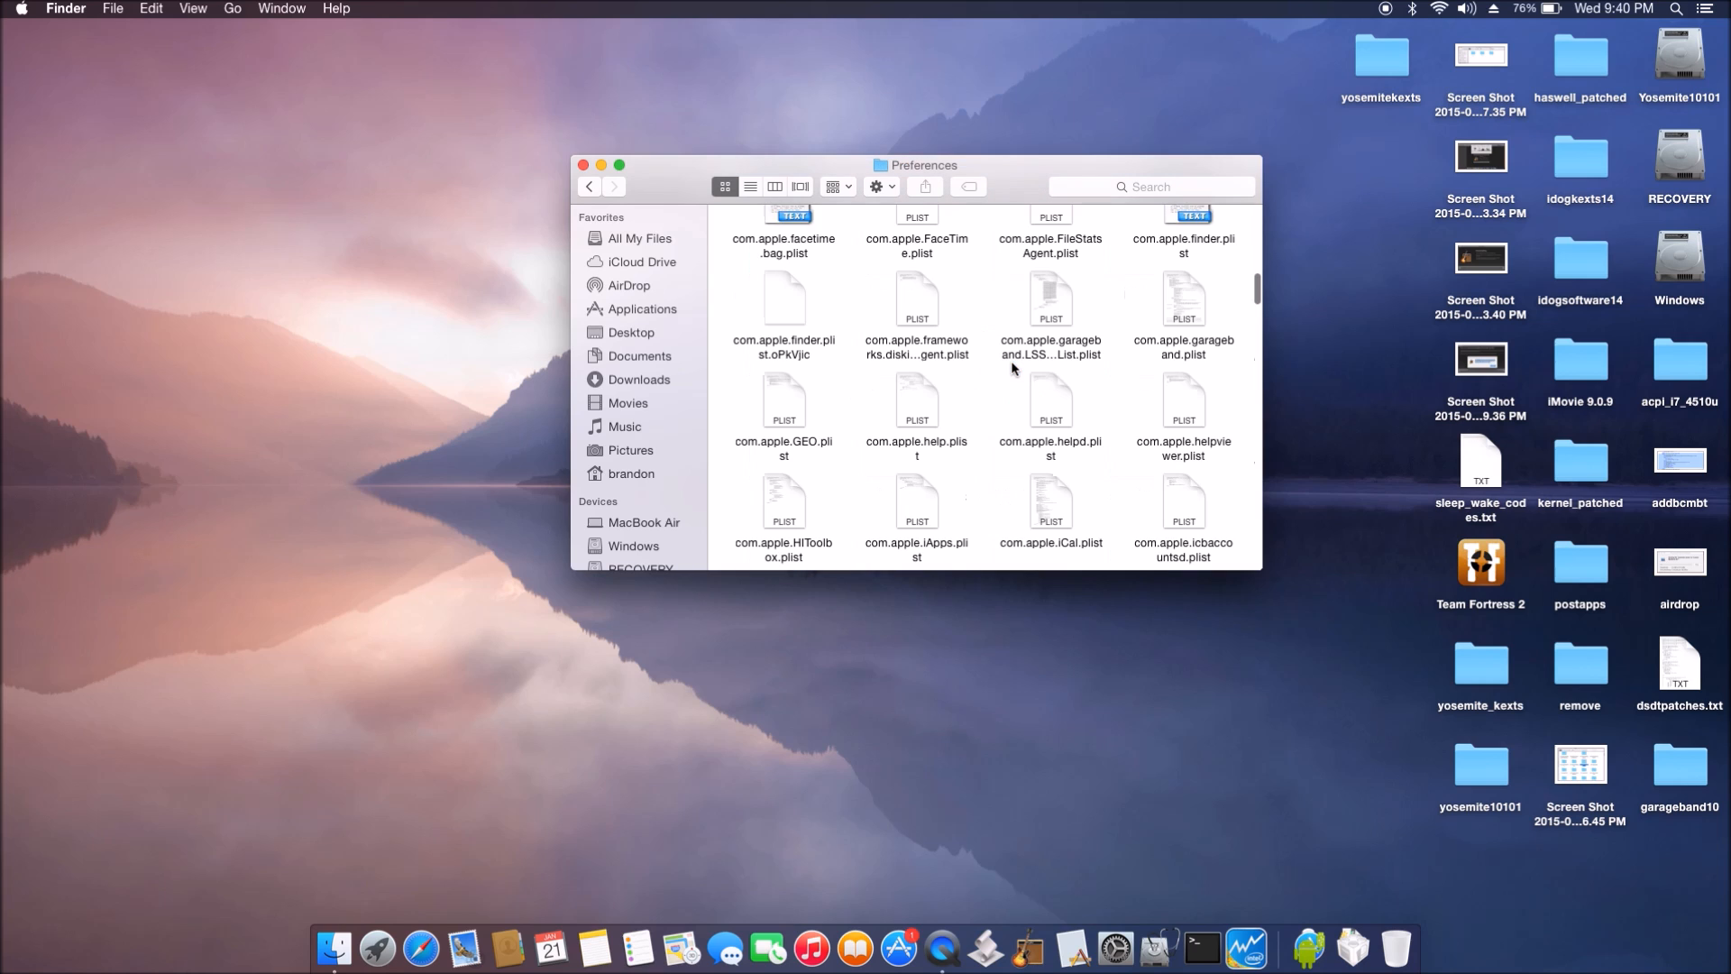
Step: Locate the two recreated GarageBand plists, including com.apple.garageband.plist
scroll(down, 3)
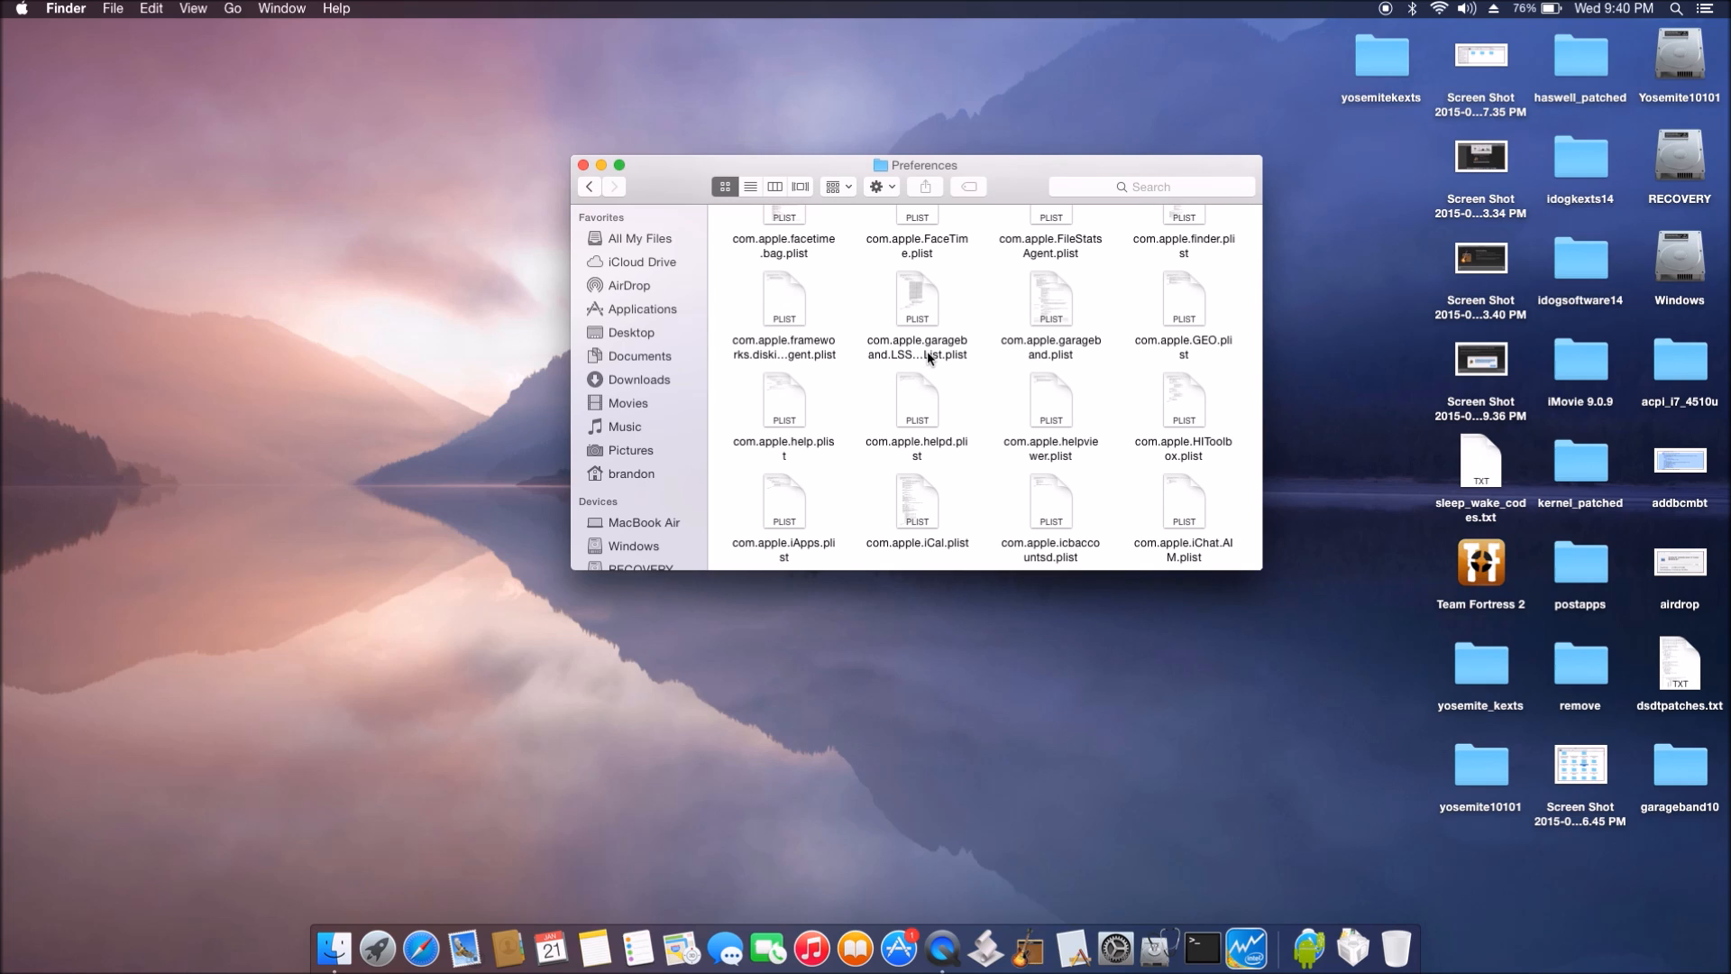
click(916, 300)
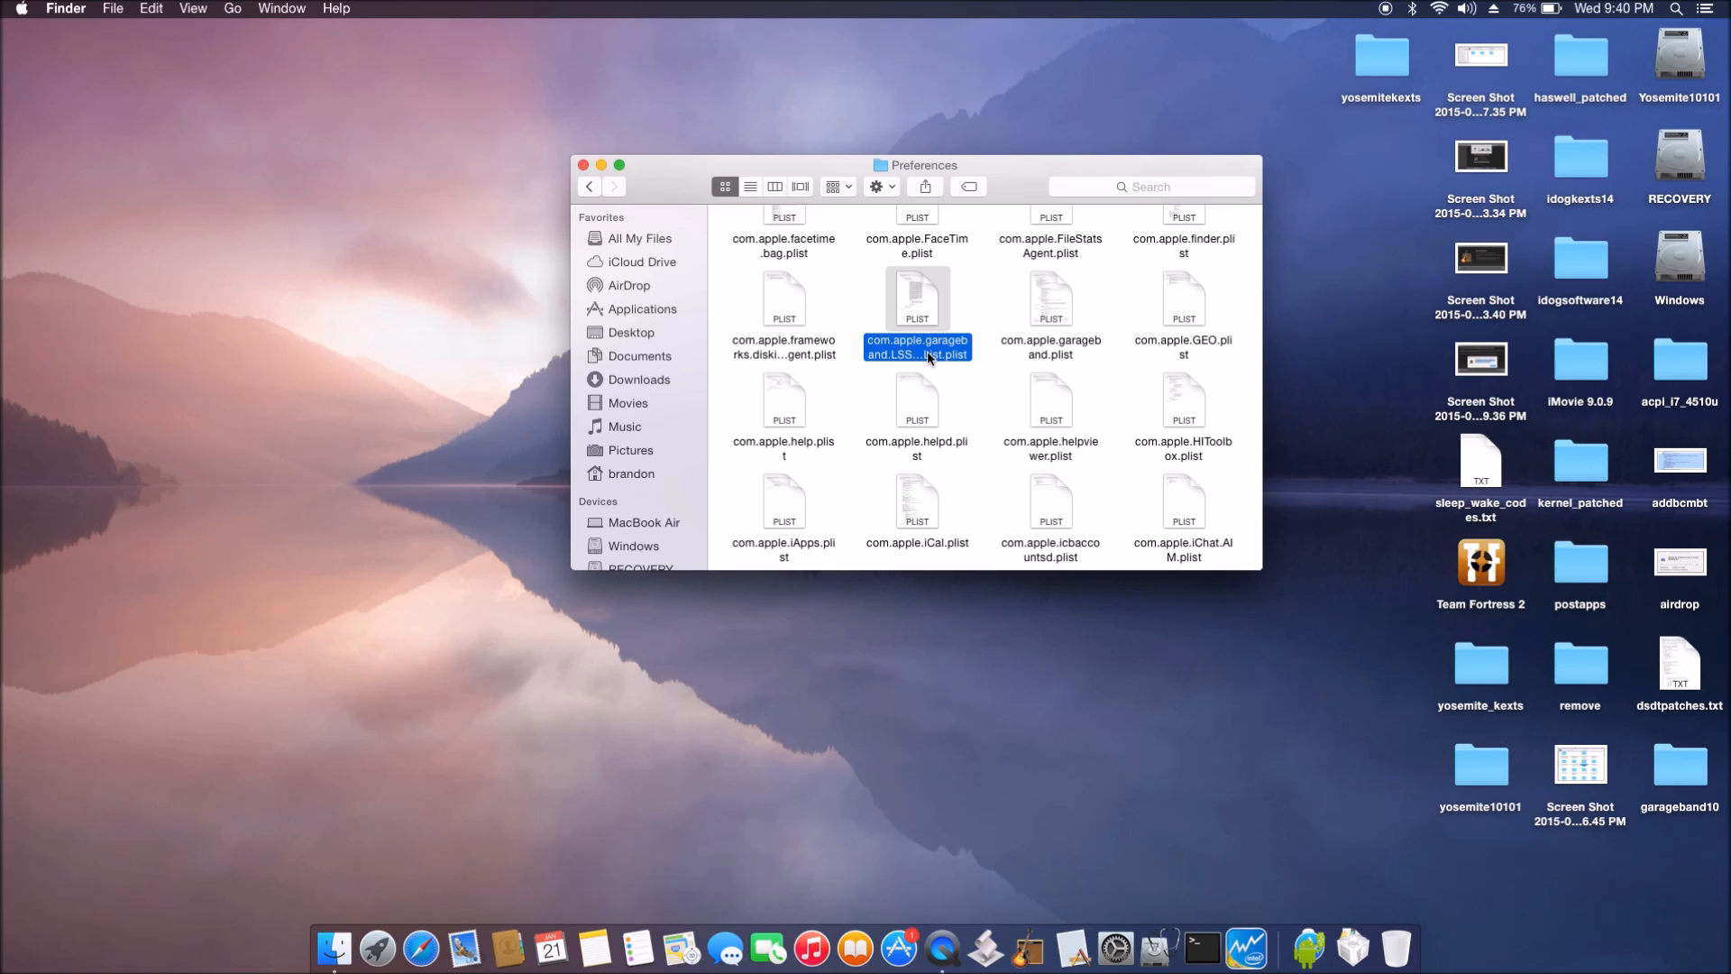
click(1050, 306)
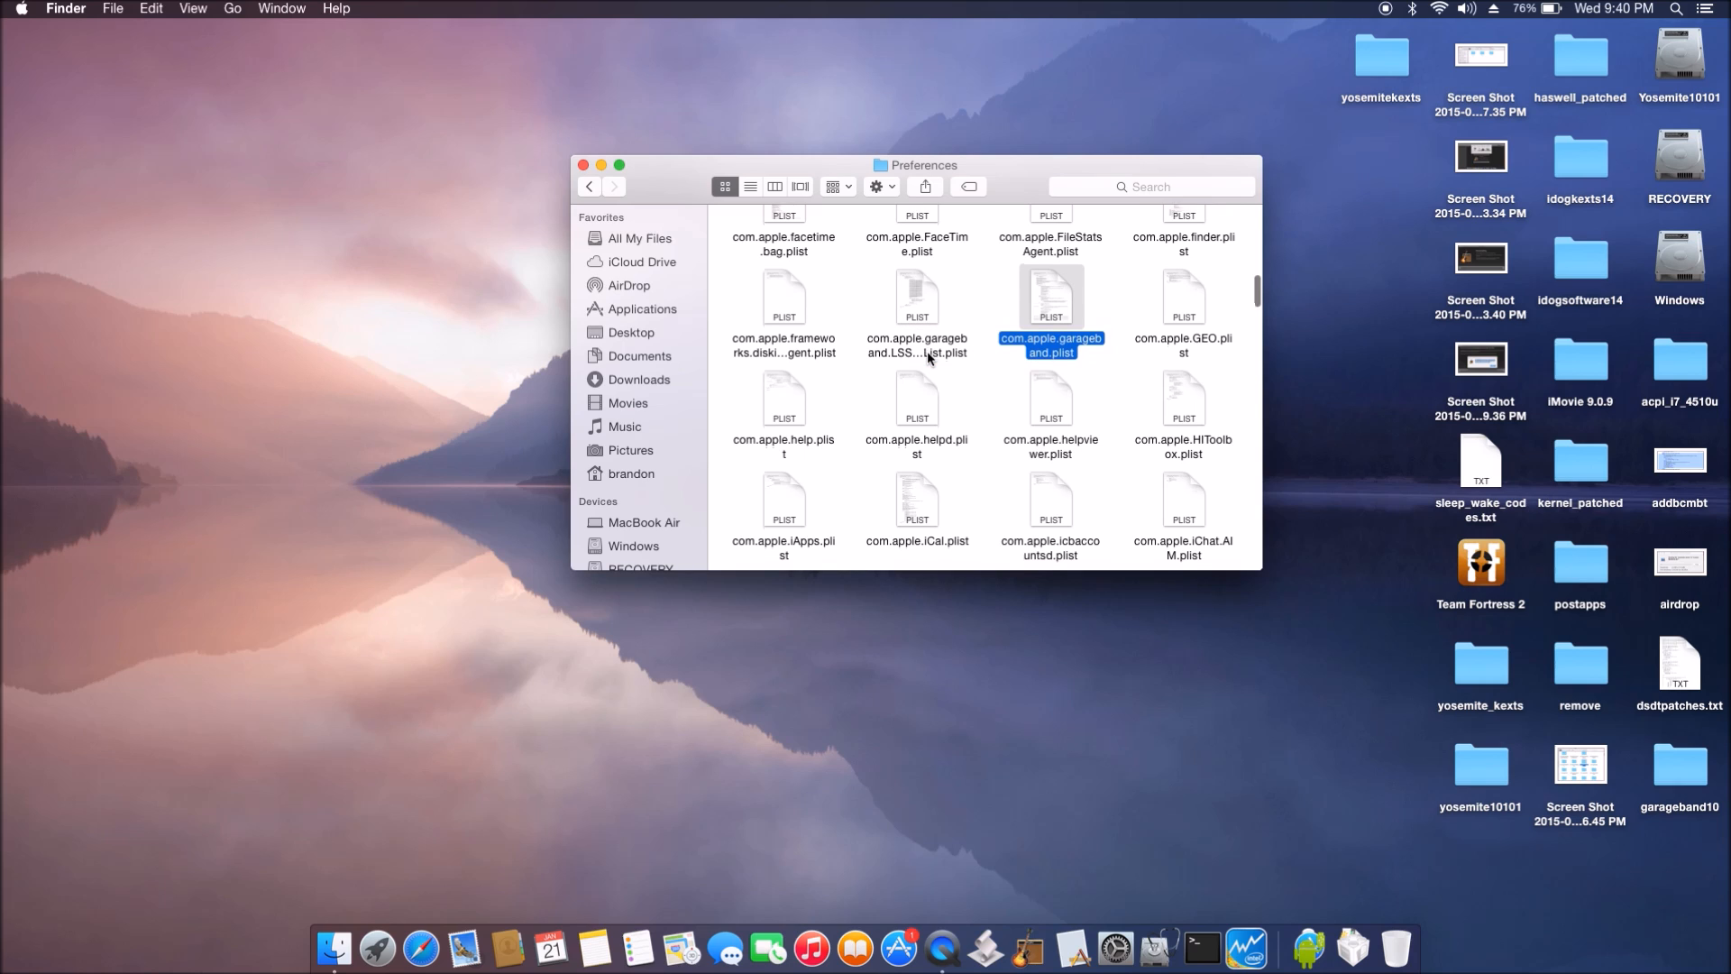
scroll(down, 3)
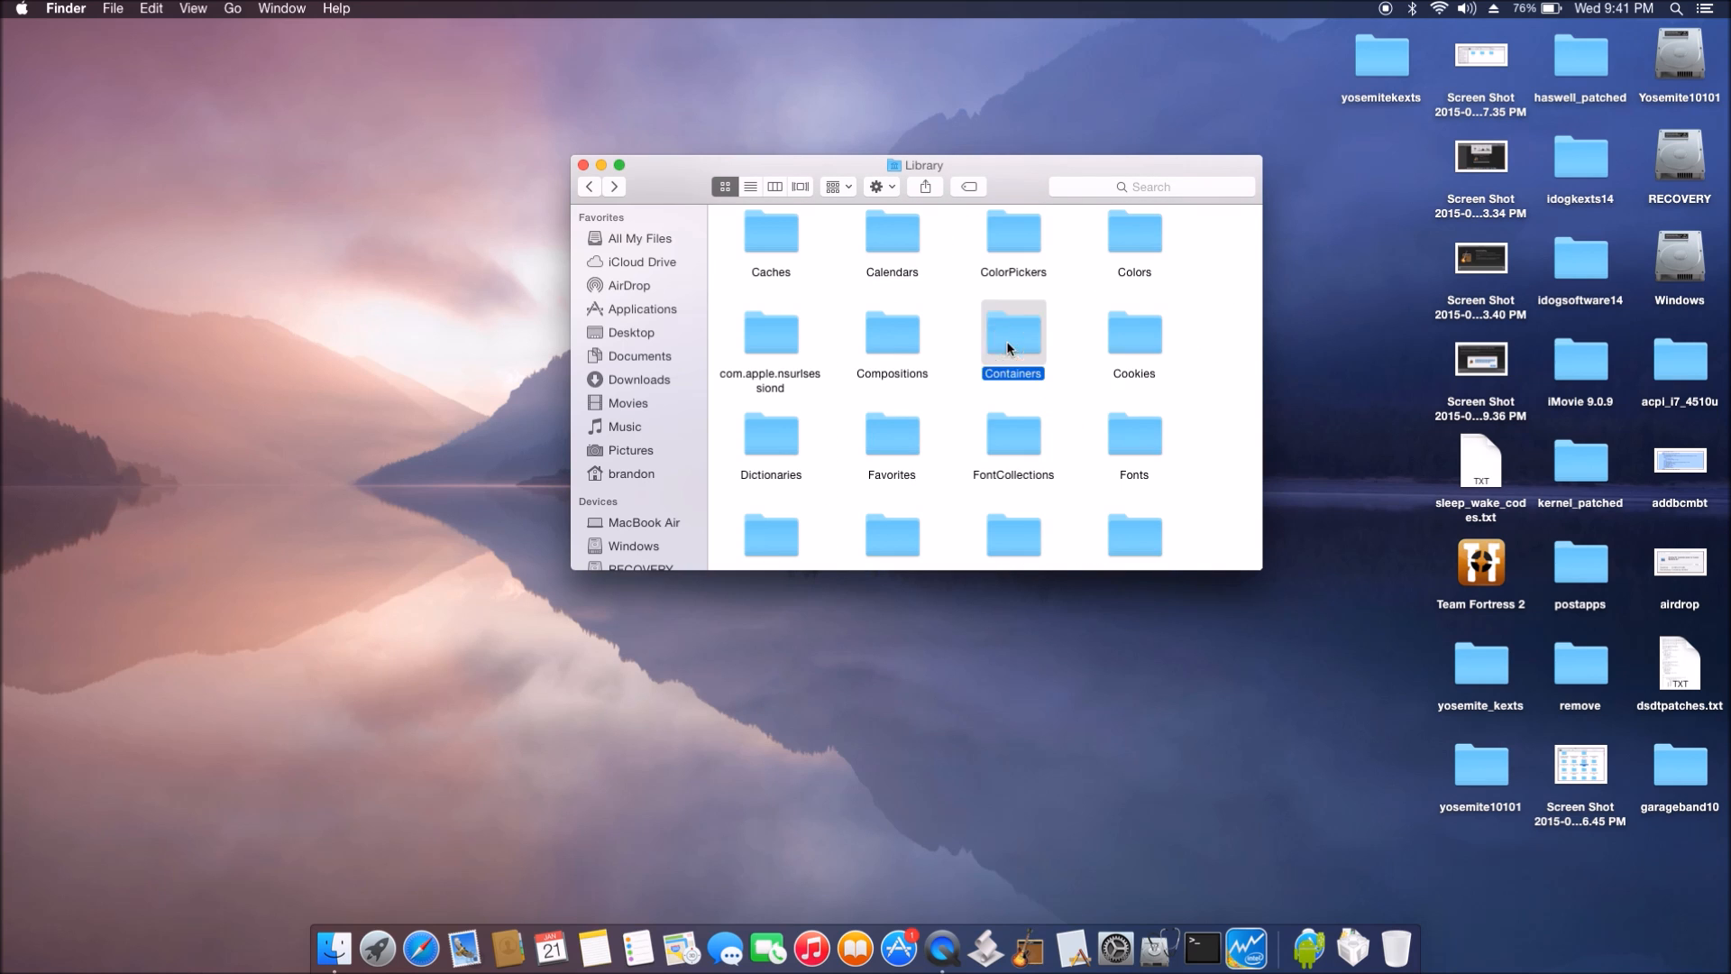
Step: Find the recreated com.apple.garageband10 in Containers, then return to Library
double_click(1012, 343)
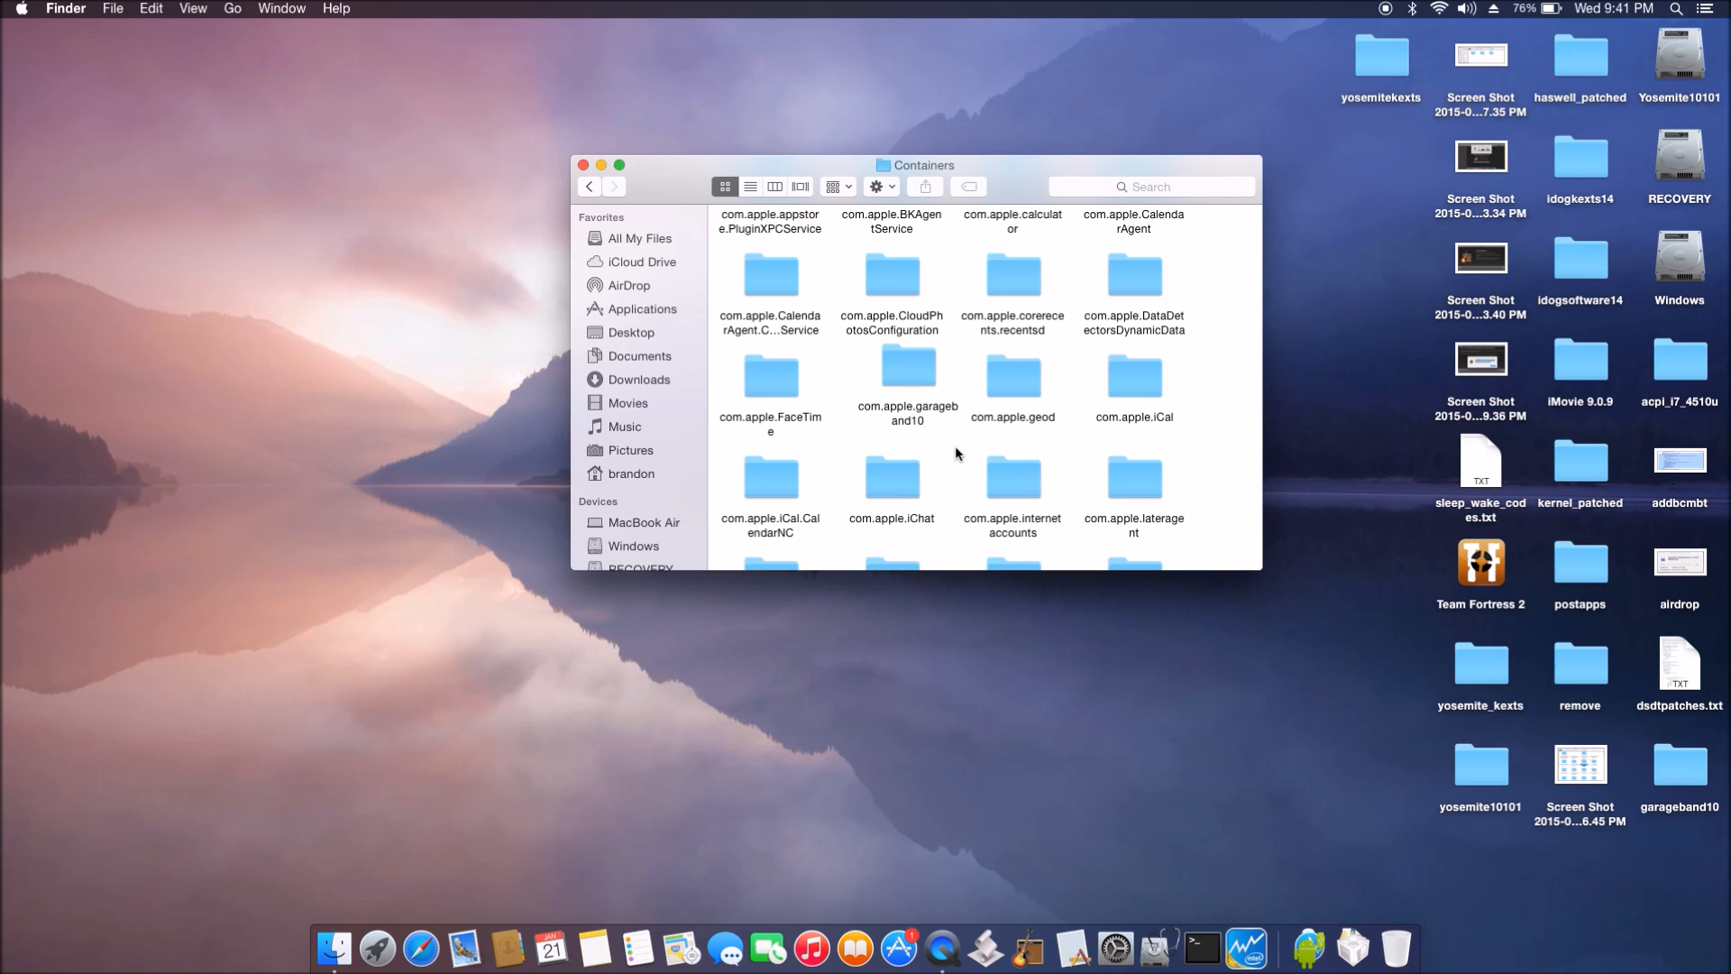
right_click(956, 452)
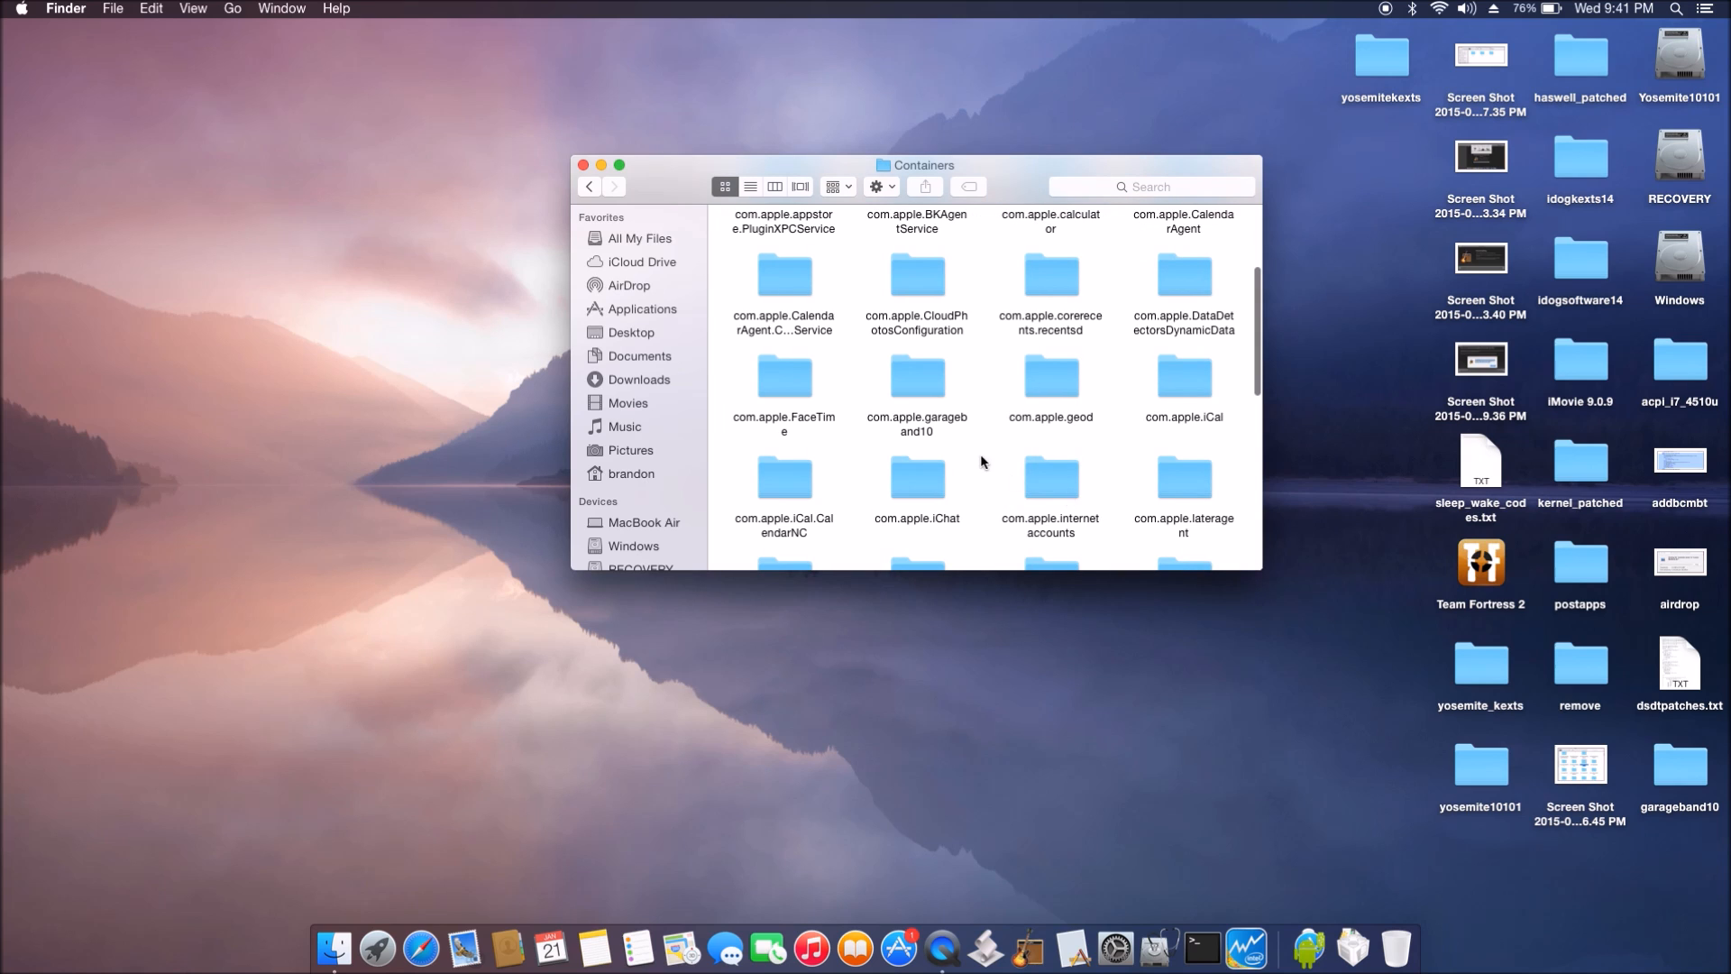
click(916, 385)
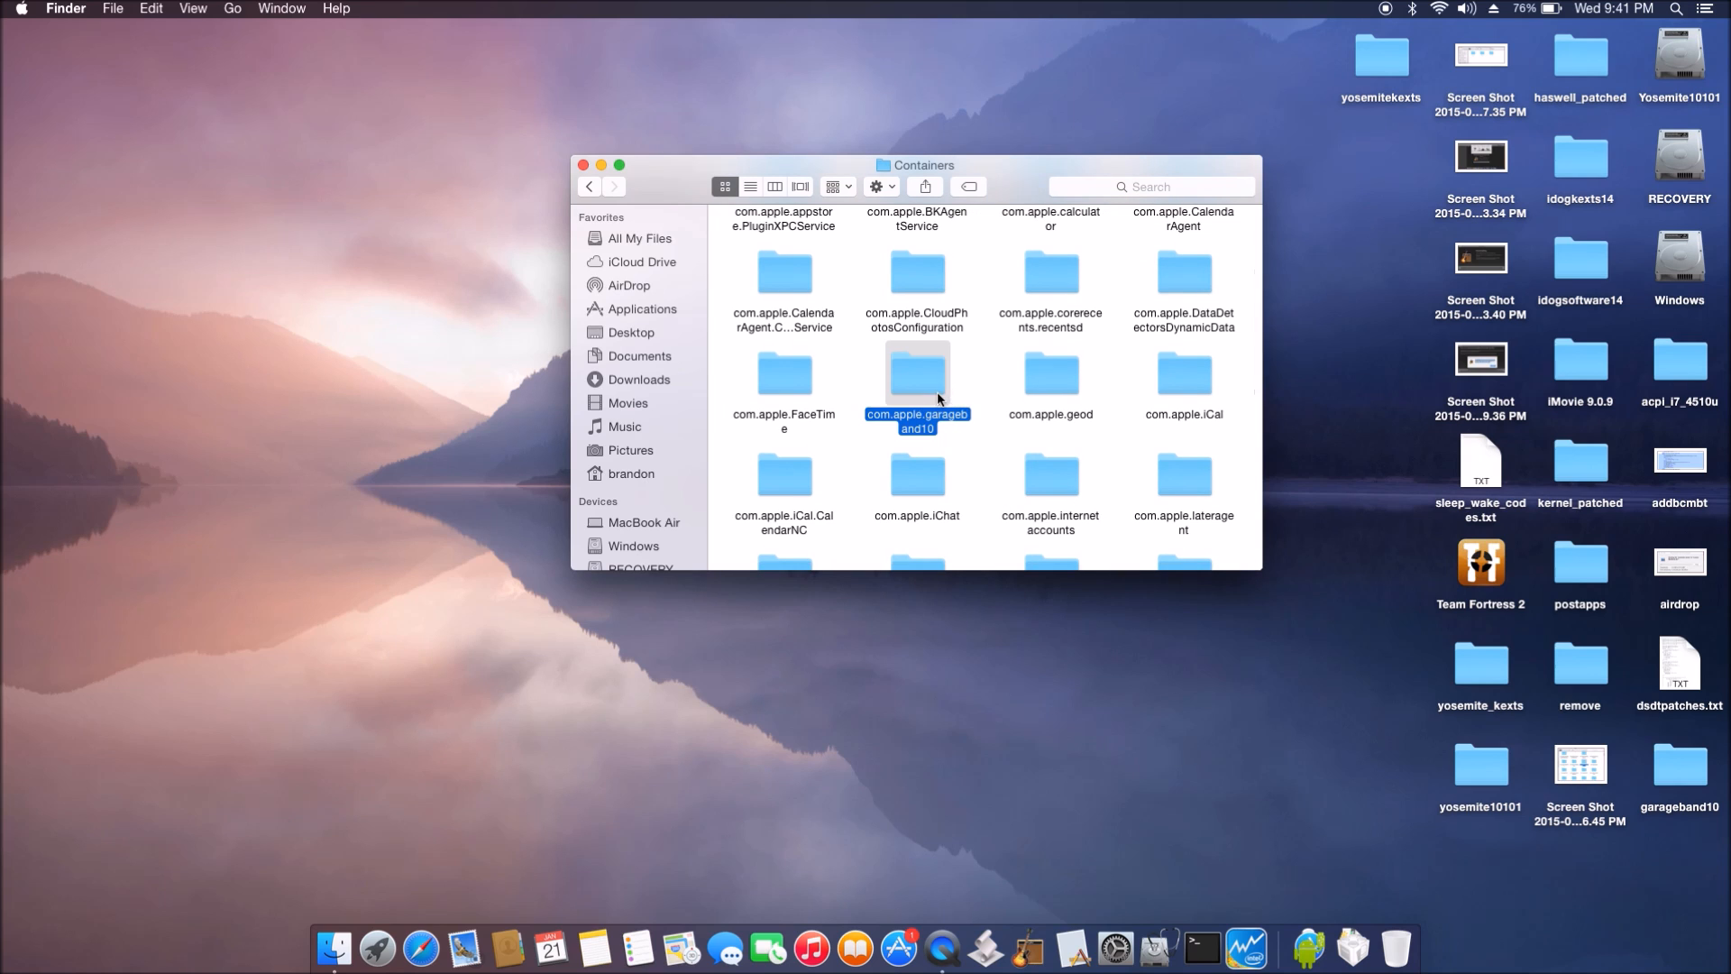
mouse_move(813, 328)
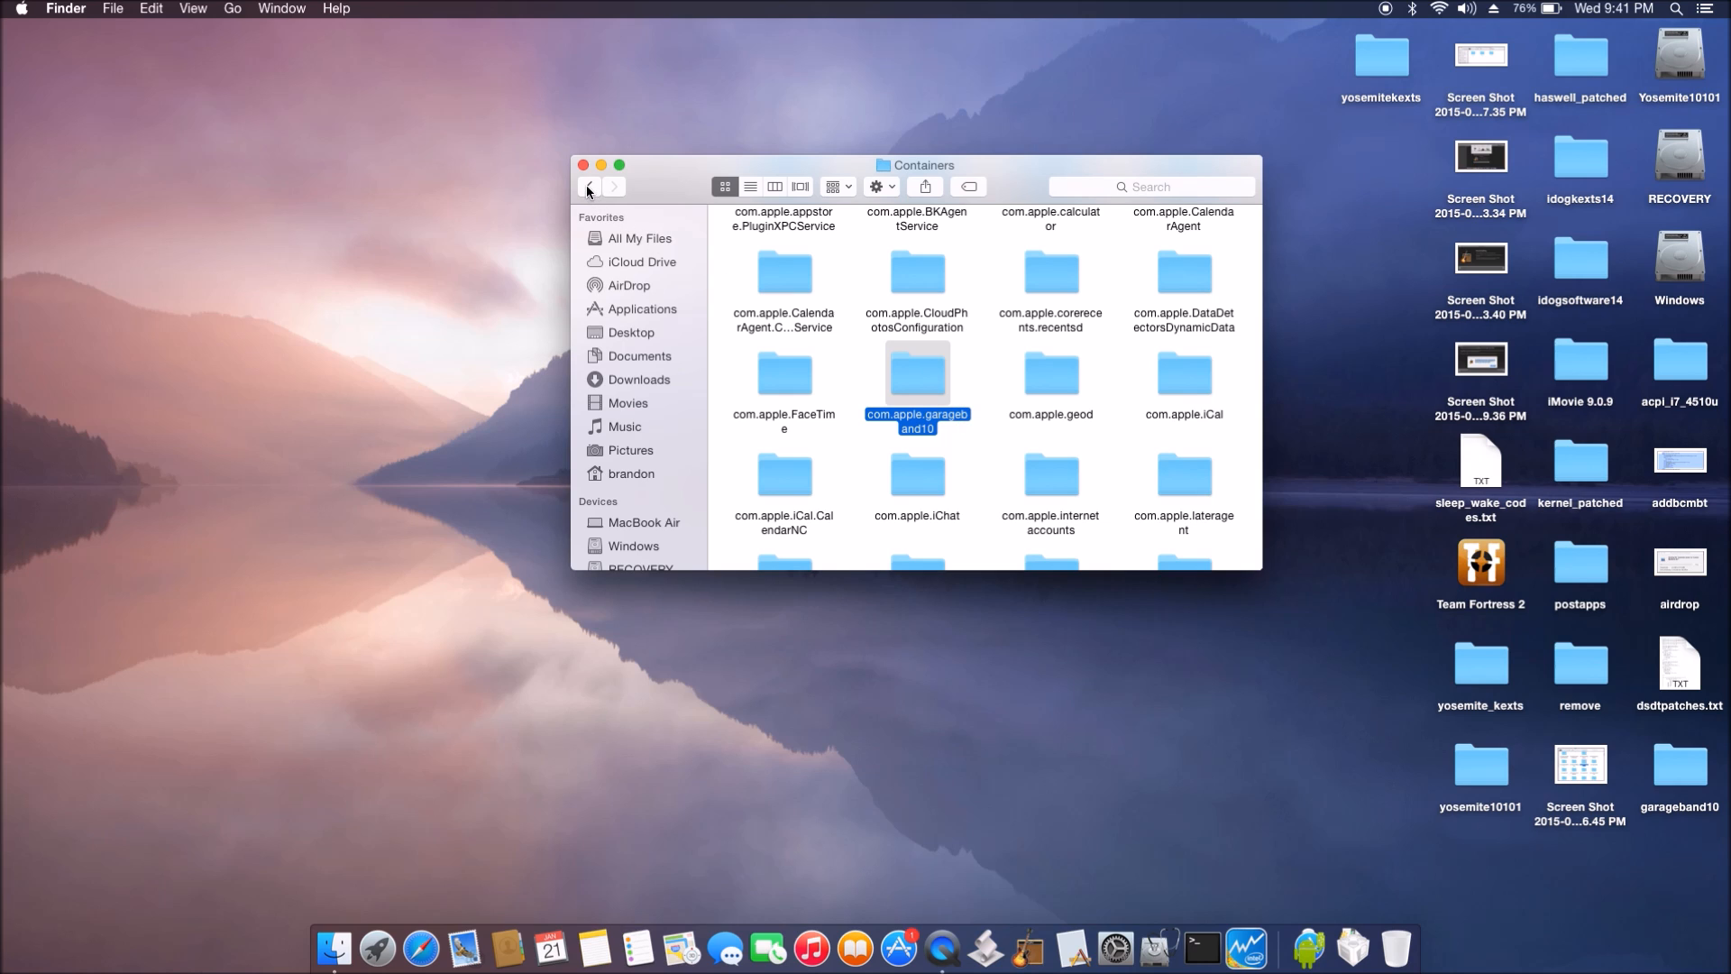
click(589, 186)
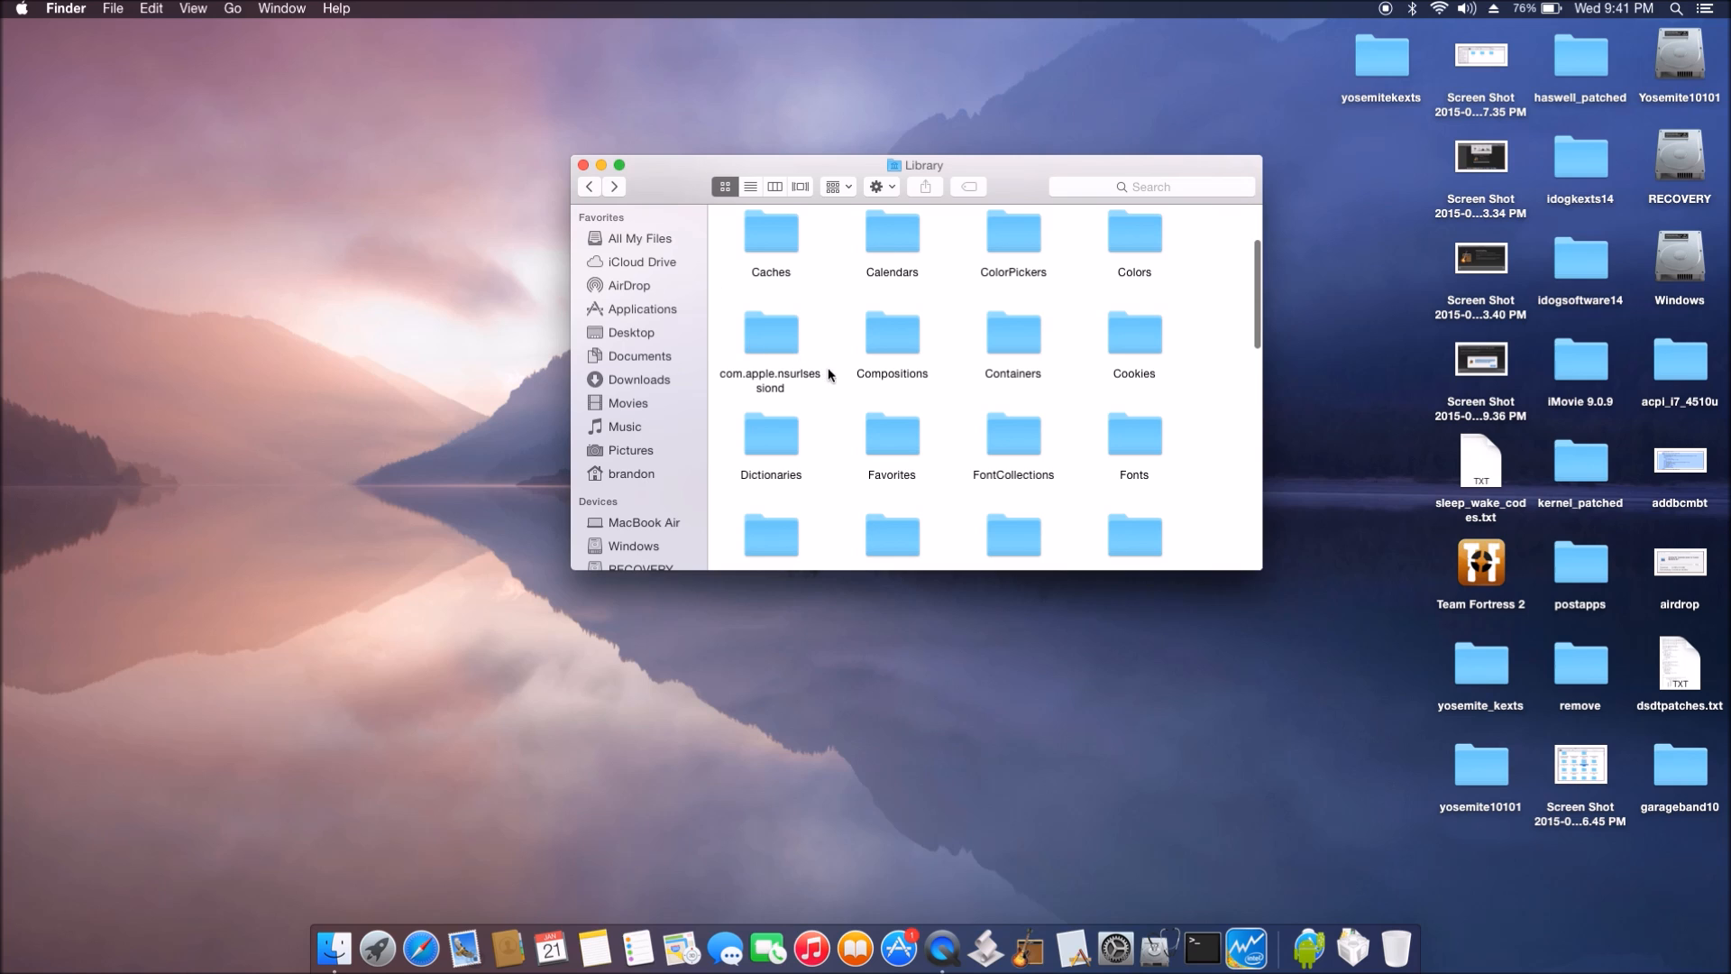
Step: Open Library's Caches folder and select the recreated com.apple.garageband folder
click(770, 233)
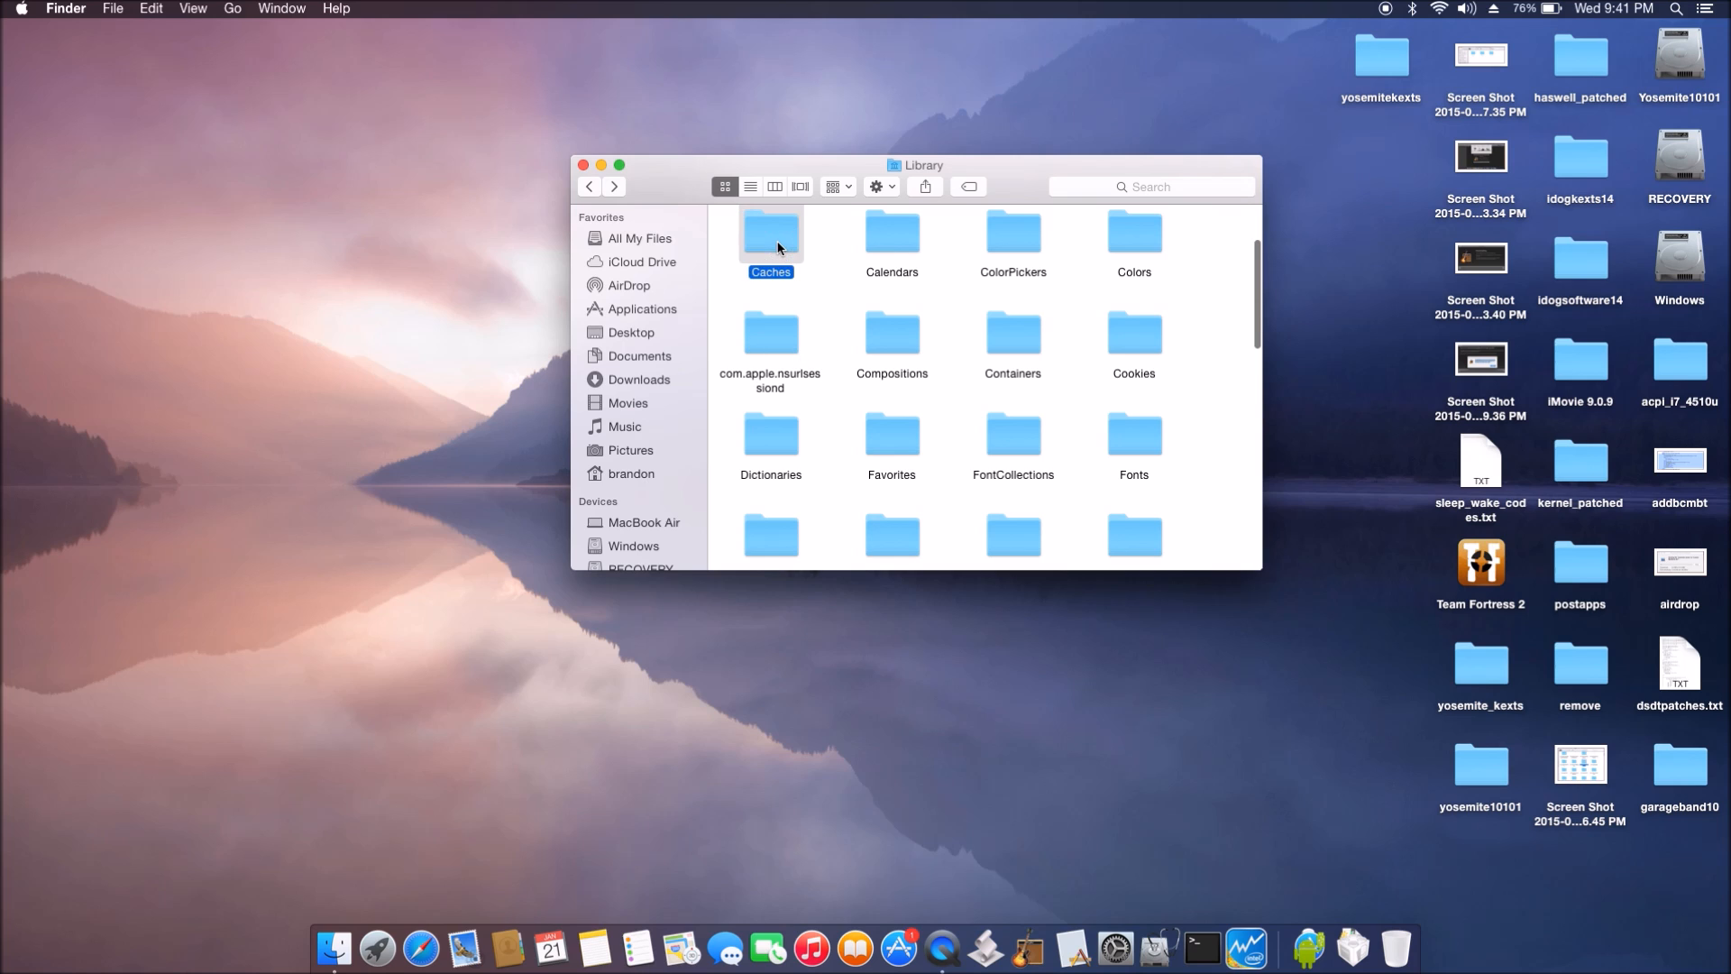
double_click(769, 235)
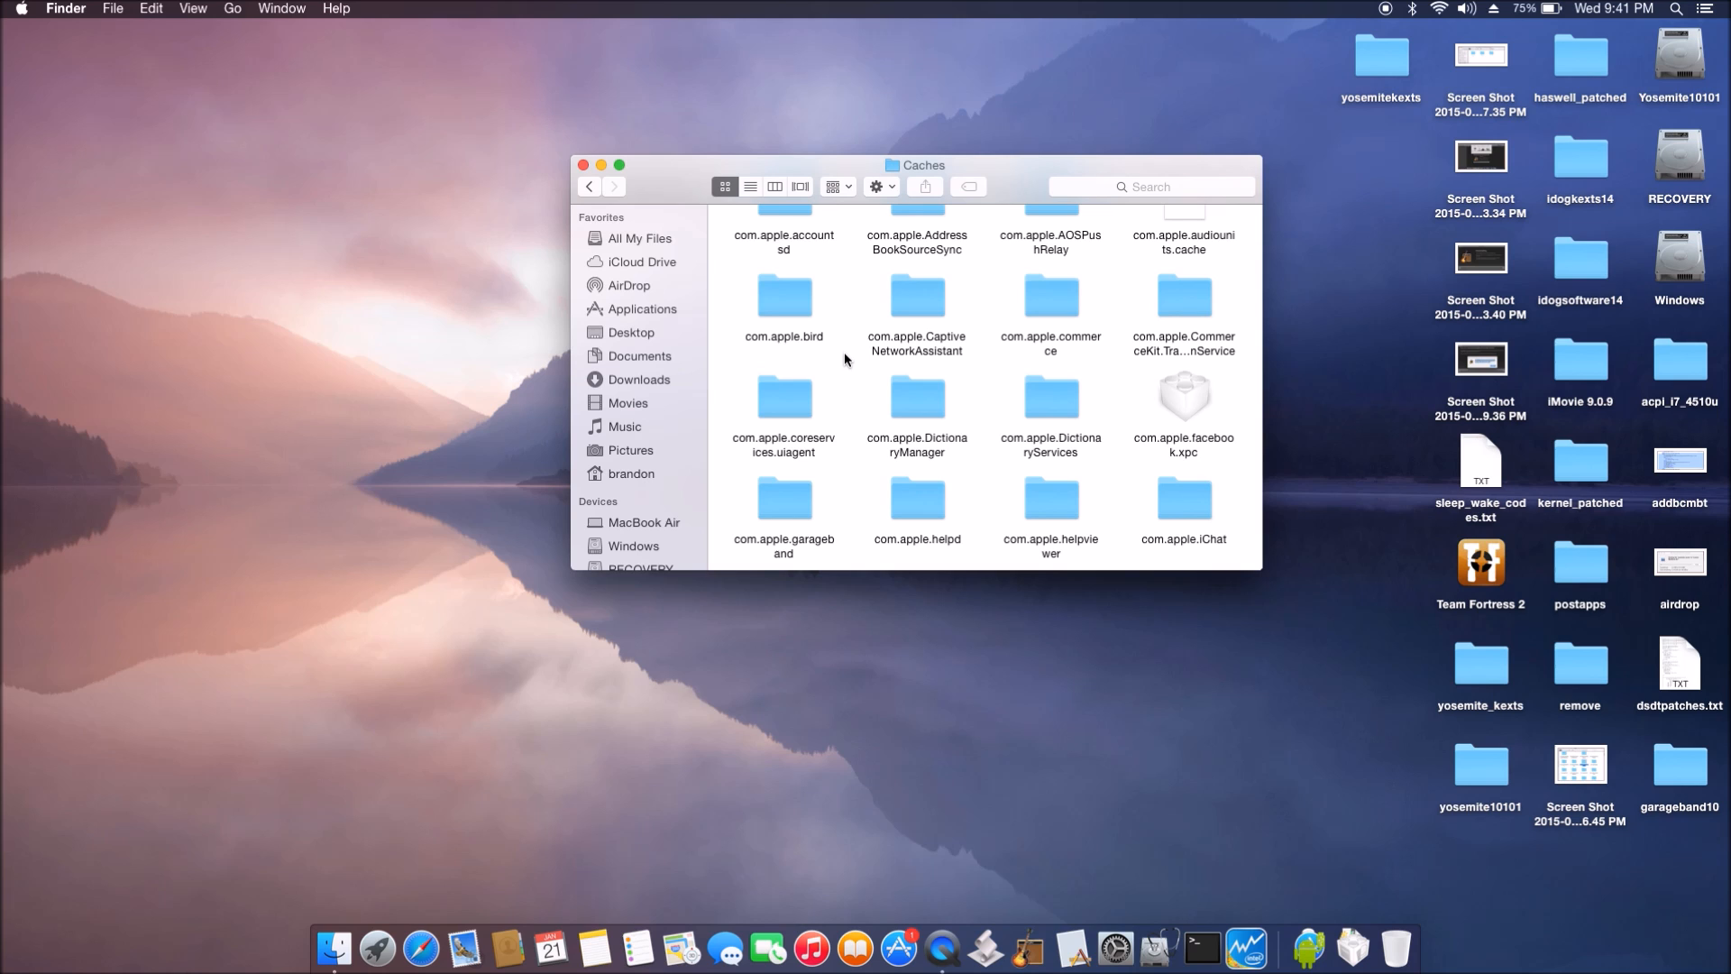
scroll(down, 3)
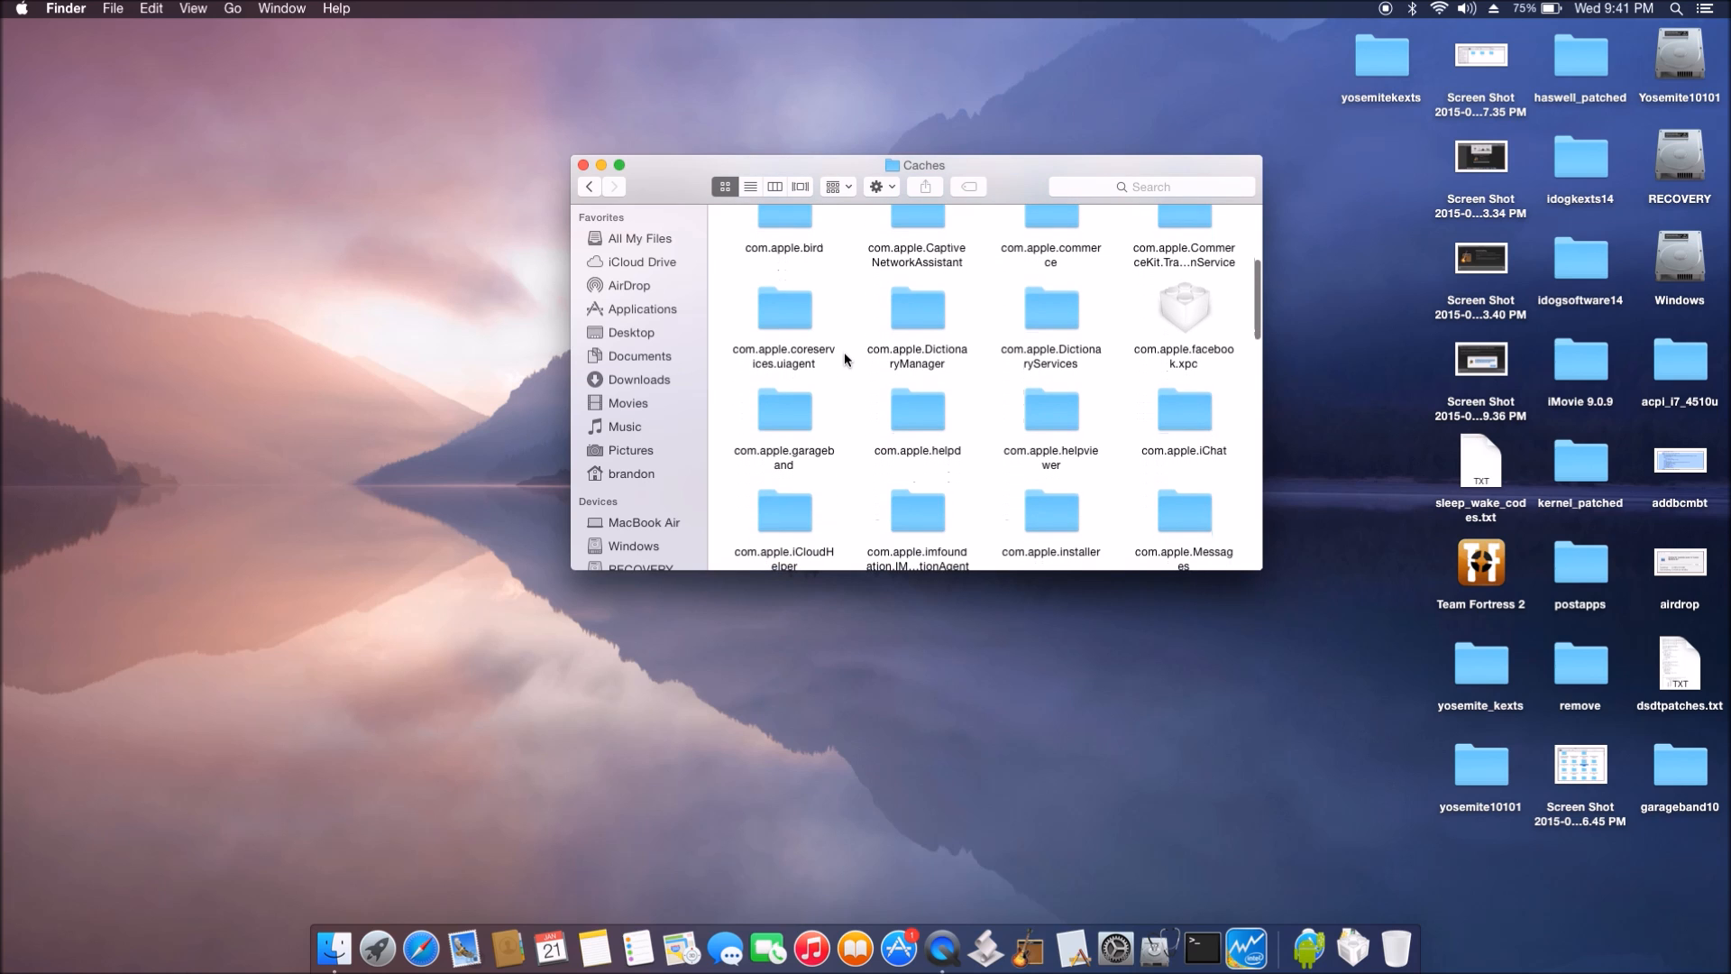
click(784, 417)
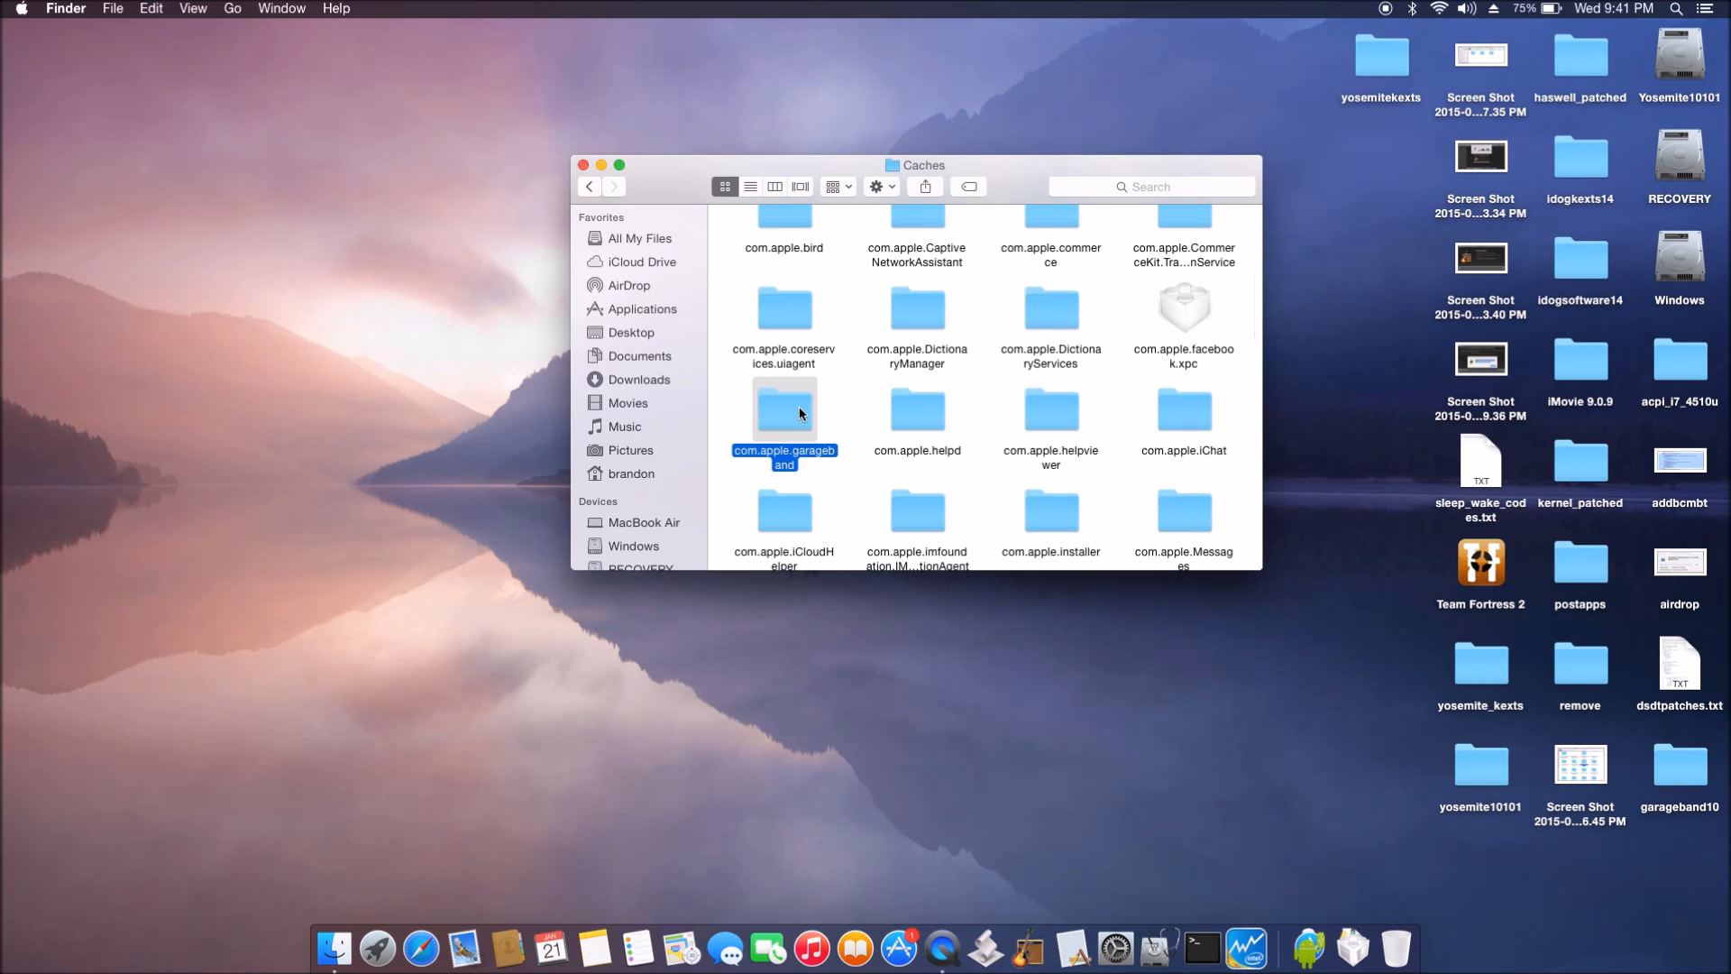